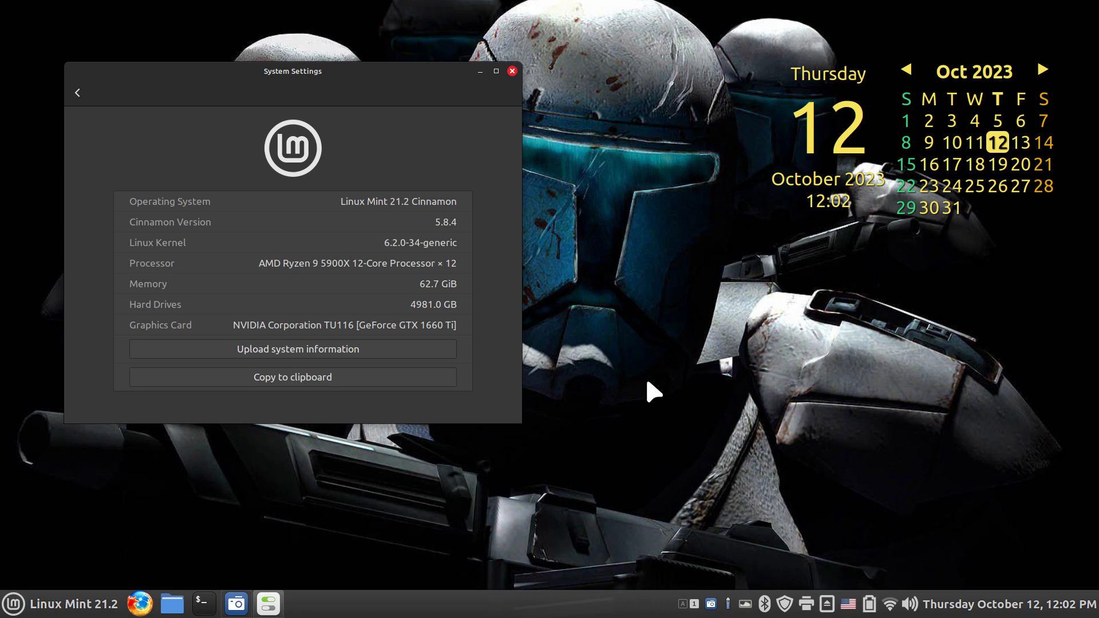
mouse_move(330, 324)
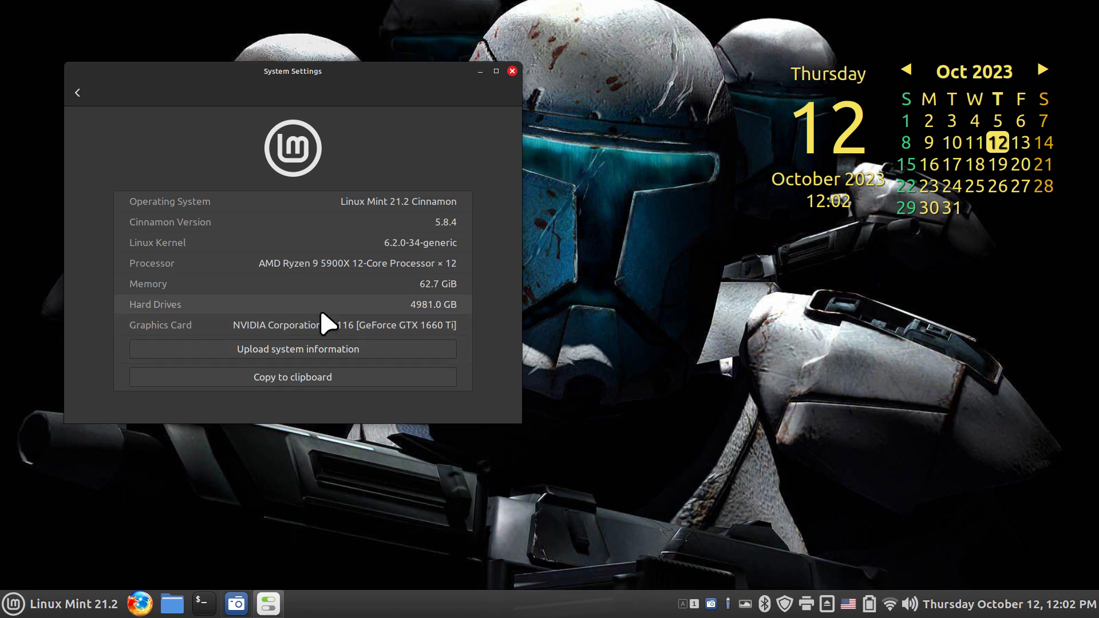
mouse_move(690, 429)
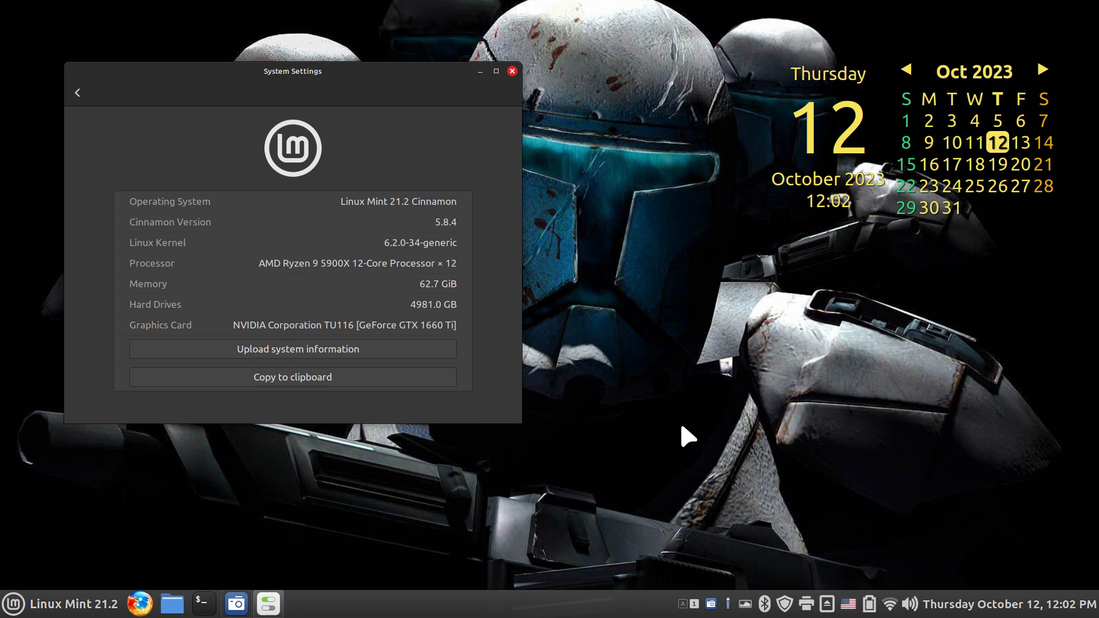
mouse_move(511, 367)
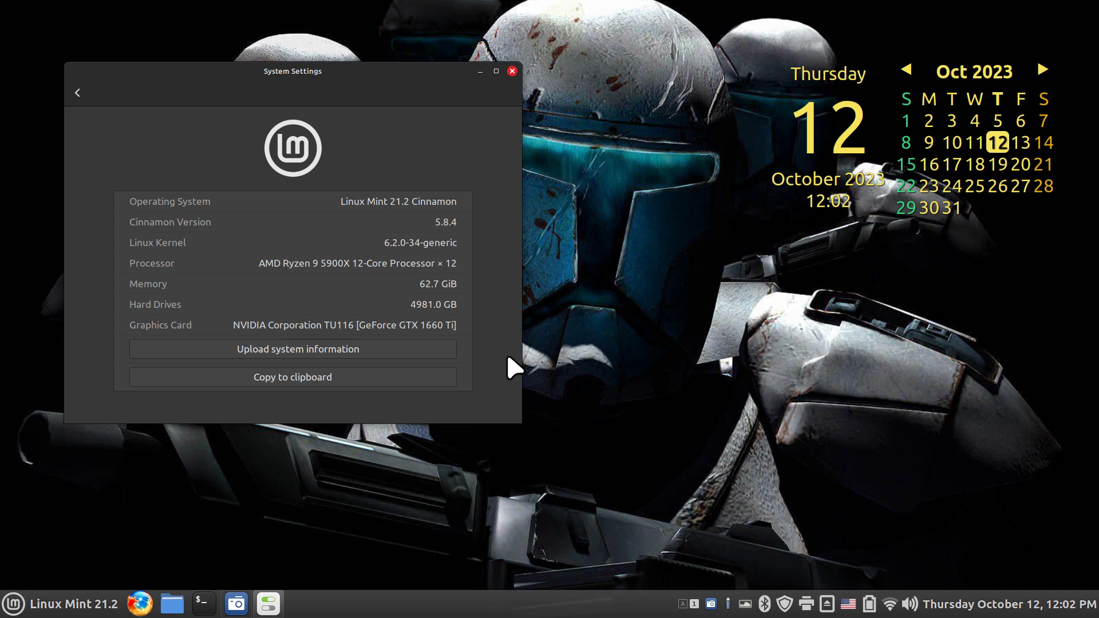
mouse_move(515, 525)
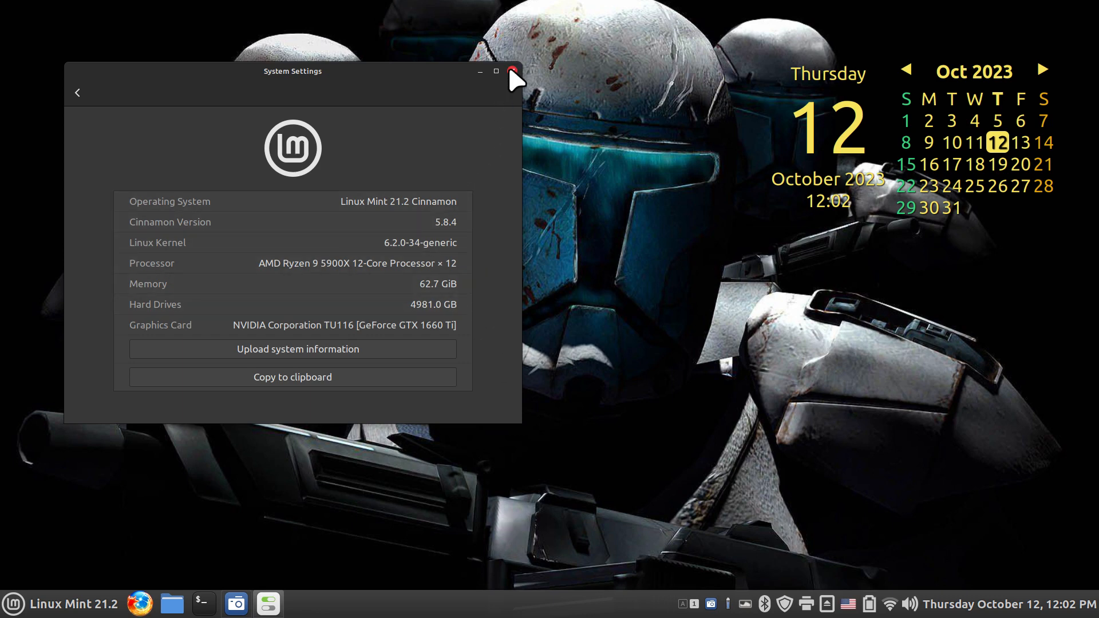
Close the System Settings window, leaving the empty Cinnamon desktop.
left_click(513, 71)
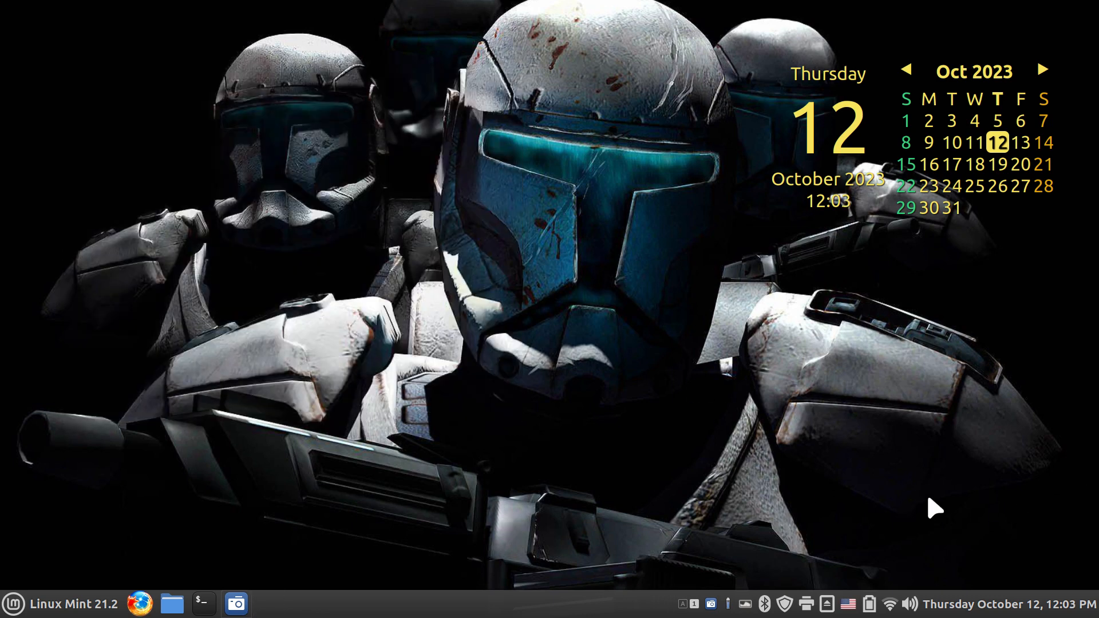
mouse_move(674, 503)
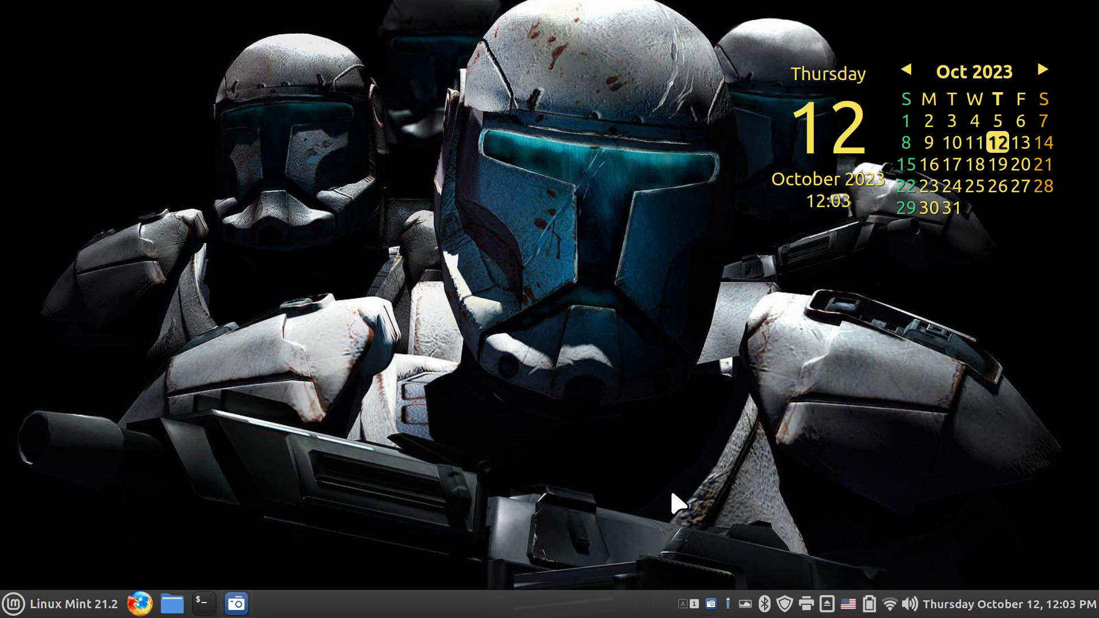
mouse_move(512, 281)
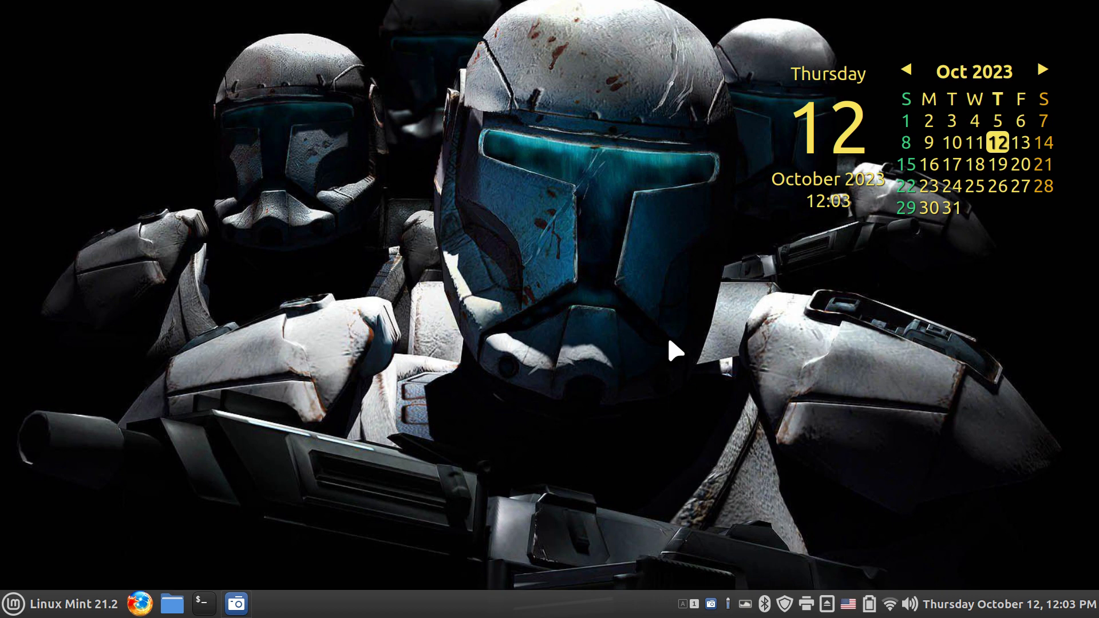
mouse_move(492, 468)
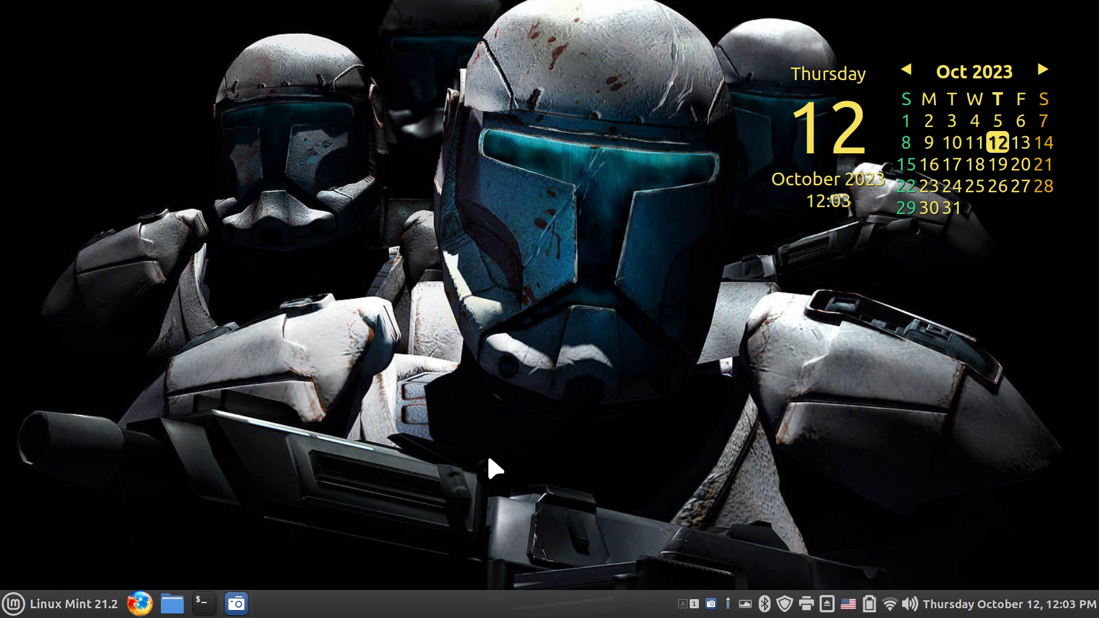
mouse_move(221, 466)
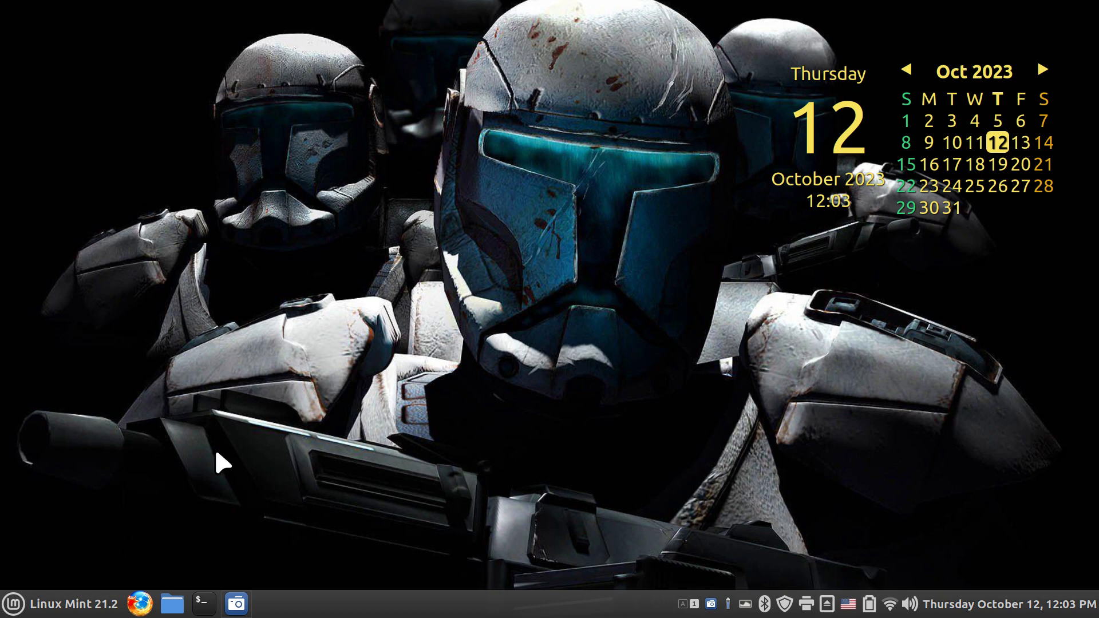
Launch Piper and bring up its About dialog reporting version 0.7.
left_click(13, 603)
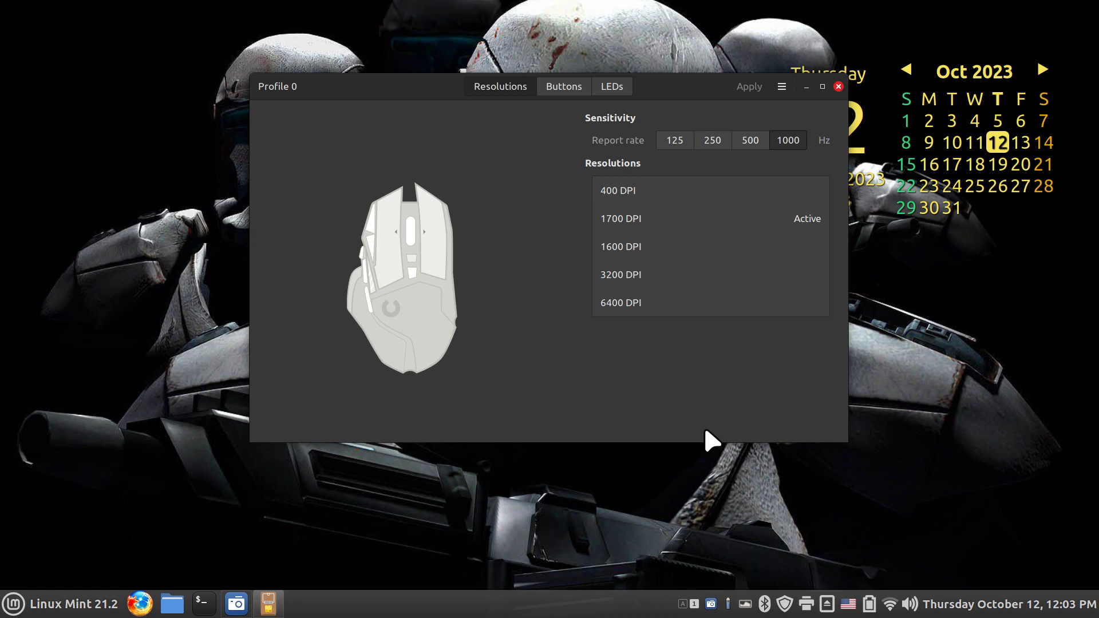
mouse_move(687, 371)
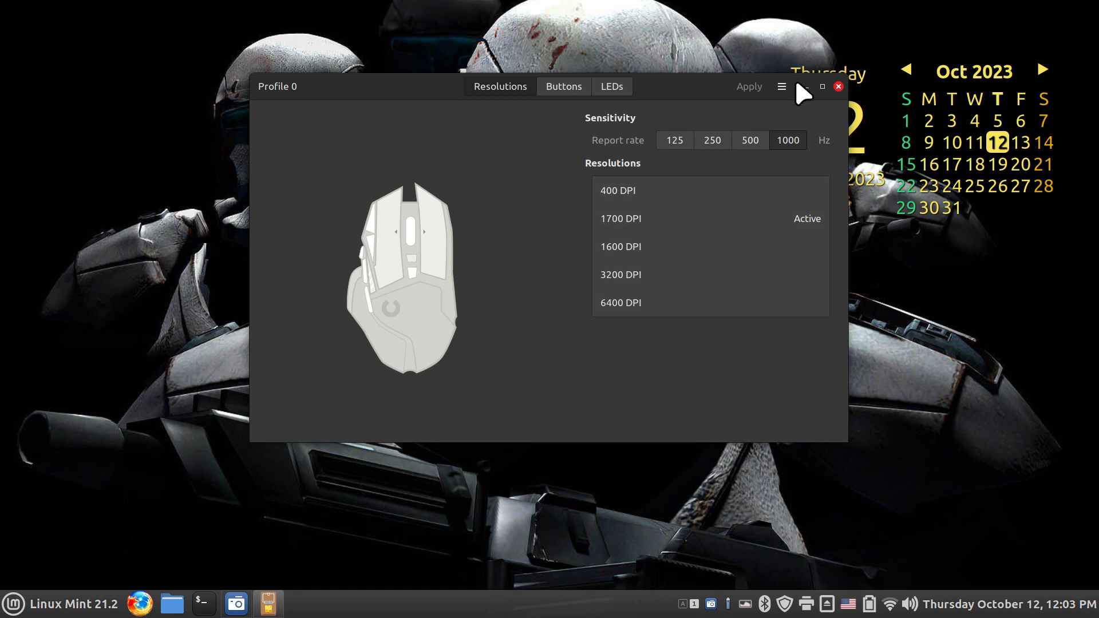
left_click(782, 86)
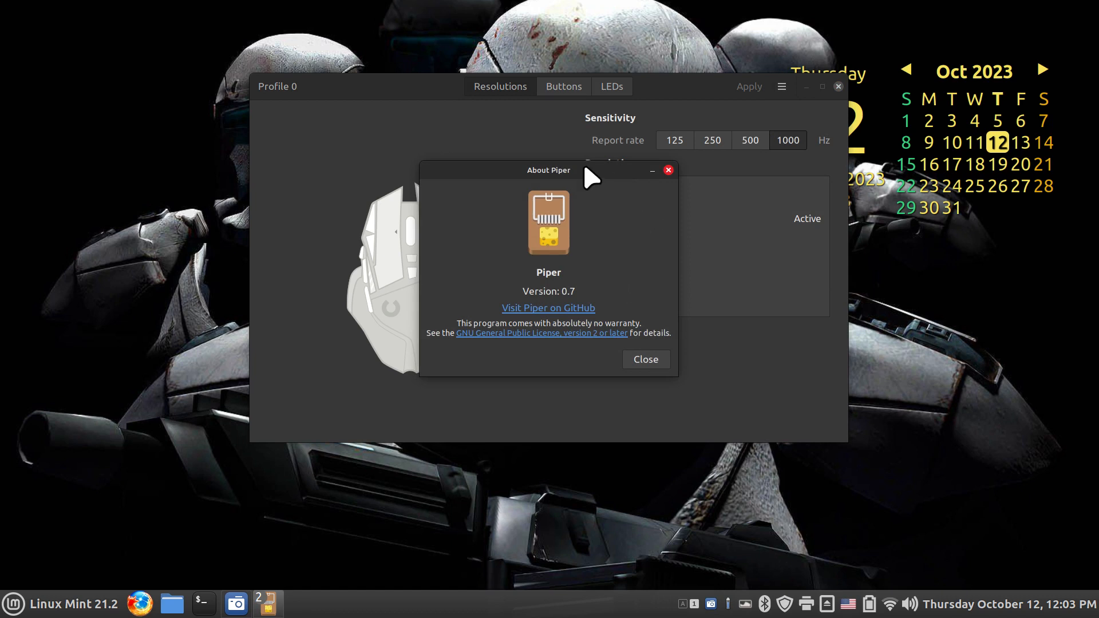
Reposition the About Piper dialog, visit its GitHub page, then dismiss it to reveal the button mappings.
left_click_drag(548, 170, 725, 160)
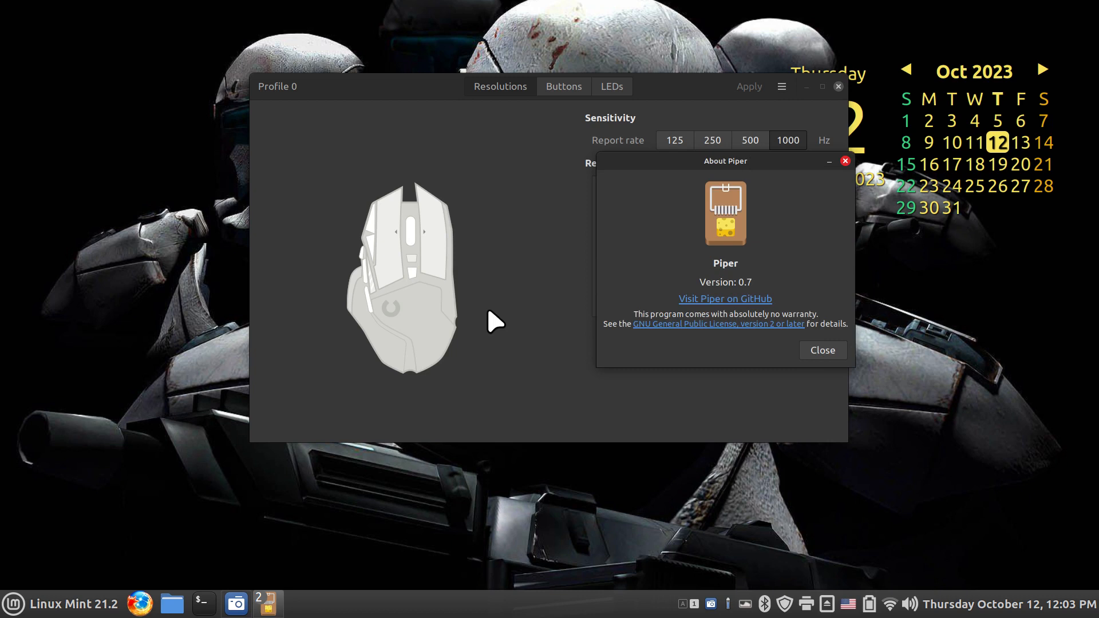
mouse_move(538, 363)
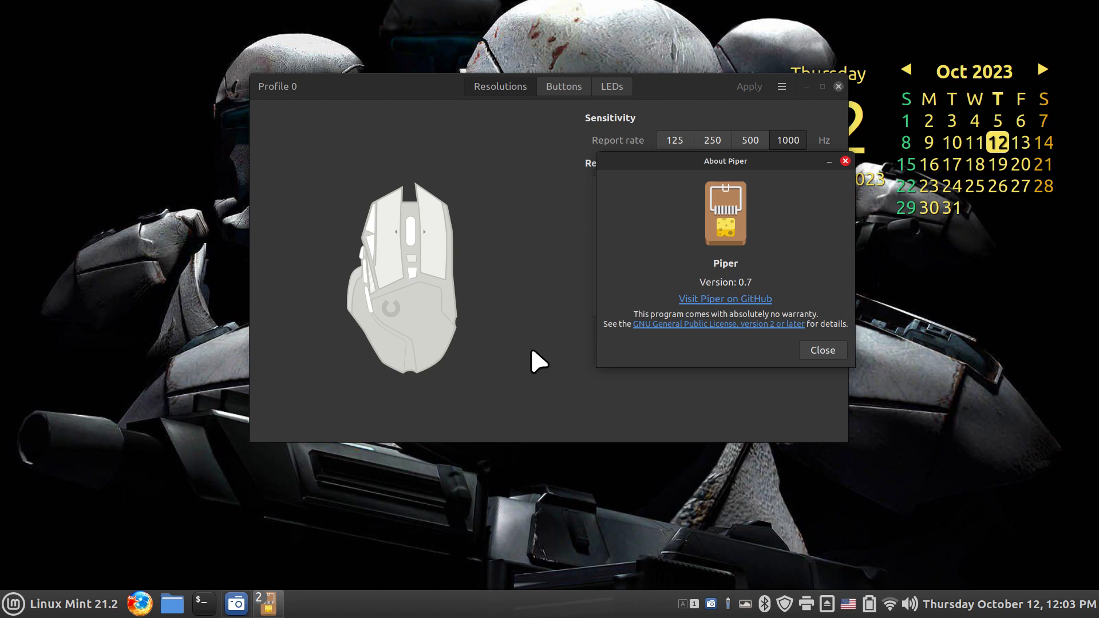
mouse_move(539, 367)
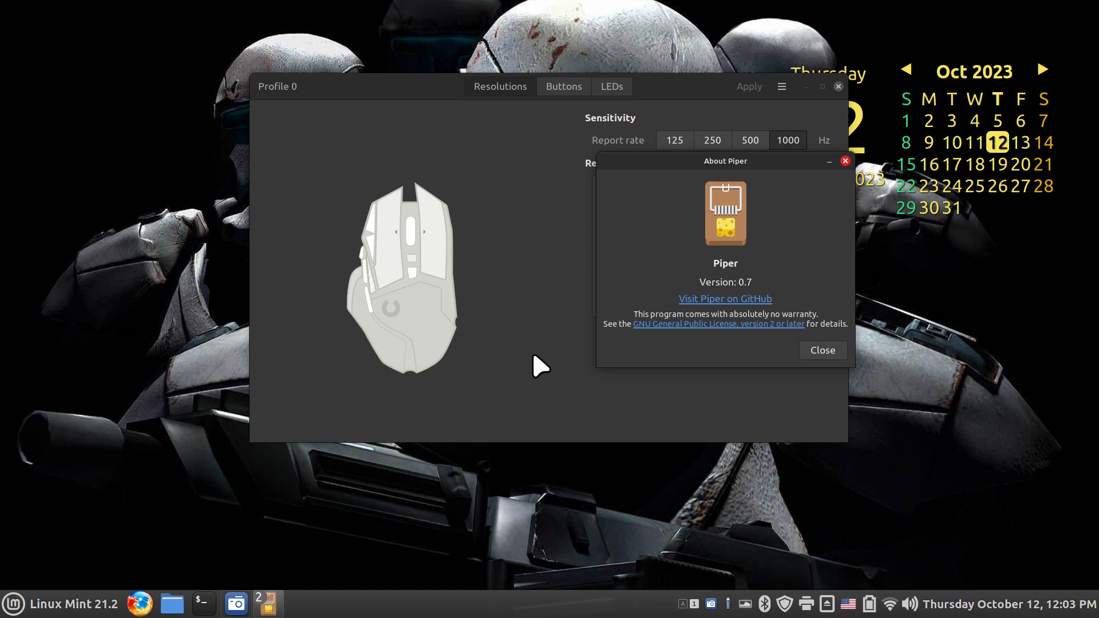
mouse_move(542, 363)
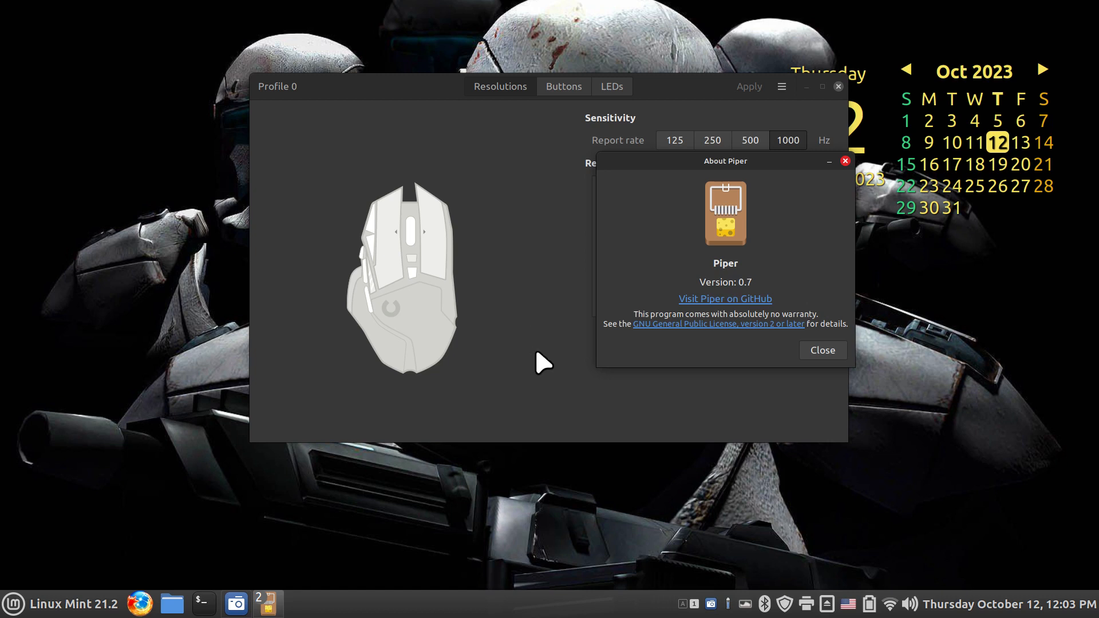
mouse_move(466, 412)
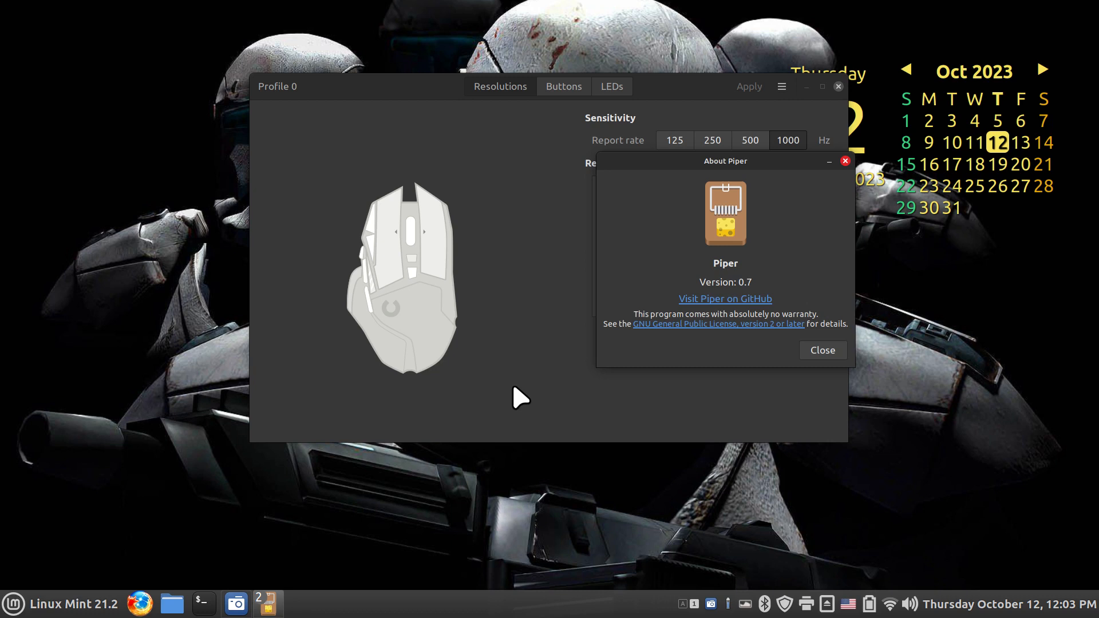
mouse_move(343, 340)
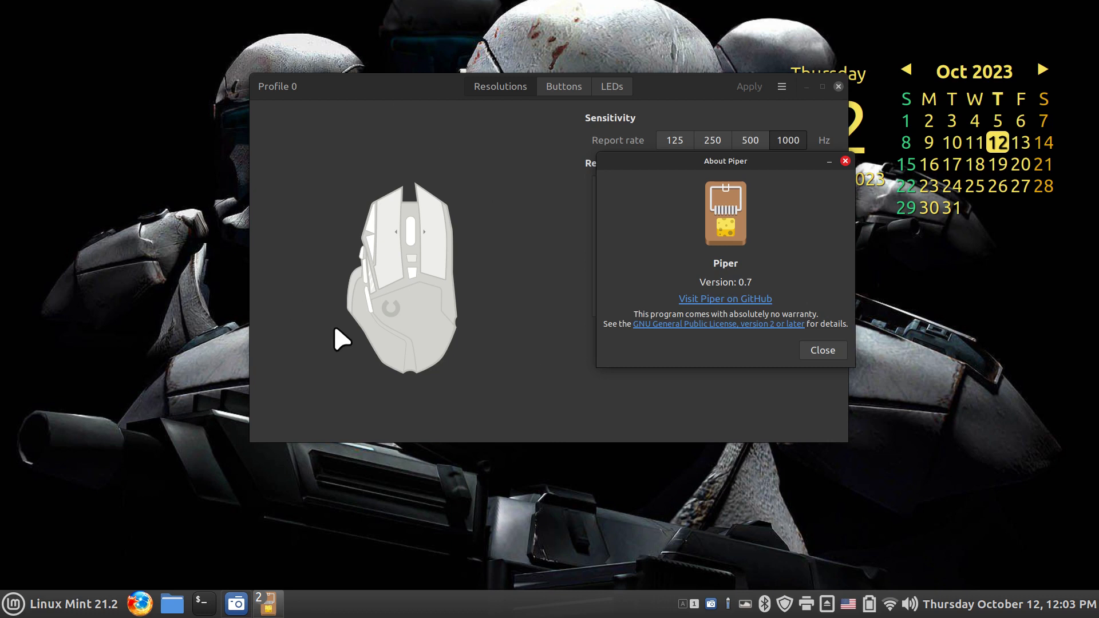
mouse_move(527, 387)
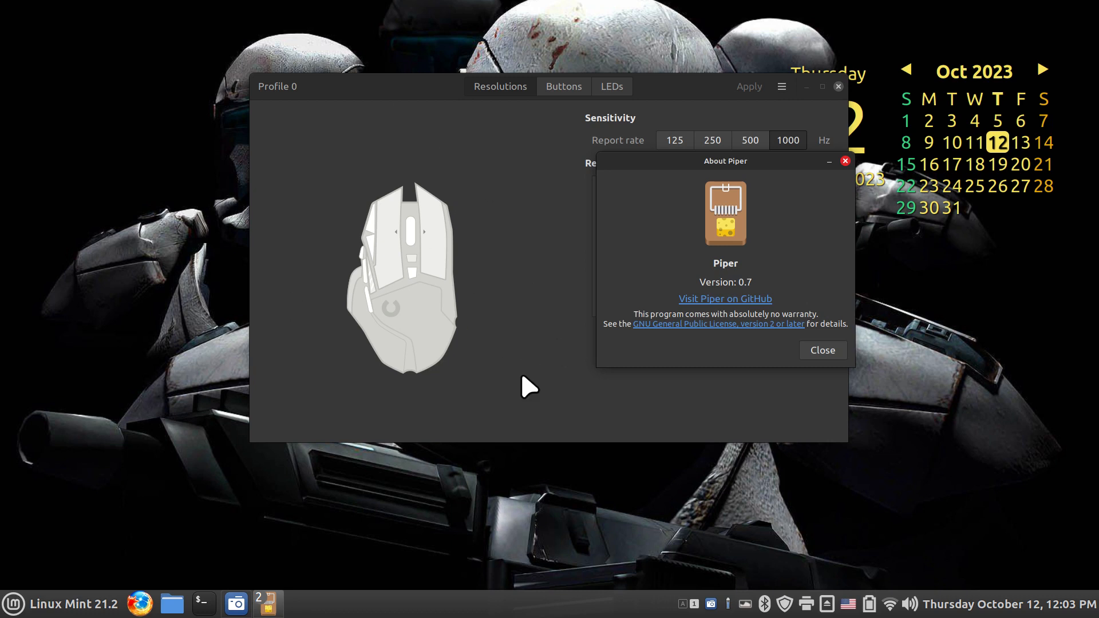
mouse_move(517, 324)
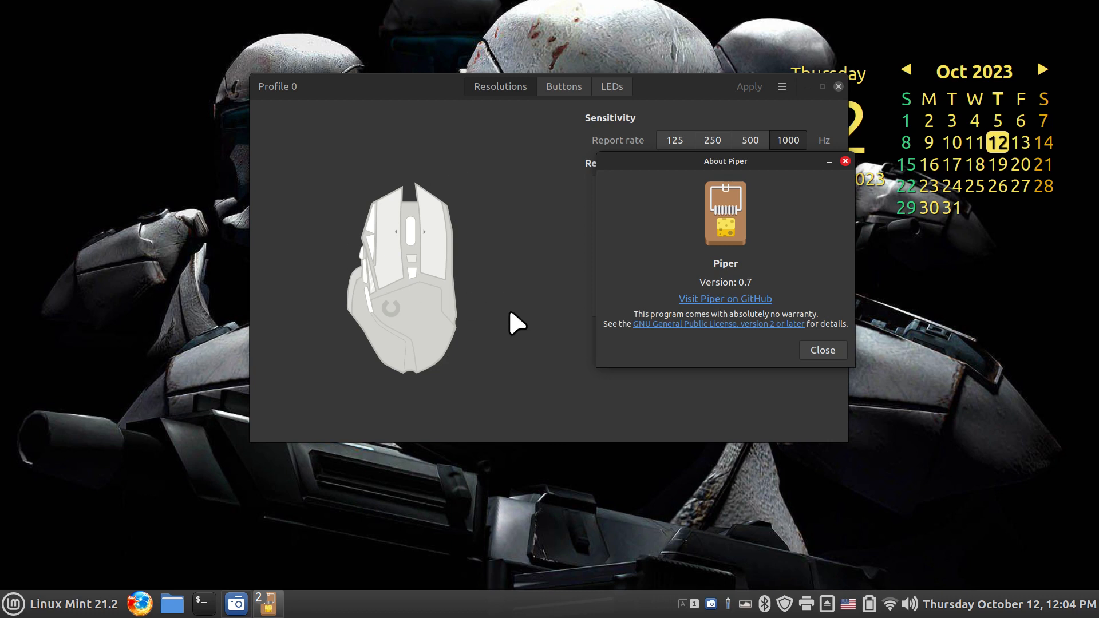
mouse_move(524, 333)
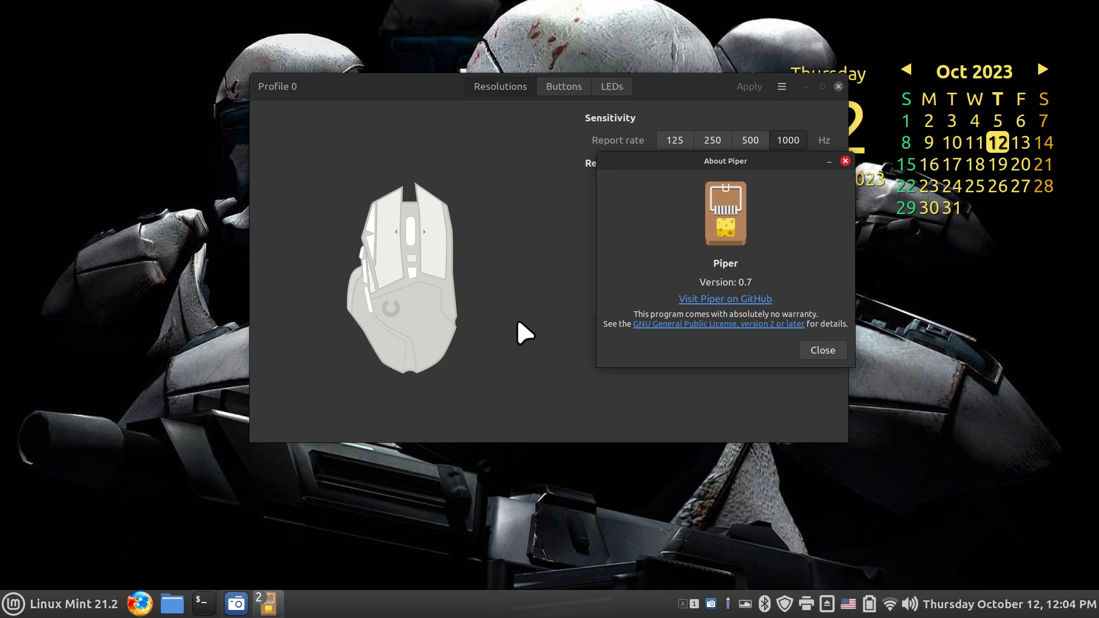
mouse_move(362, 70)
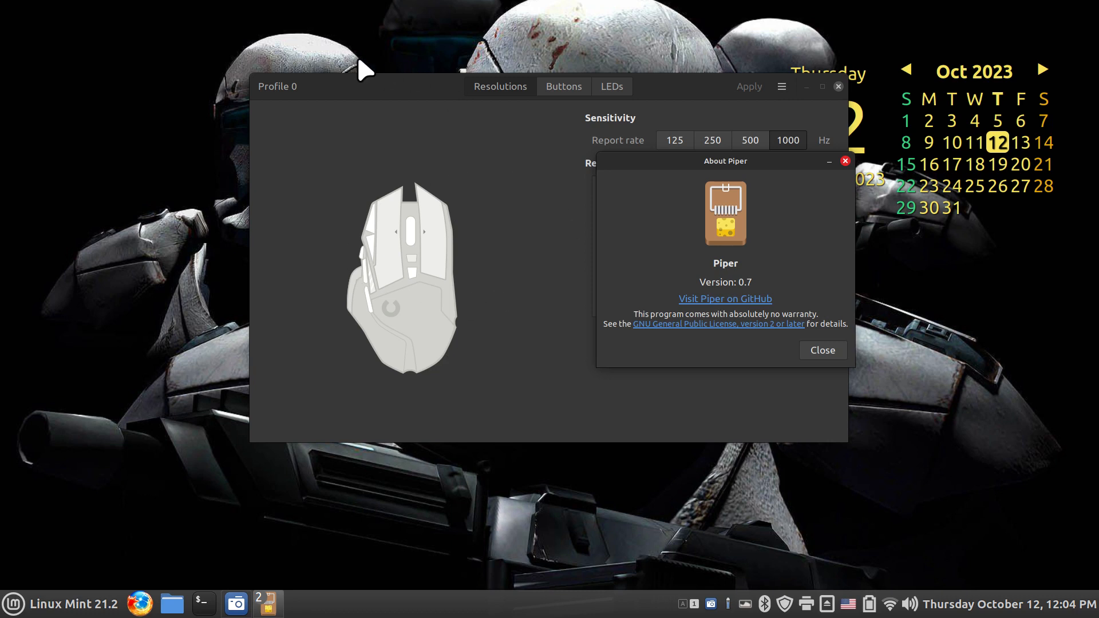
mouse_move(661, 403)
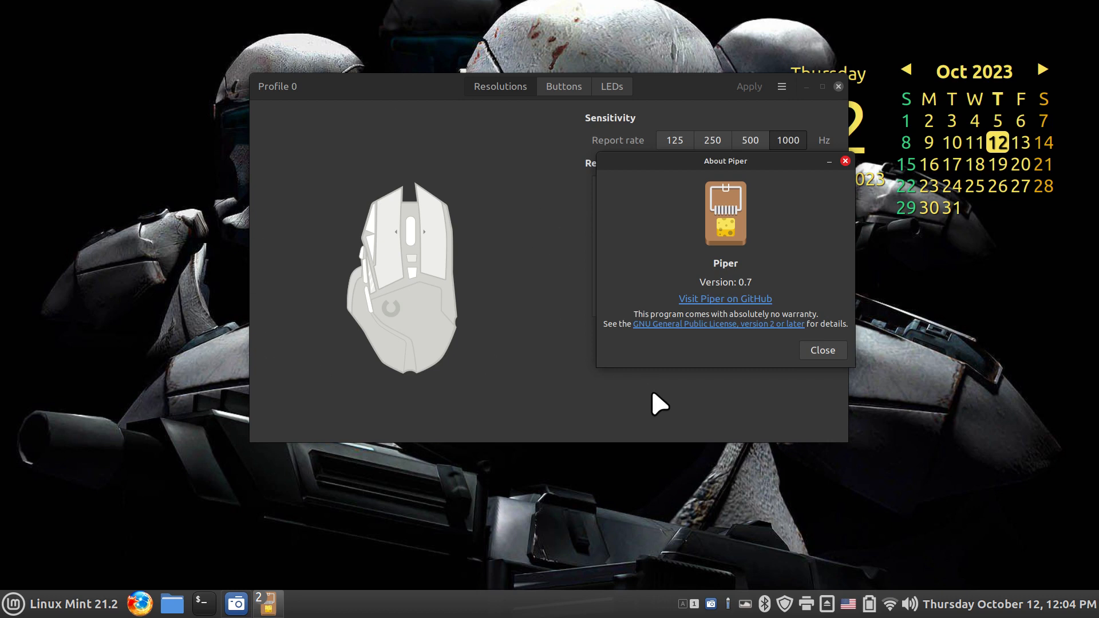
left_click_drag(726, 161, 646, 174)
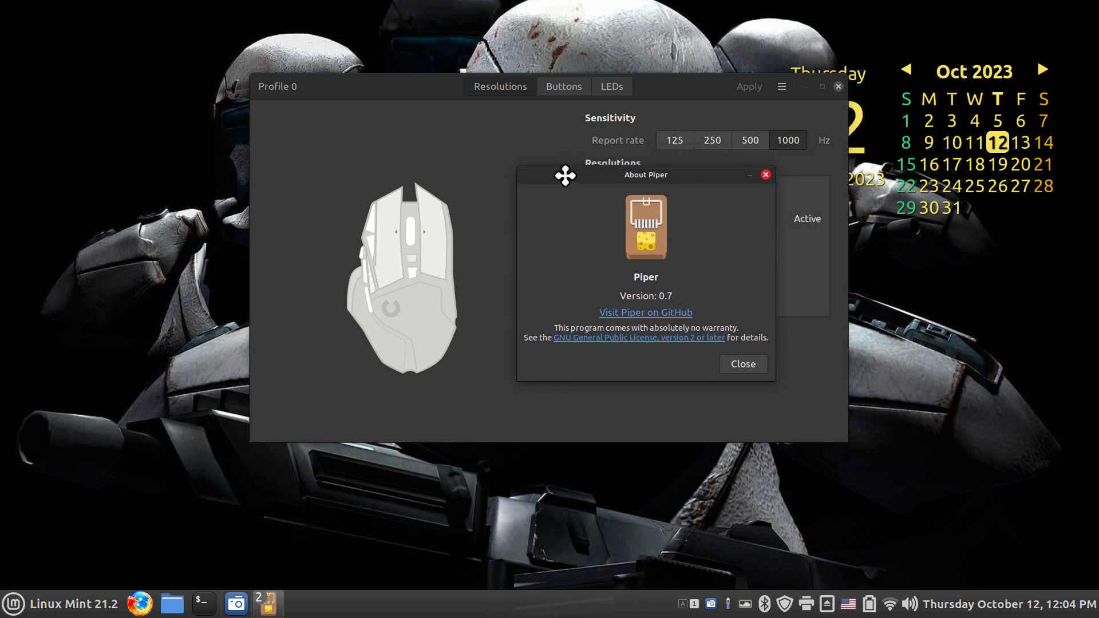
left_click_drag(645, 174, 547, 169)
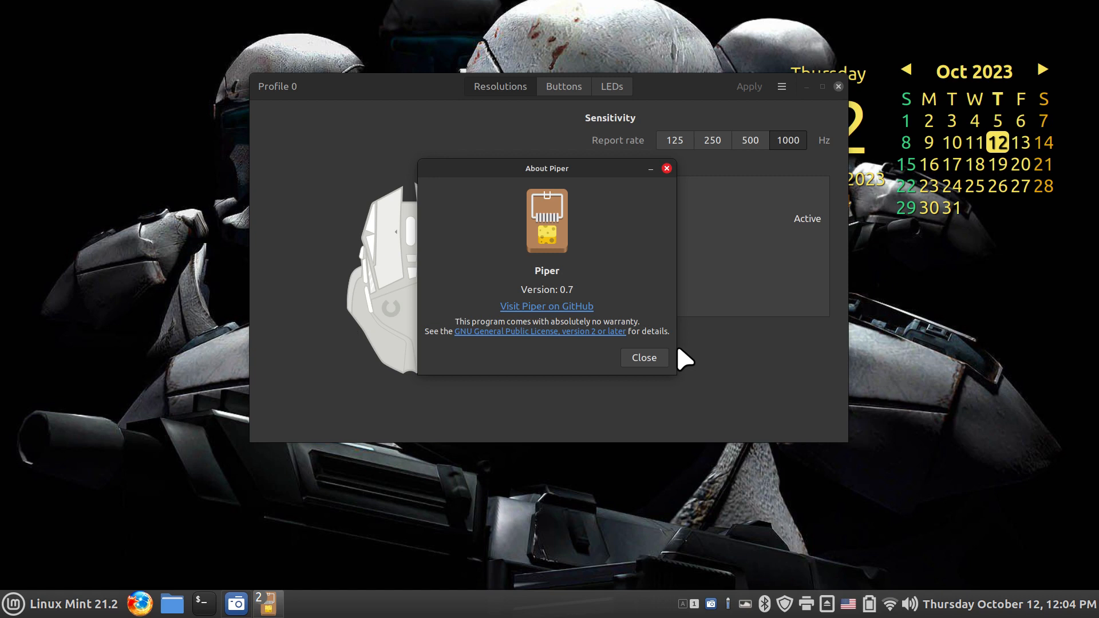
mouse_move(569, 272)
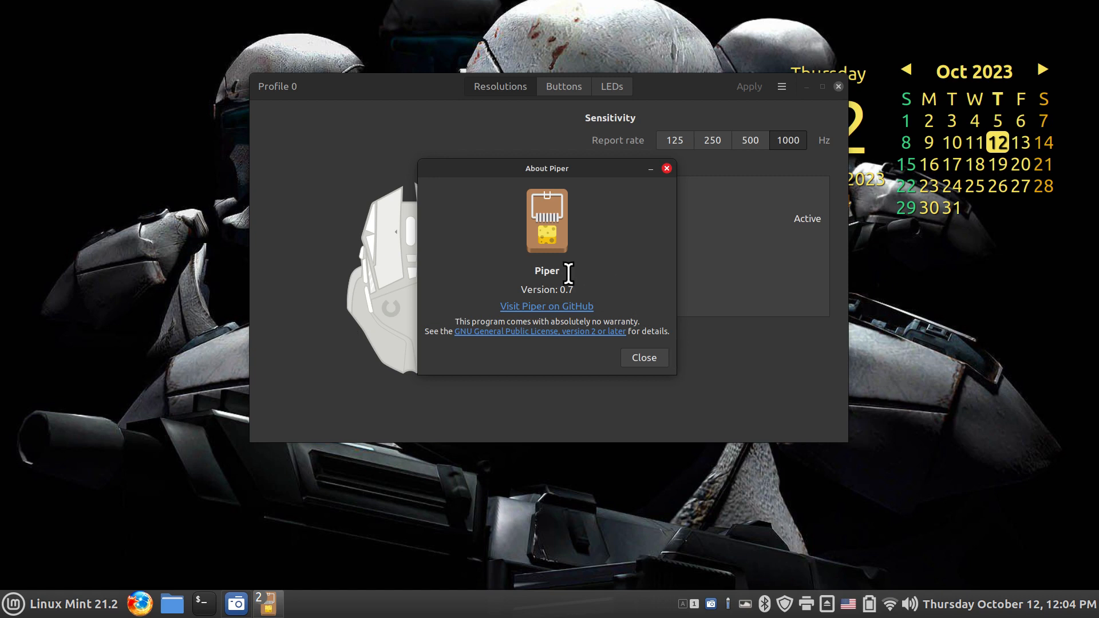
mouse_move(554, 312)
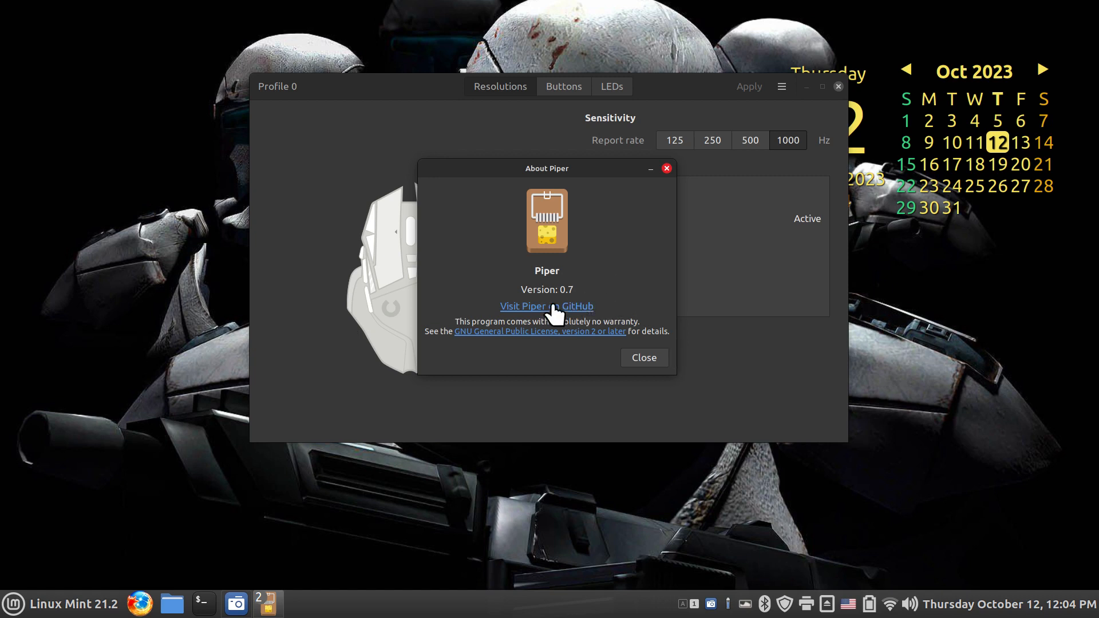
left_click(546, 306)
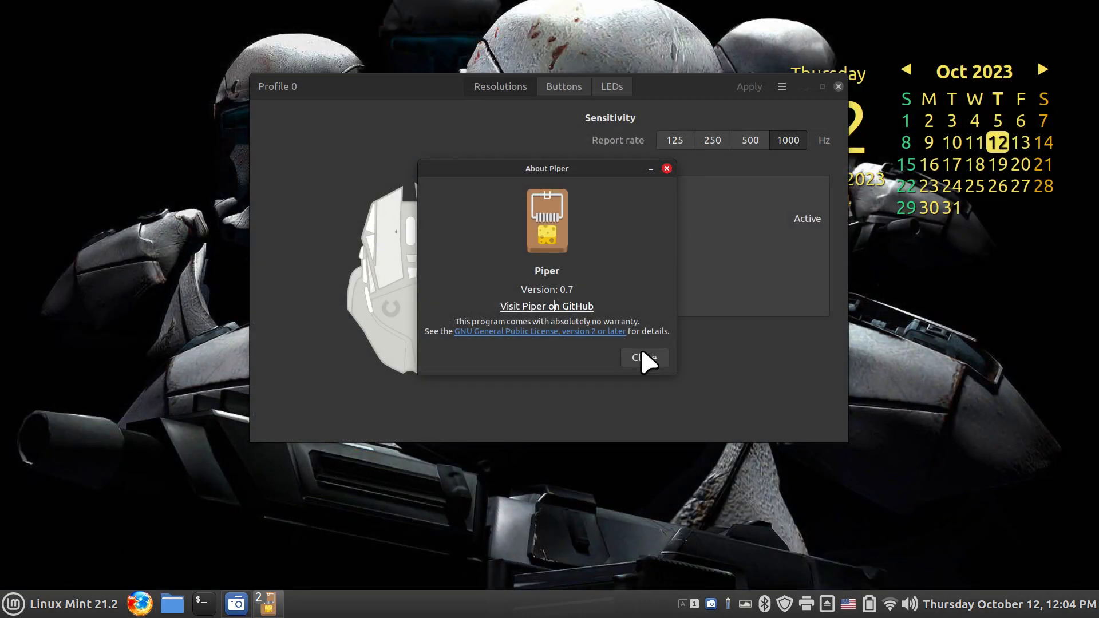
left_click(643, 358)
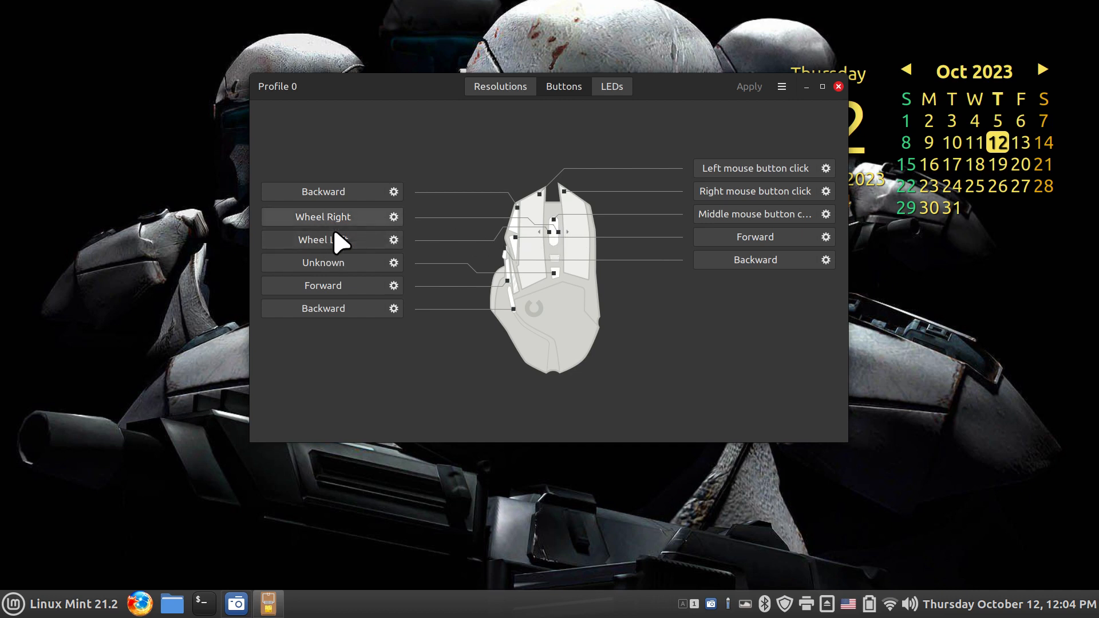
View the mouse's LED settings, then reopen About Piper from the hamburger menu.
left_click(499, 86)
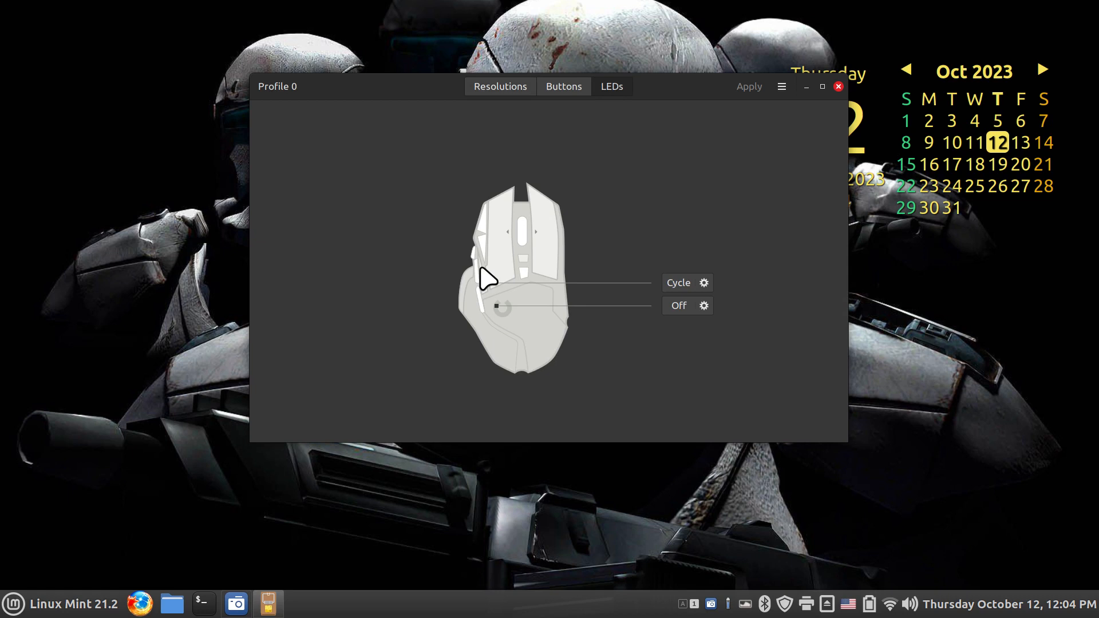
mouse_move(754, 364)
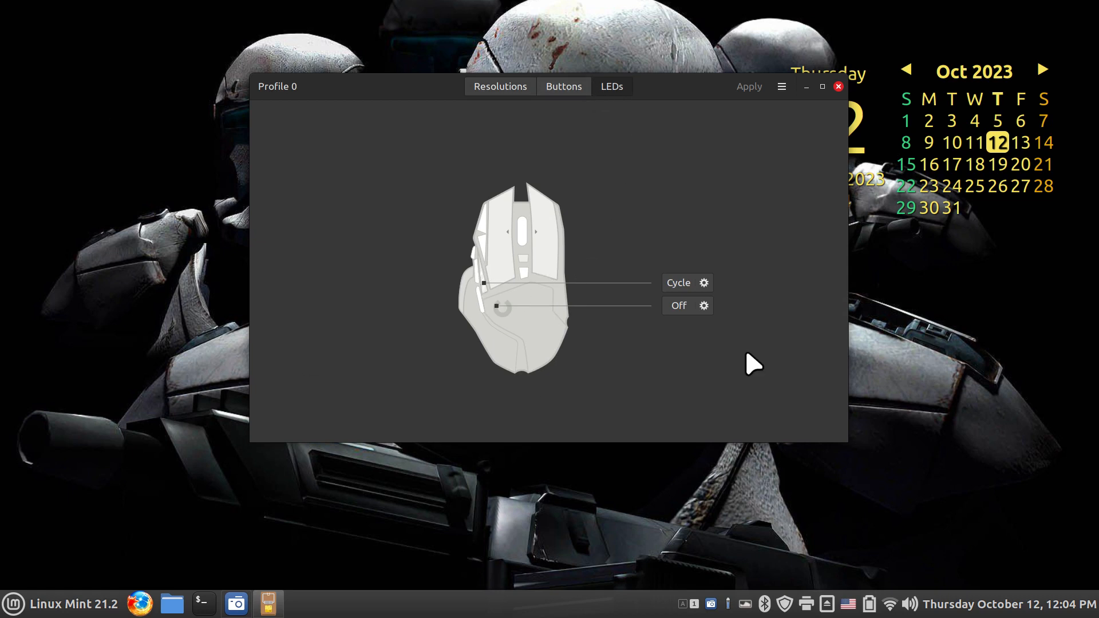
left_click(780, 86)
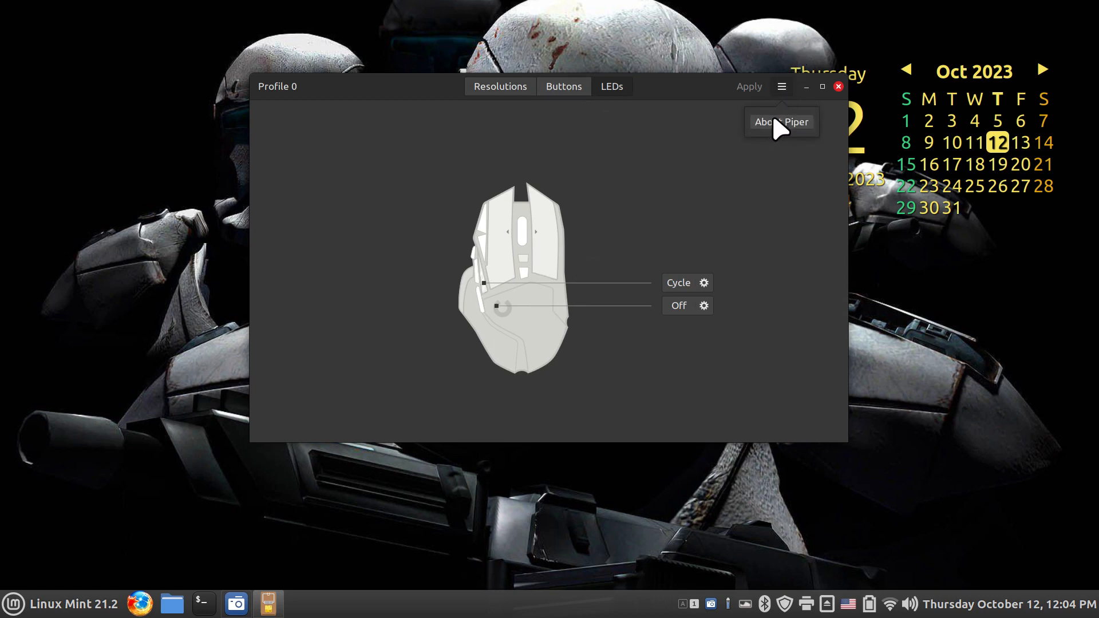
left_click(781, 121)
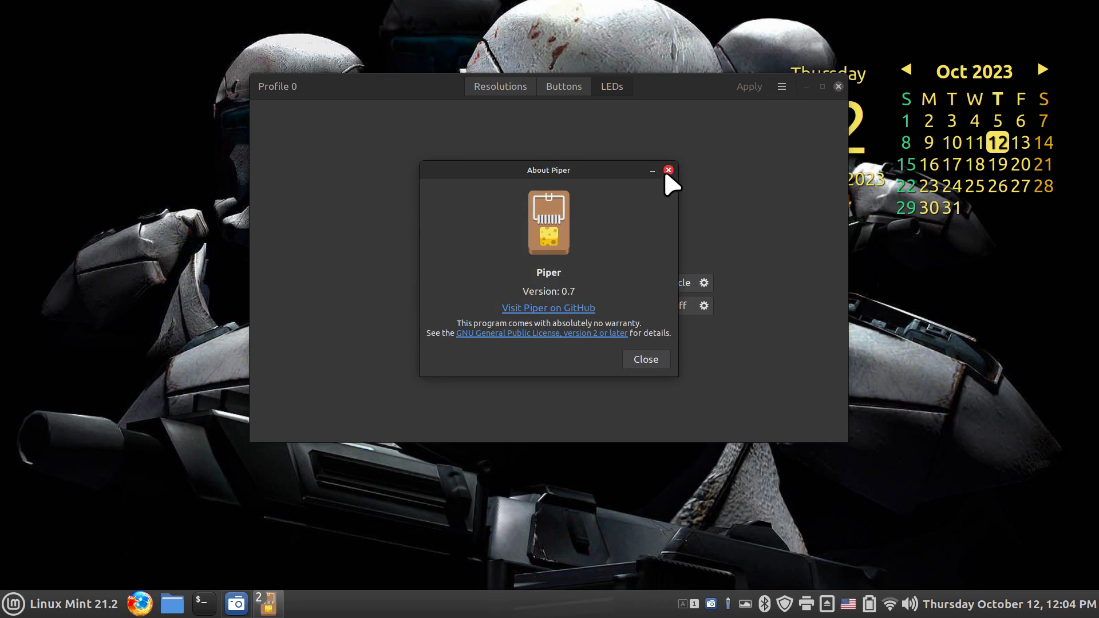
Close About Piper and scroll System Settings down to the Hardware section for Disks.
left_click(667, 169)
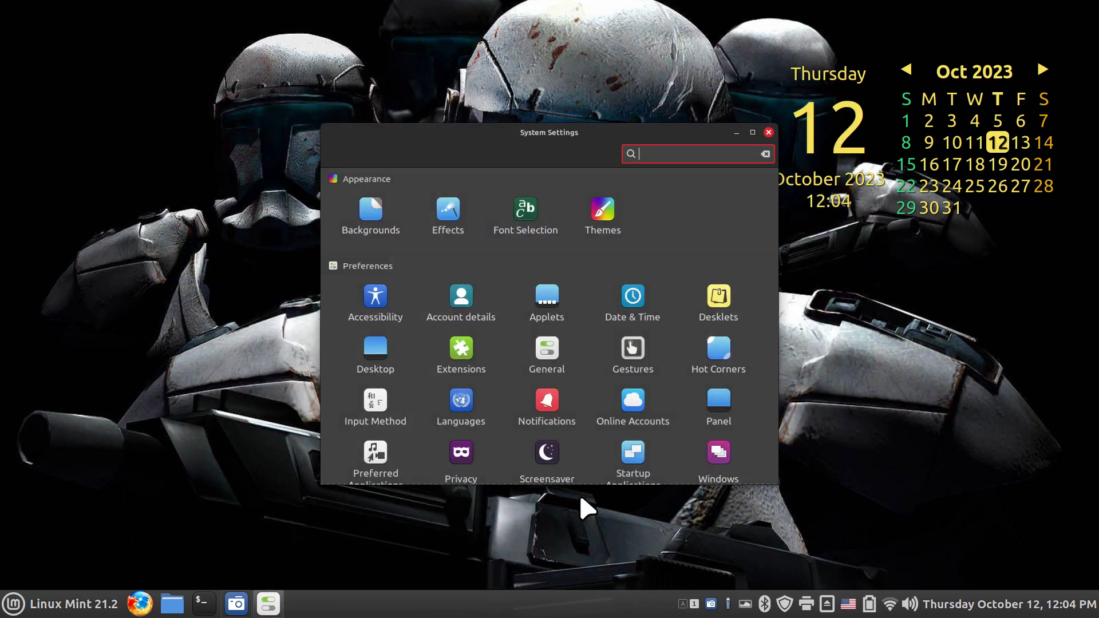
scroll("down", 3)
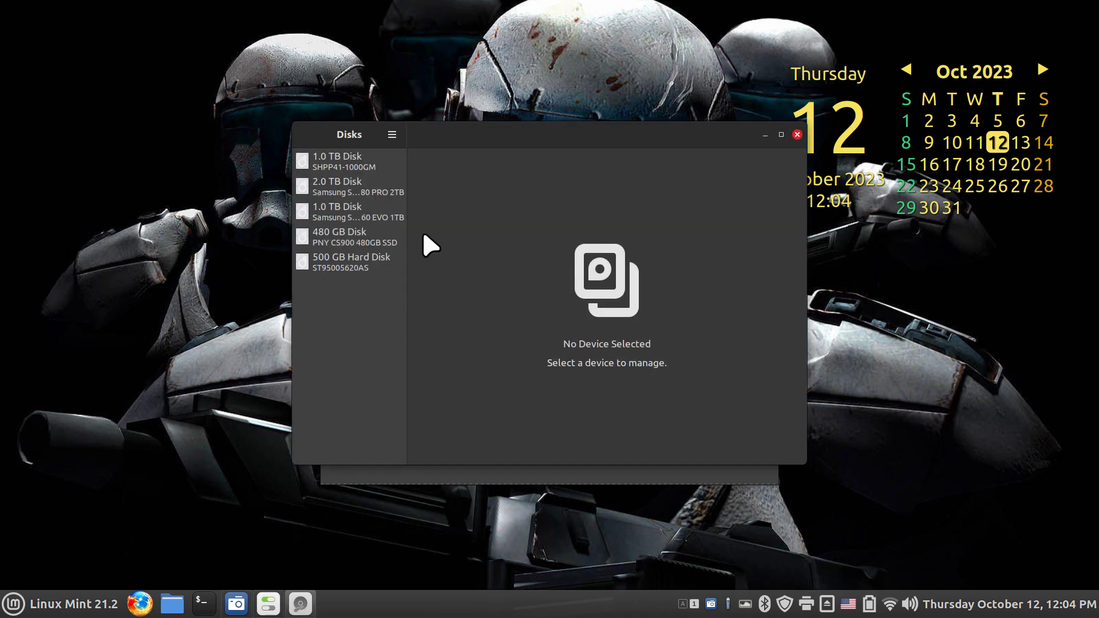
Select the 2.0 TB Samsung 980 PRO drive and show its Ext4 root partition details.
left_click(348, 187)
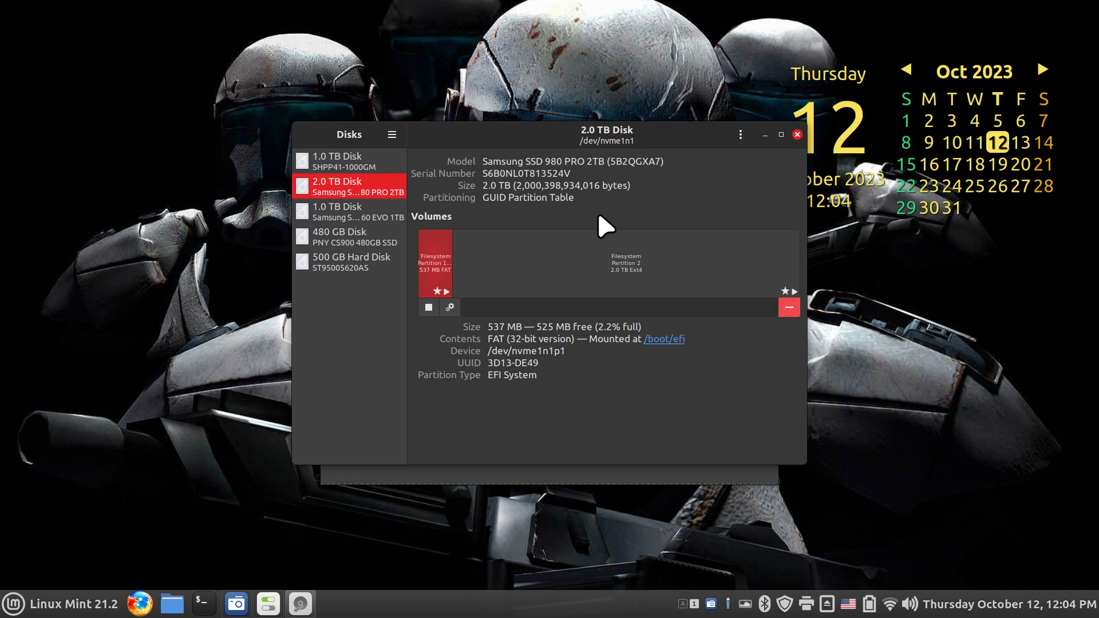
left_click(622, 263)
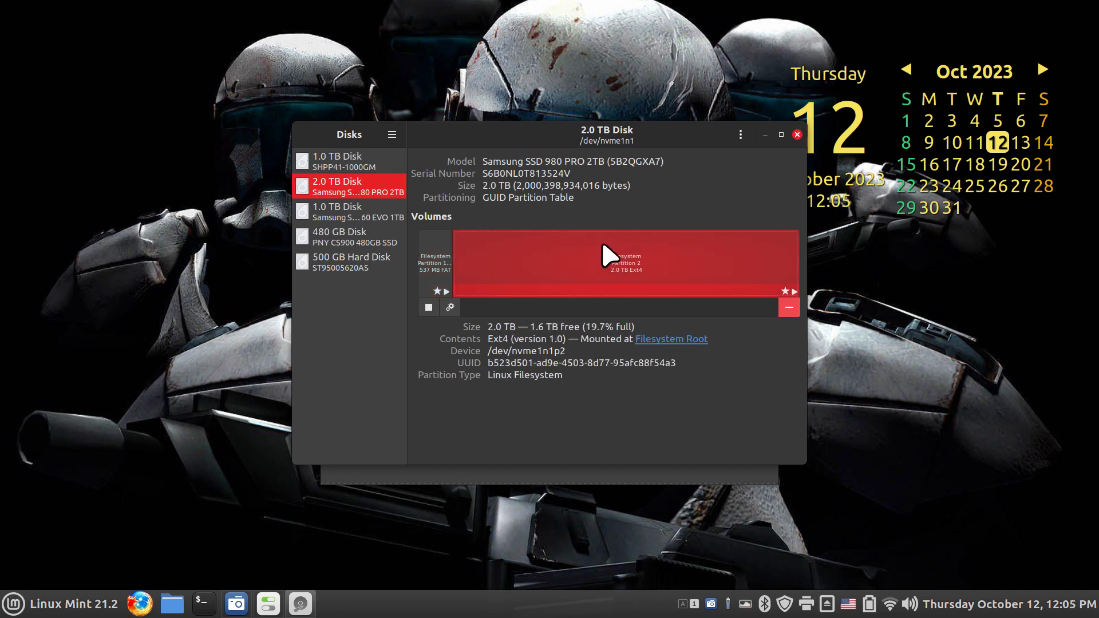
mouse_move(548, 174)
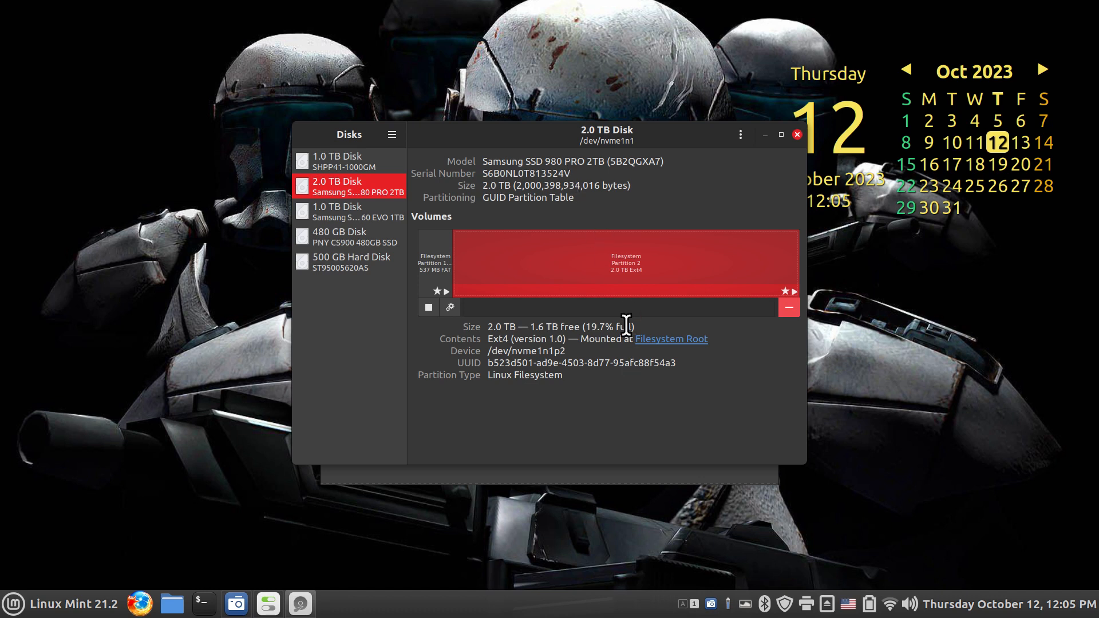
mouse_move(612, 275)
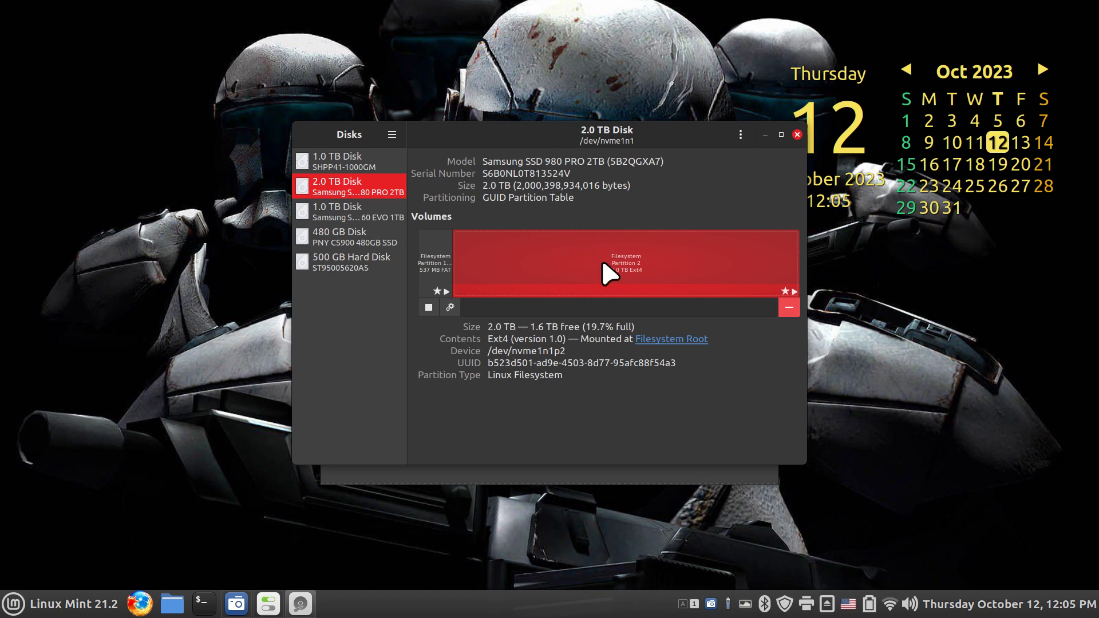
mouse_move(599, 276)
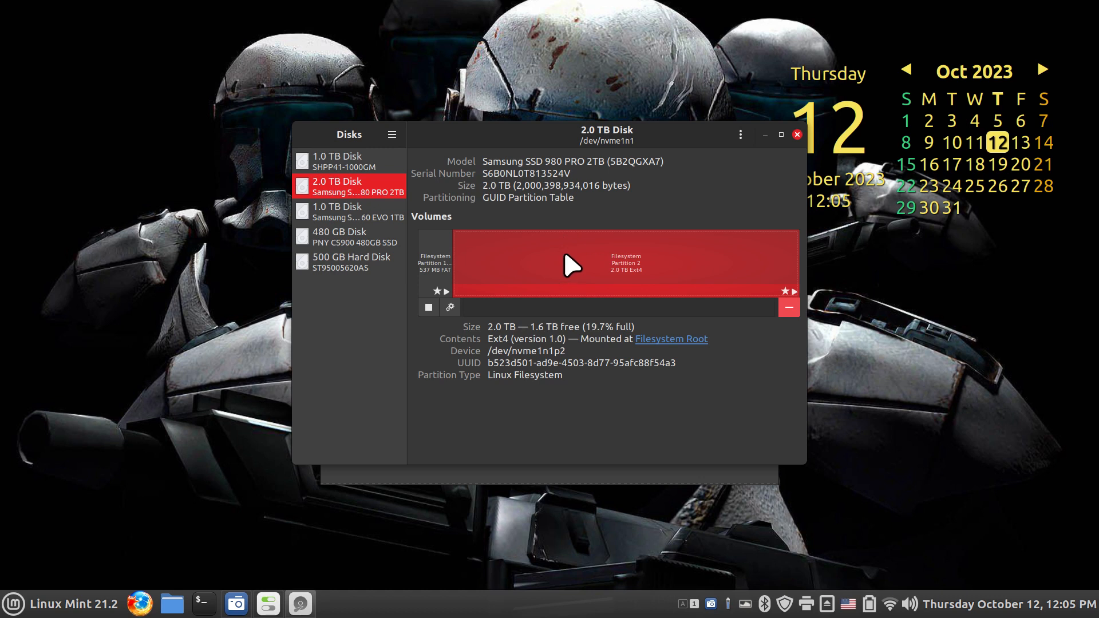
mouse_move(597, 265)
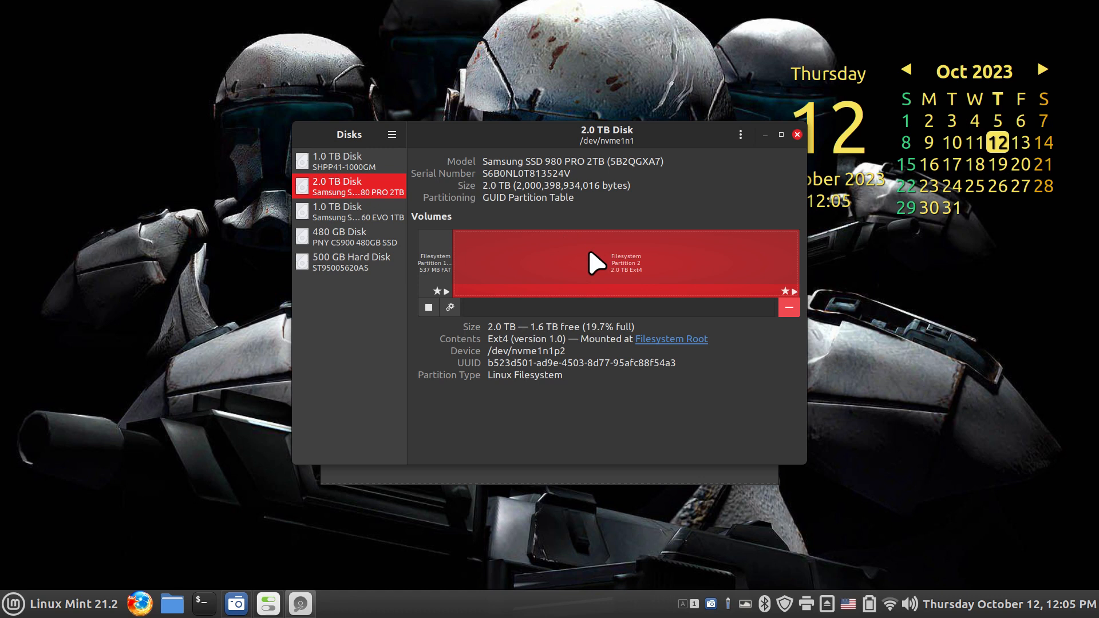
mouse_move(561, 248)
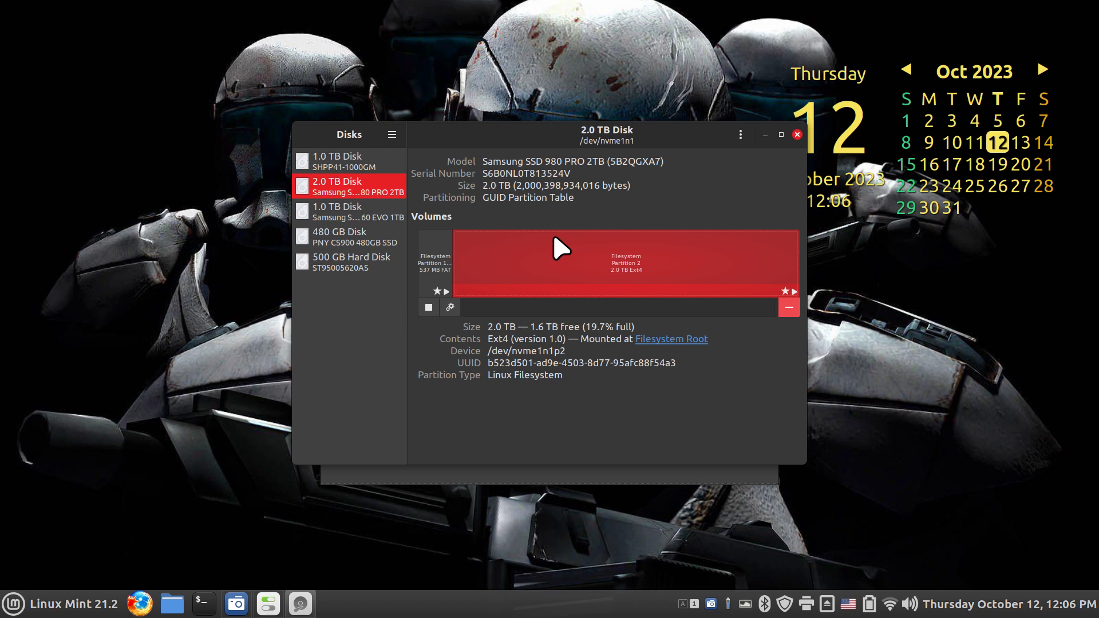
mouse_move(623, 230)
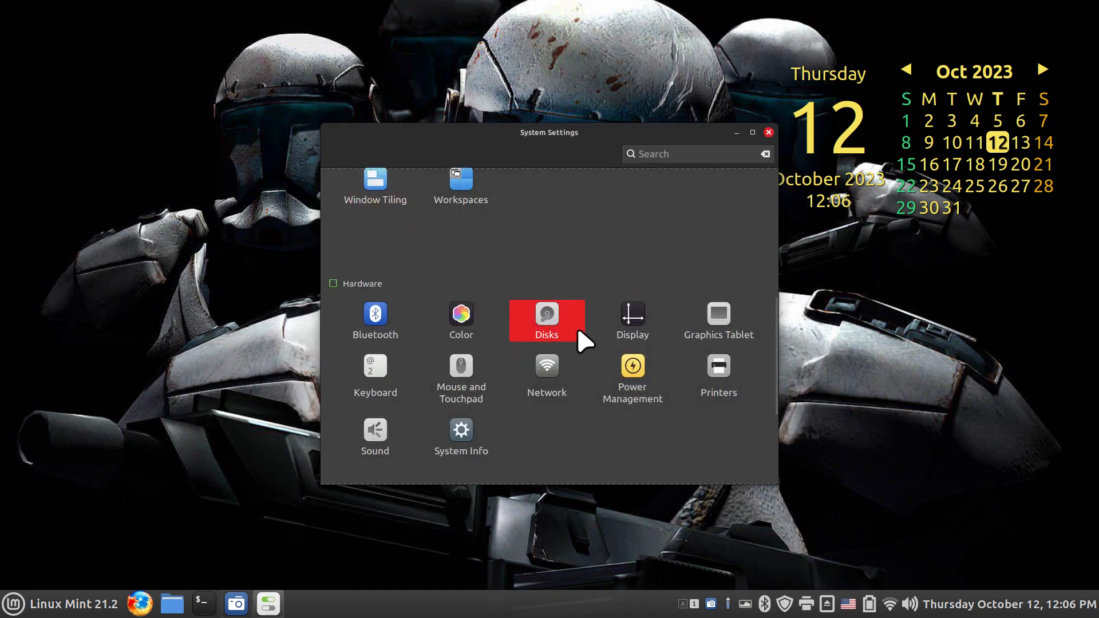
mouse_move(641, 252)
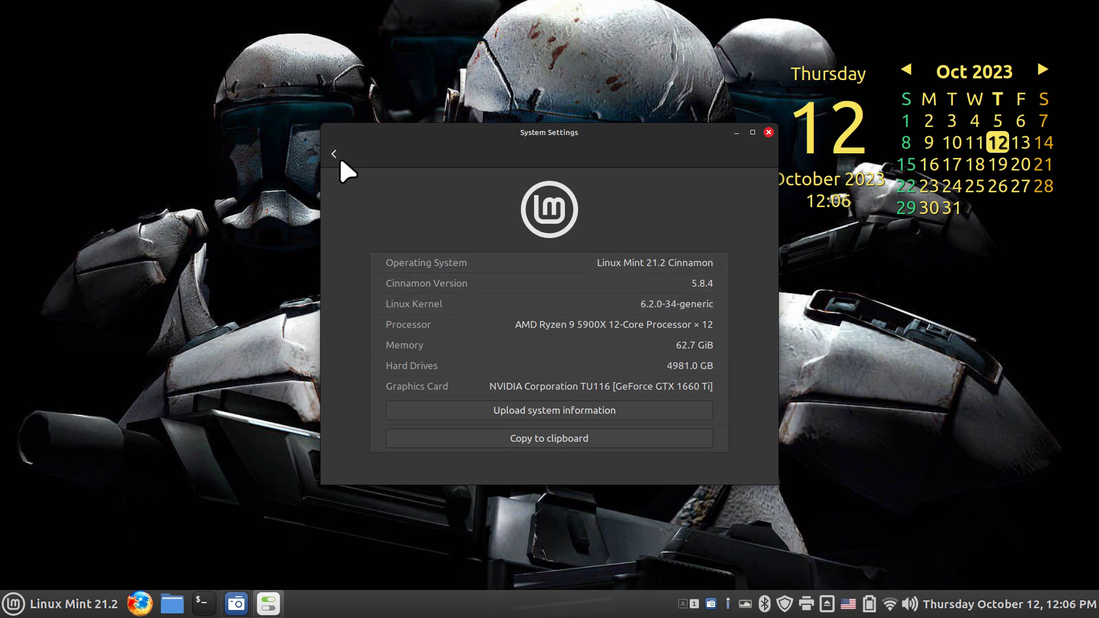
Return from System Info to the System Settings overview.
left_click(334, 153)
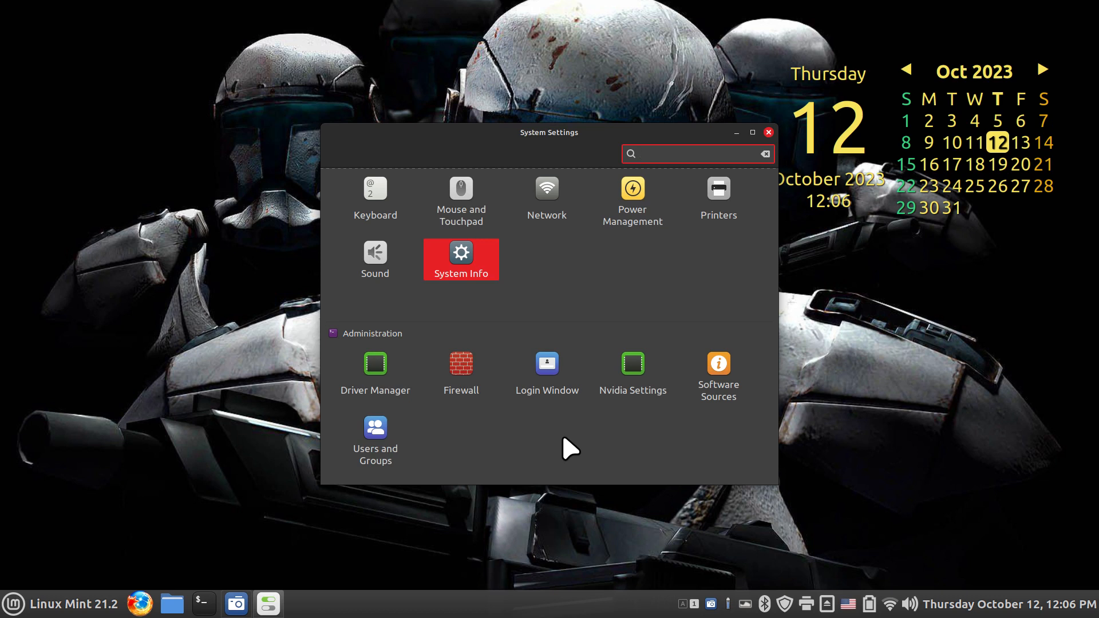
left_click(697, 153)
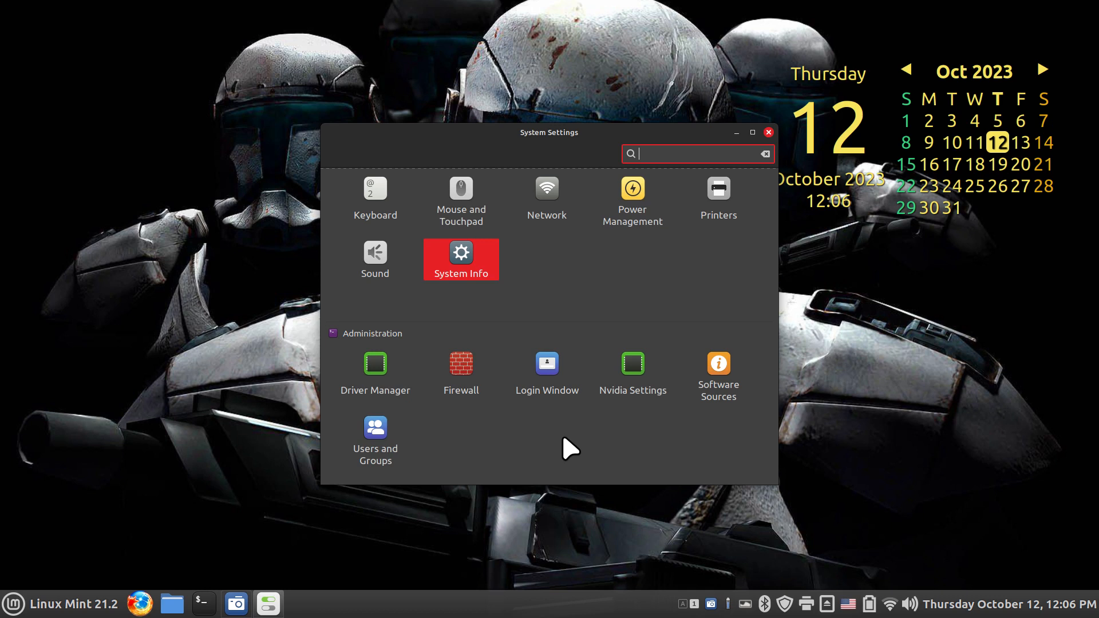
mouse_move(532, 480)
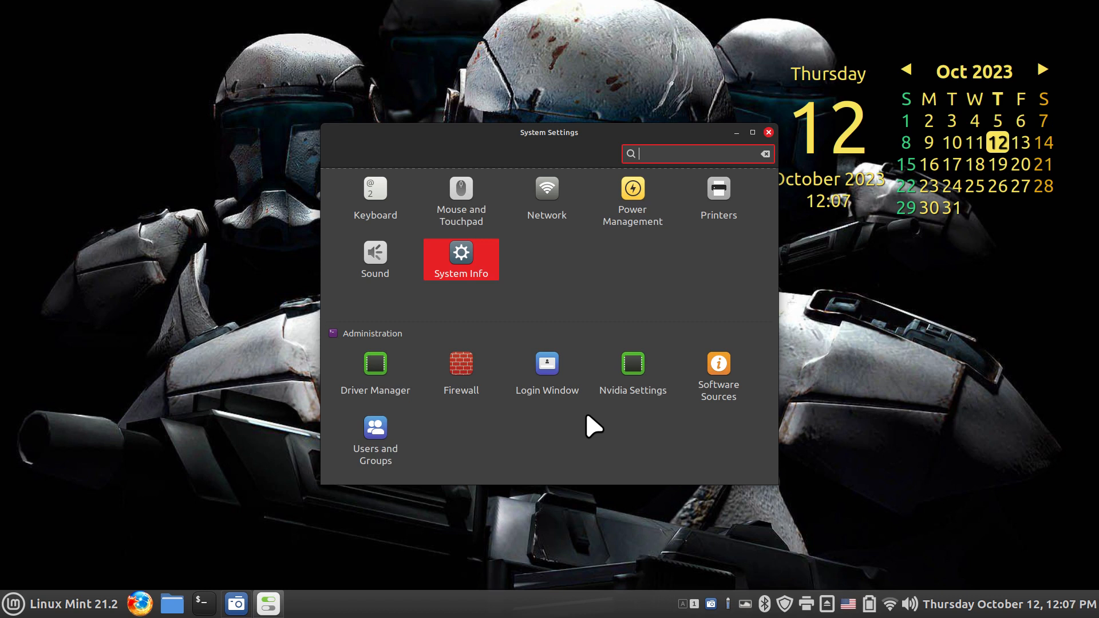
mouse_move(578, 437)
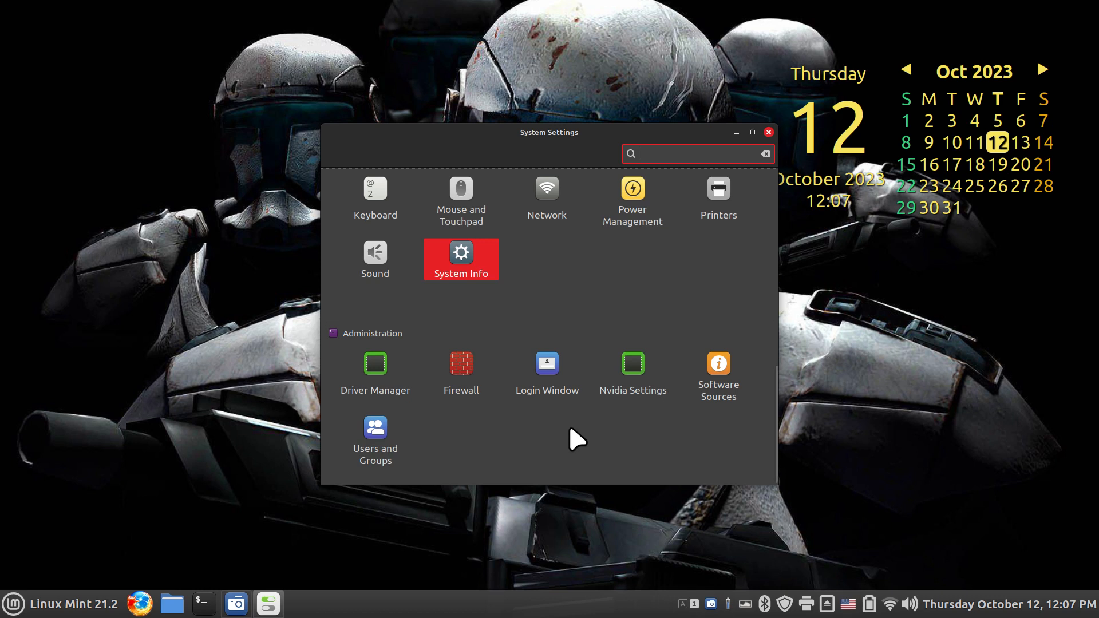
mouse_move(530, 444)
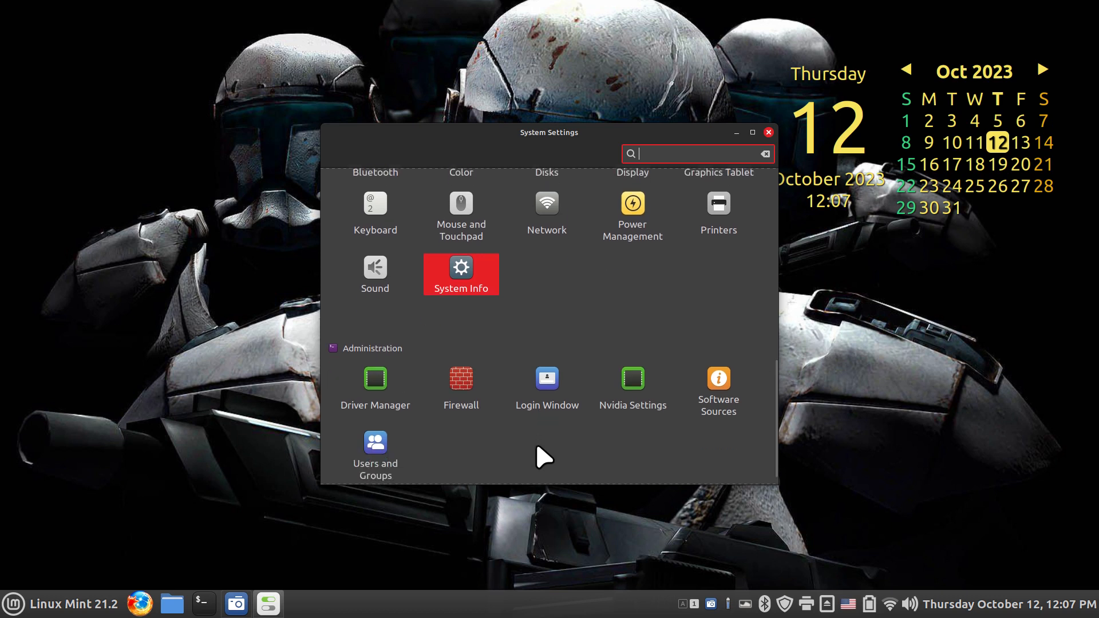
mouse_move(480, 459)
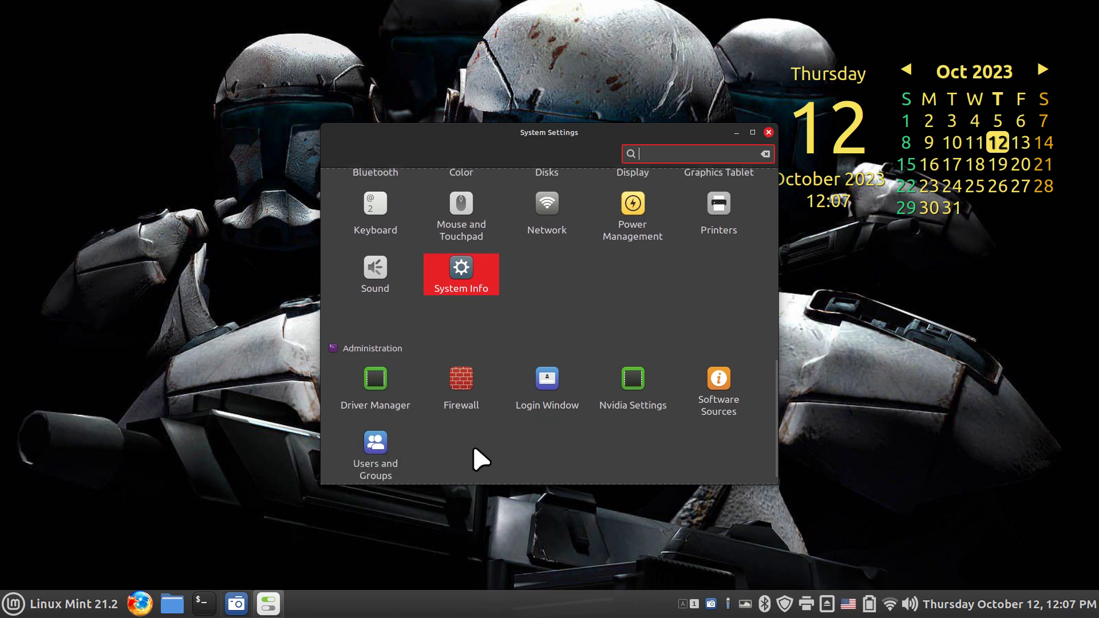
mouse_move(690, 360)
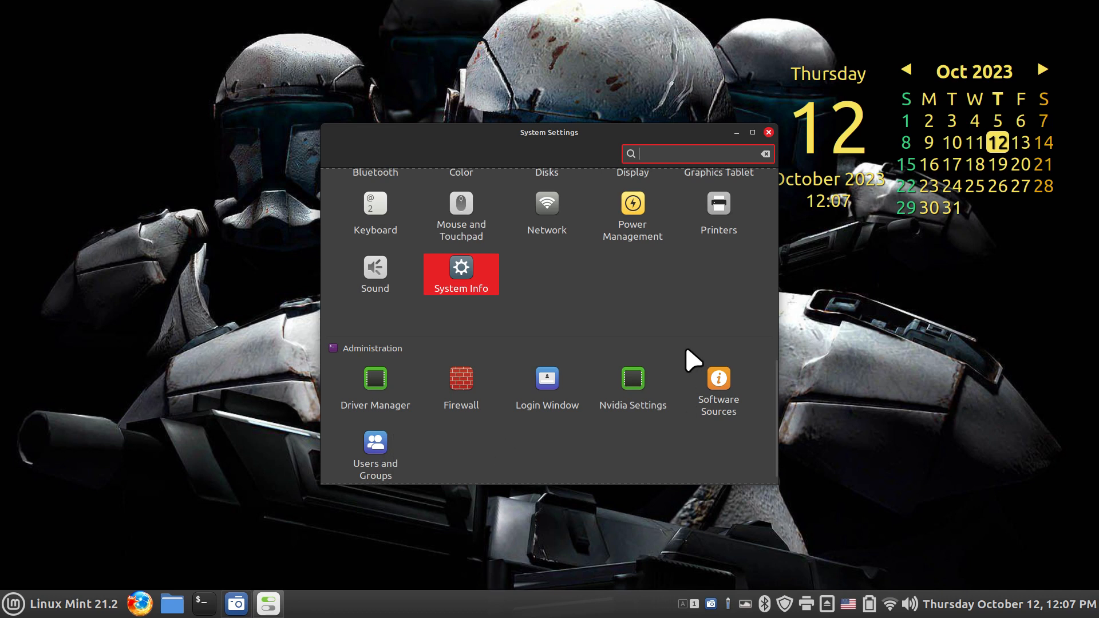
mouse_move(392, 382)
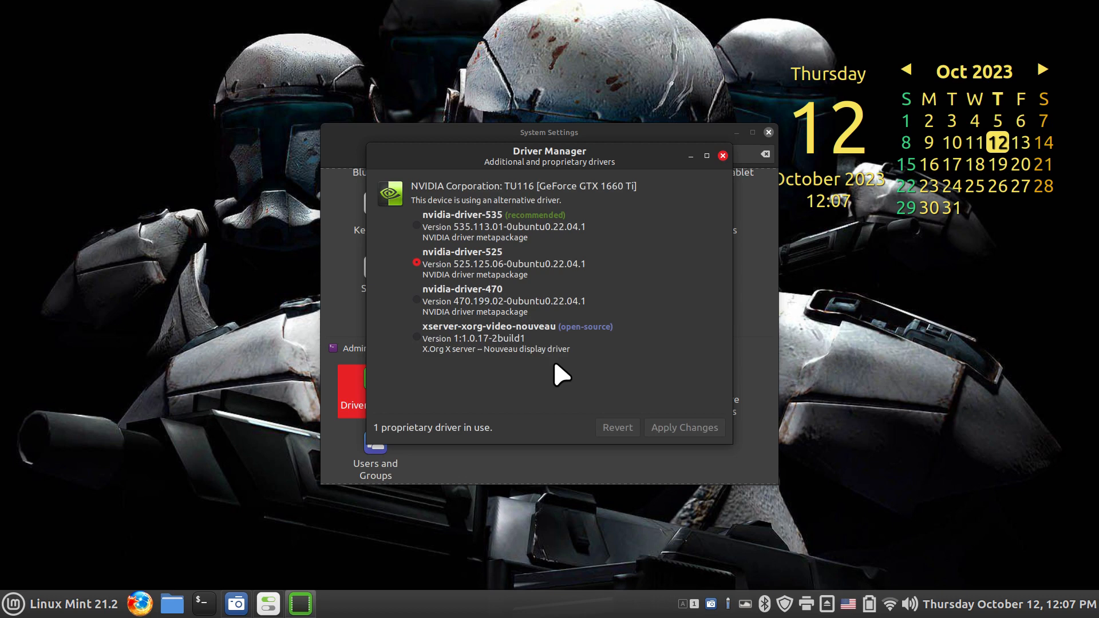
mouse_move(511, 341)
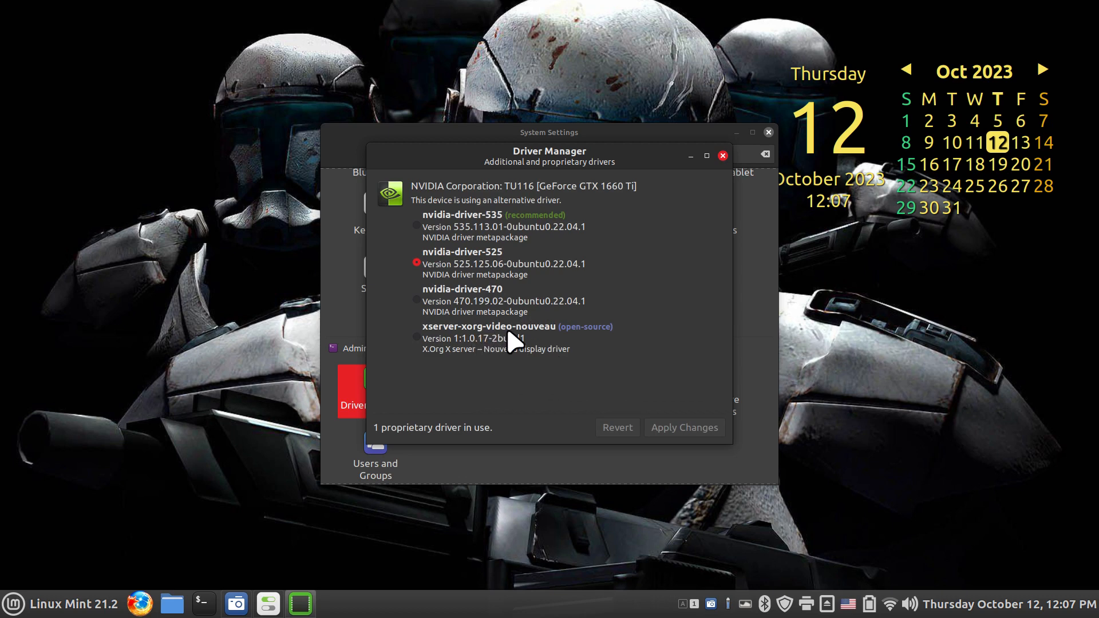
mouse_move(558, 345)
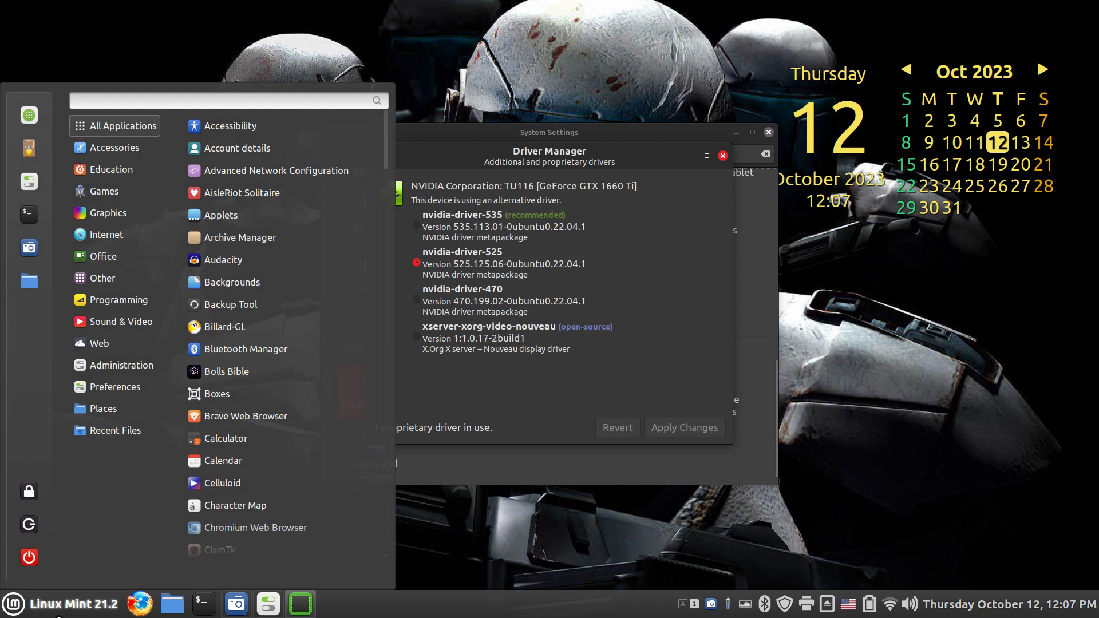
Search the Mint menu for Timeshift, launch it and authenticate with the administrator password.
type("tim")
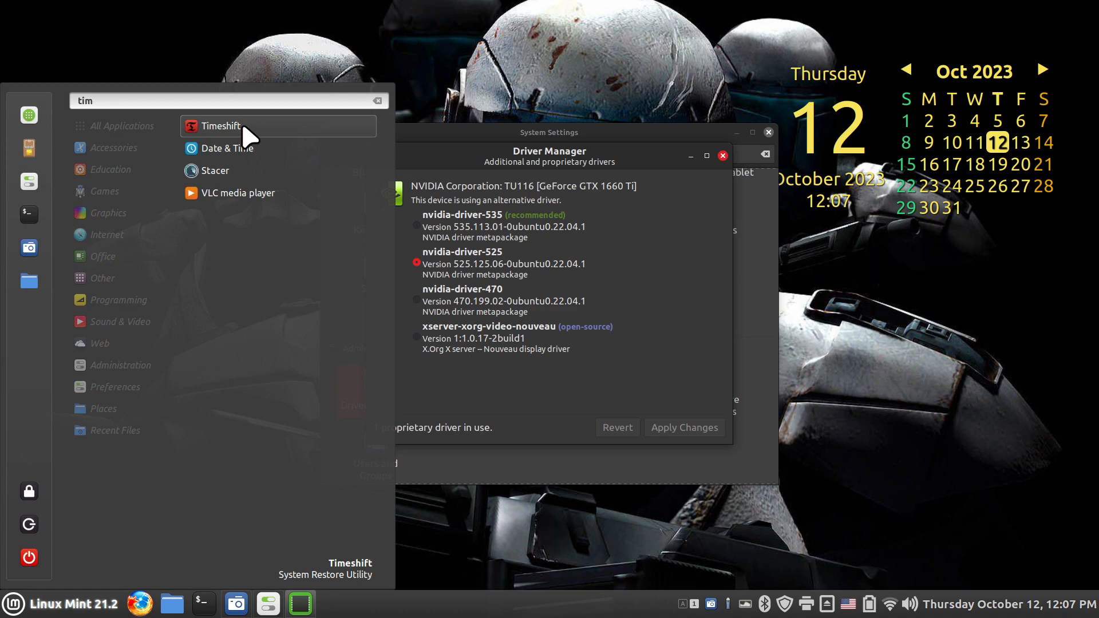
left_click(222, 126)
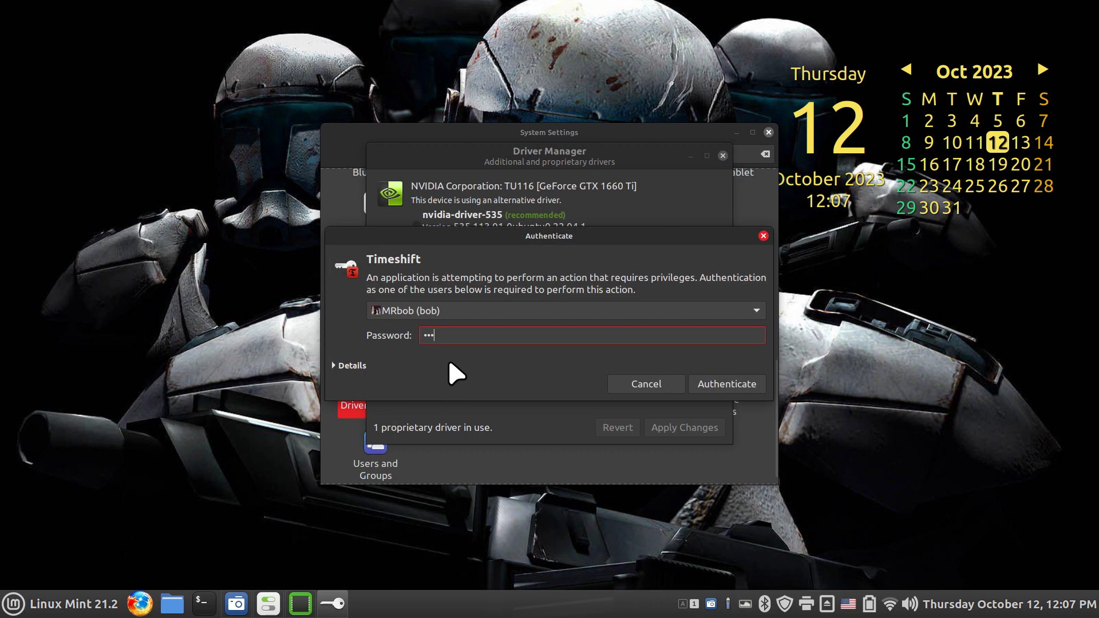
type("password")
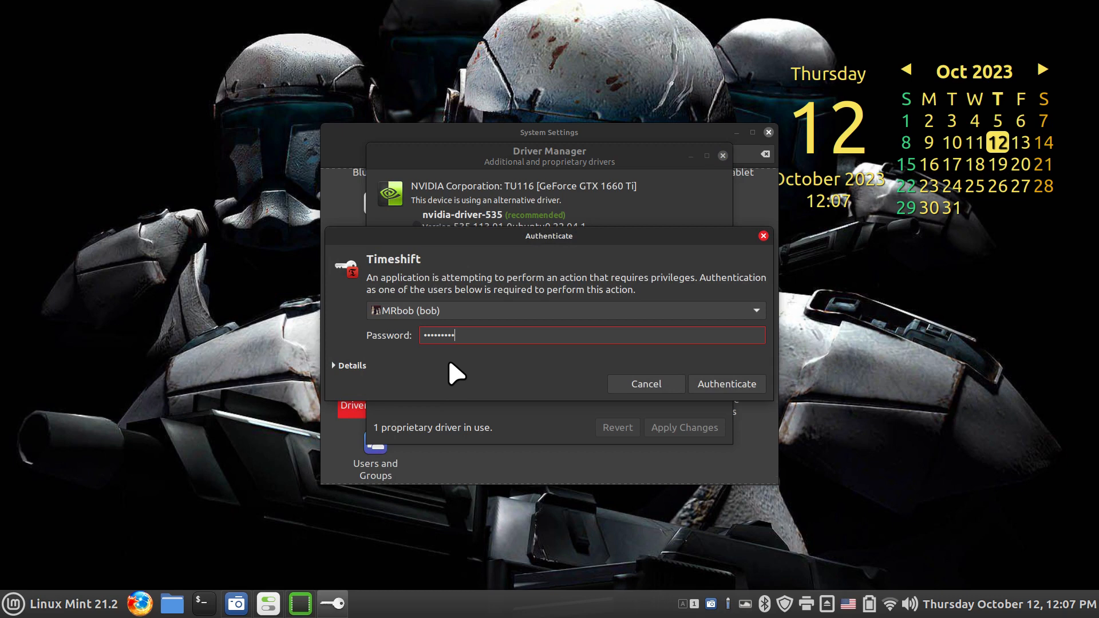
left_click(726, 383)
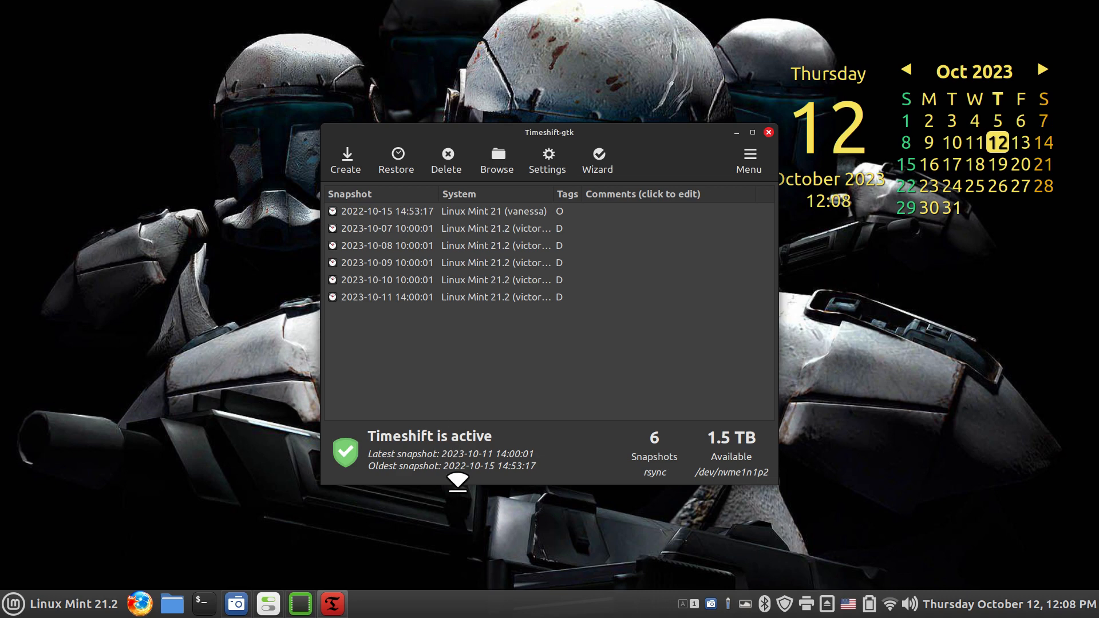
mouse_move(516, 431)
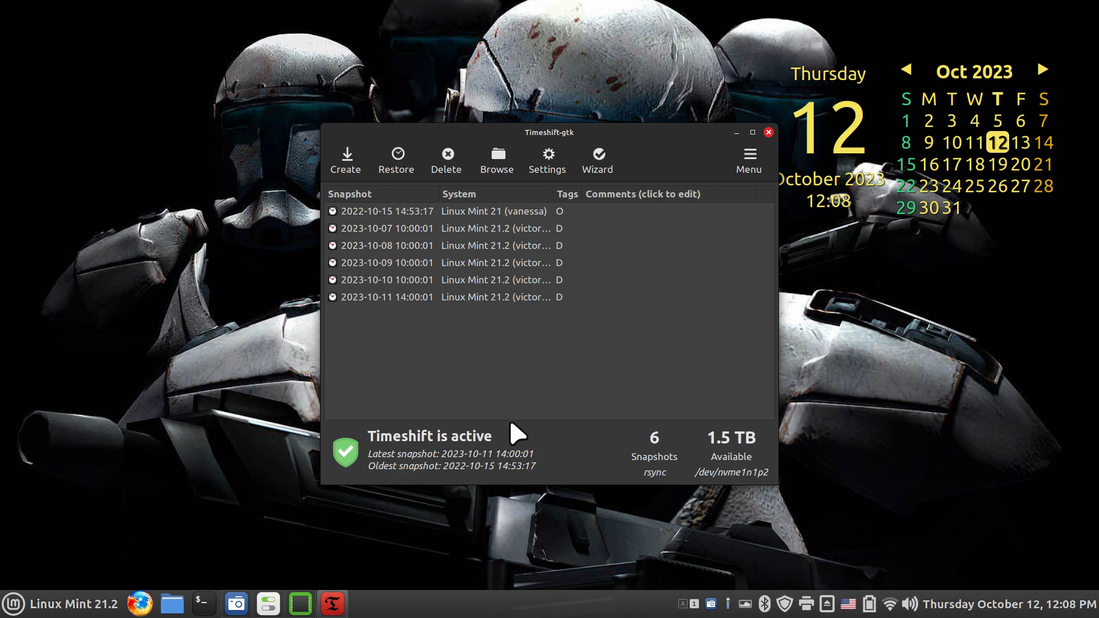
mouse_move(419, 413)
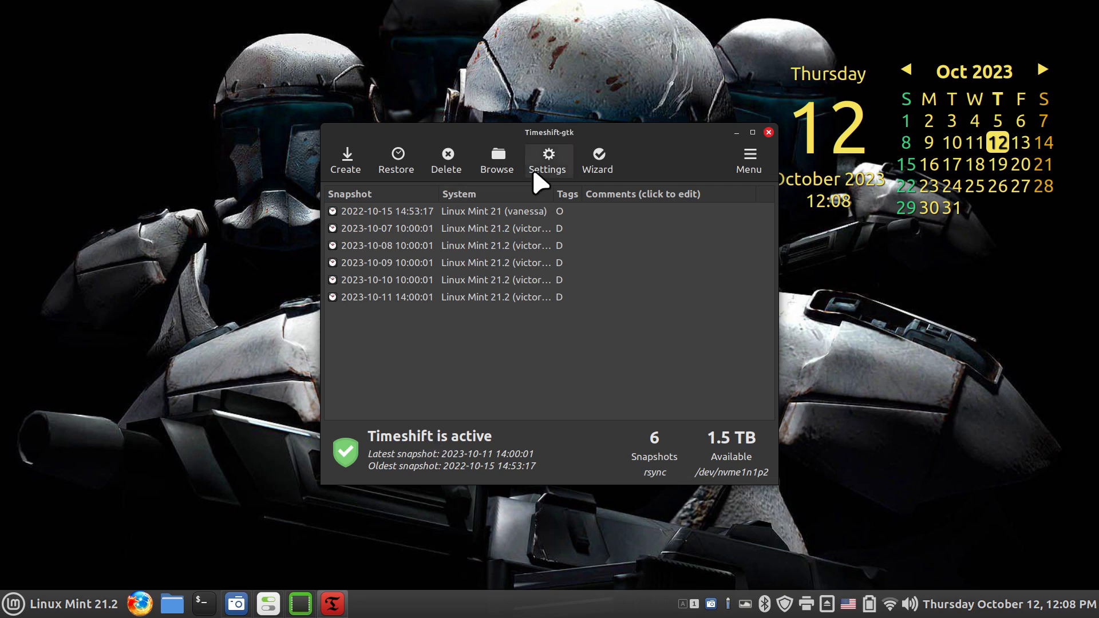
left_click(547, 158)
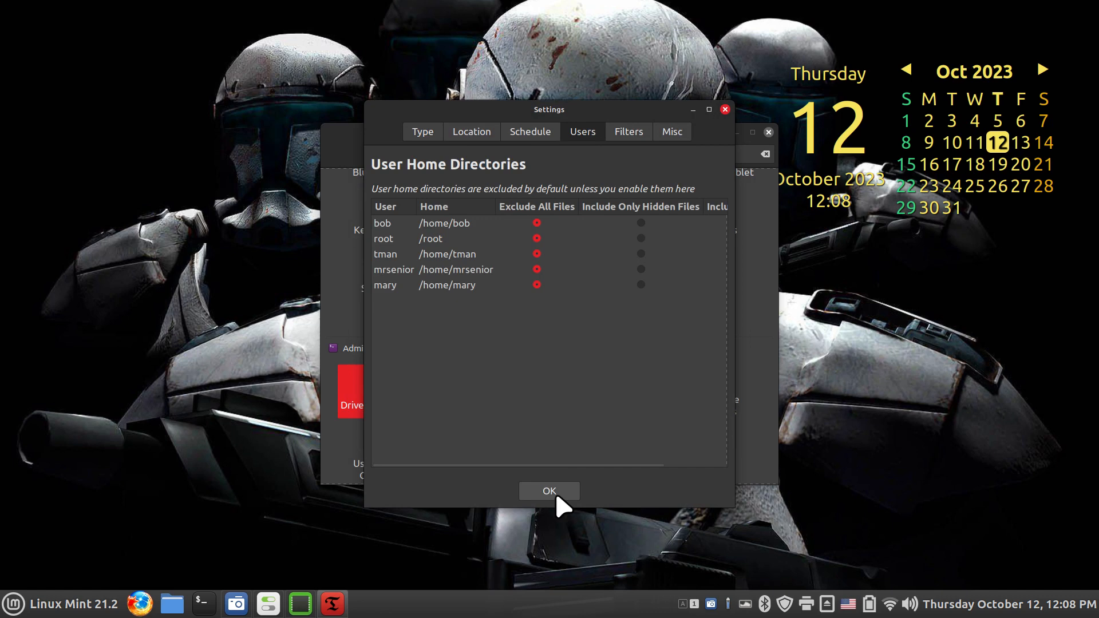
left_click(550, 490)
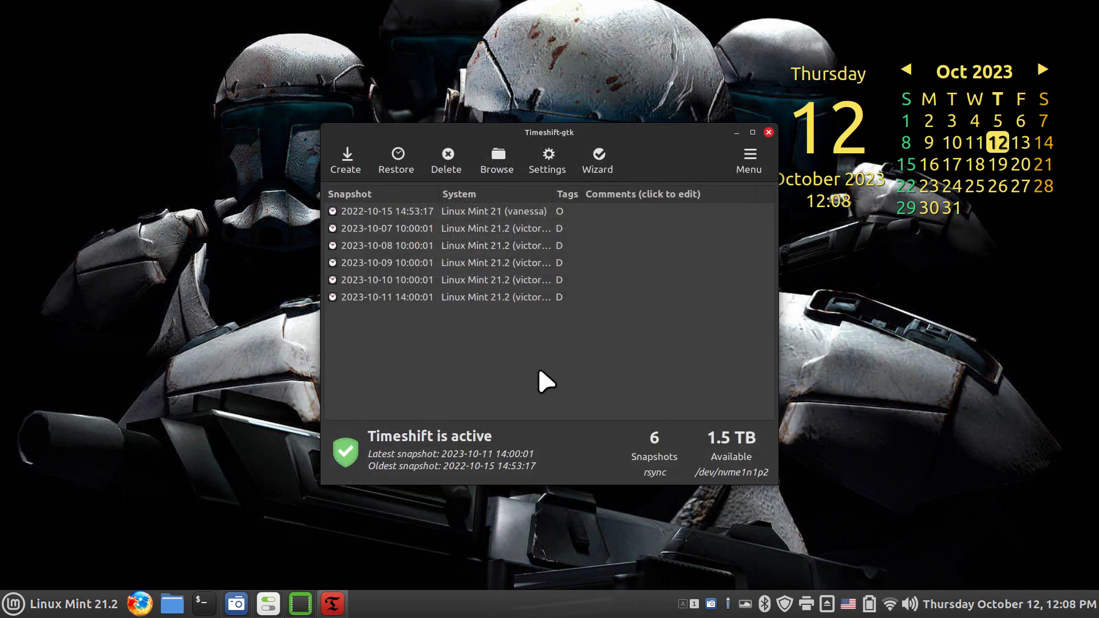
mouse_move(403, 462)
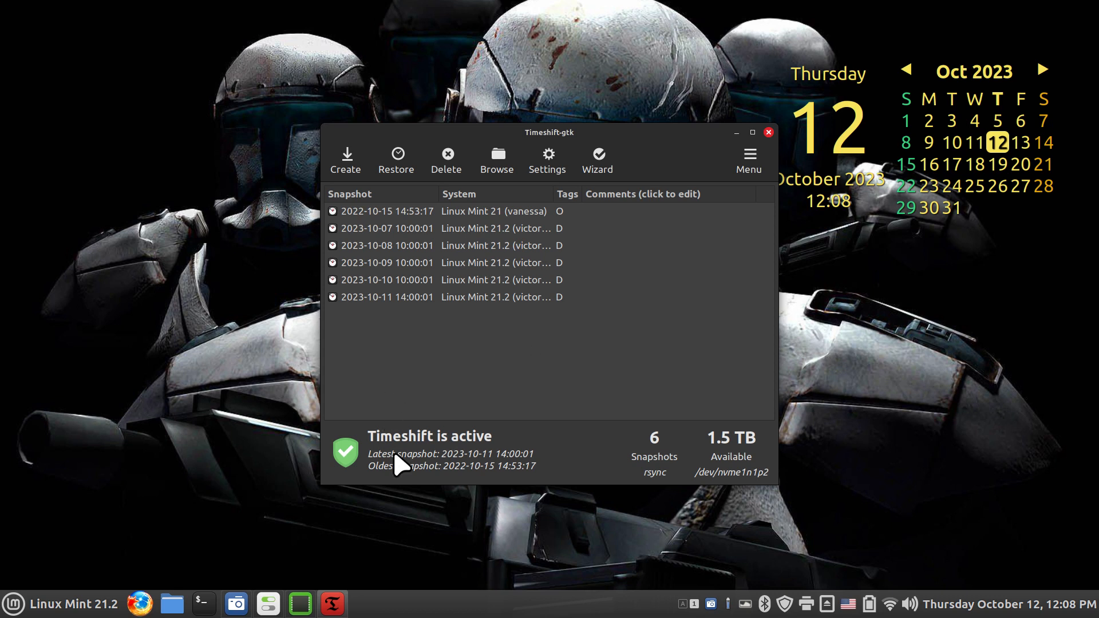
mouse_move(112, 445)
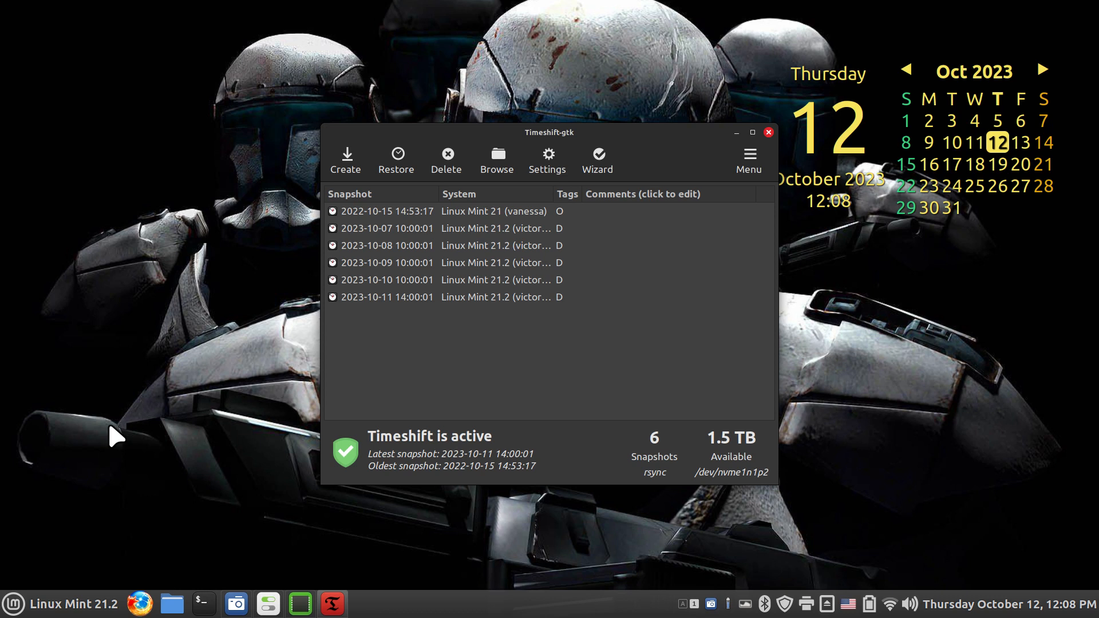
mouse_move(136, 411)
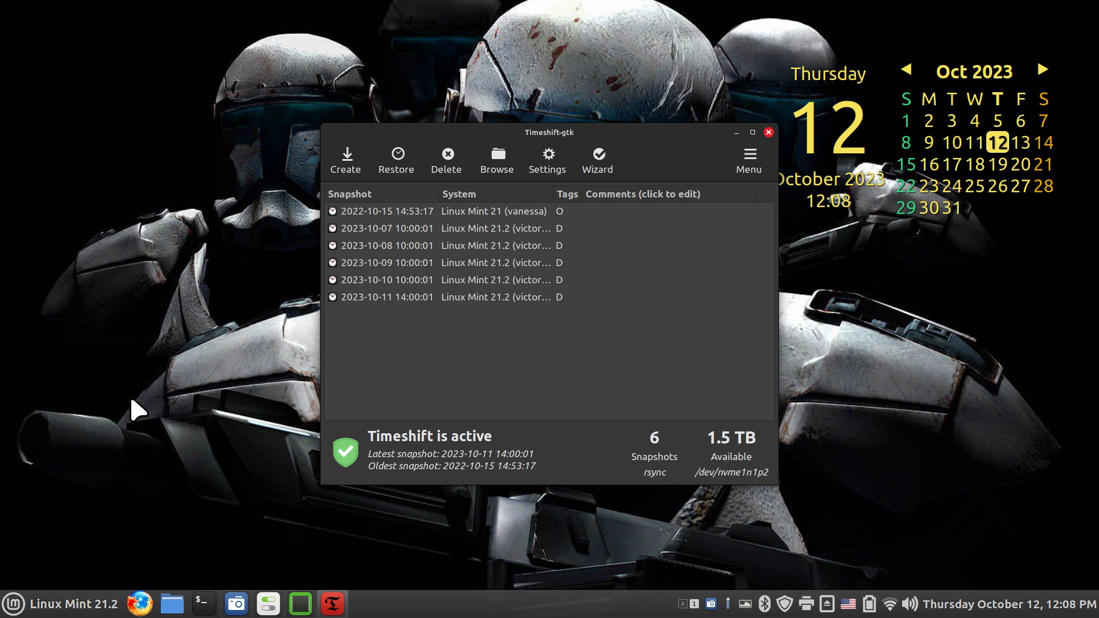
mouse_move(41, 562)
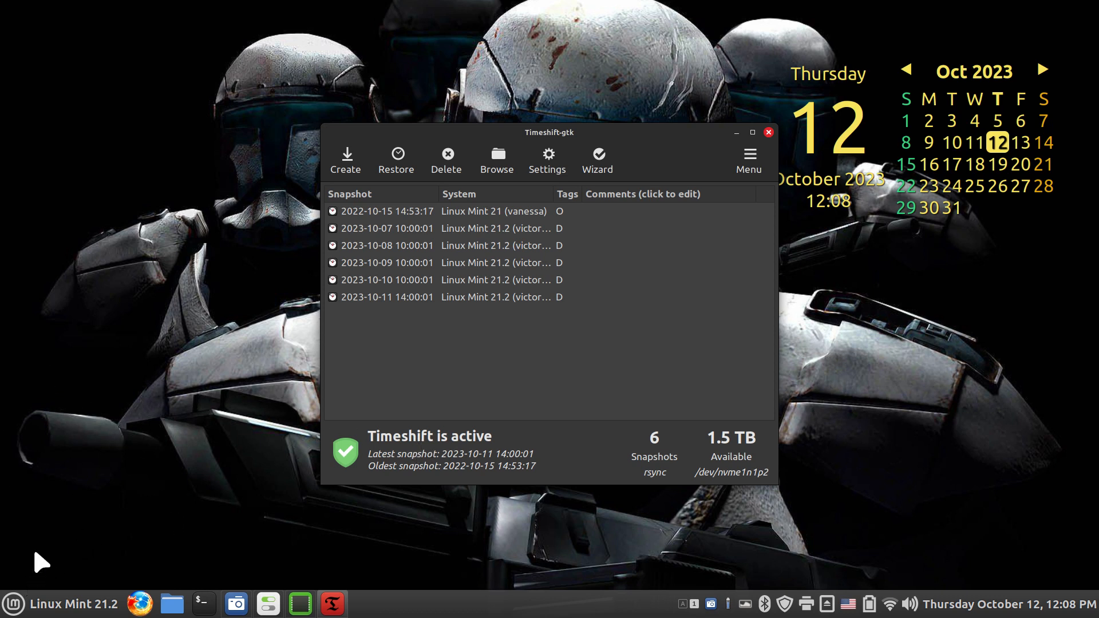
mouse_move(724, 192)
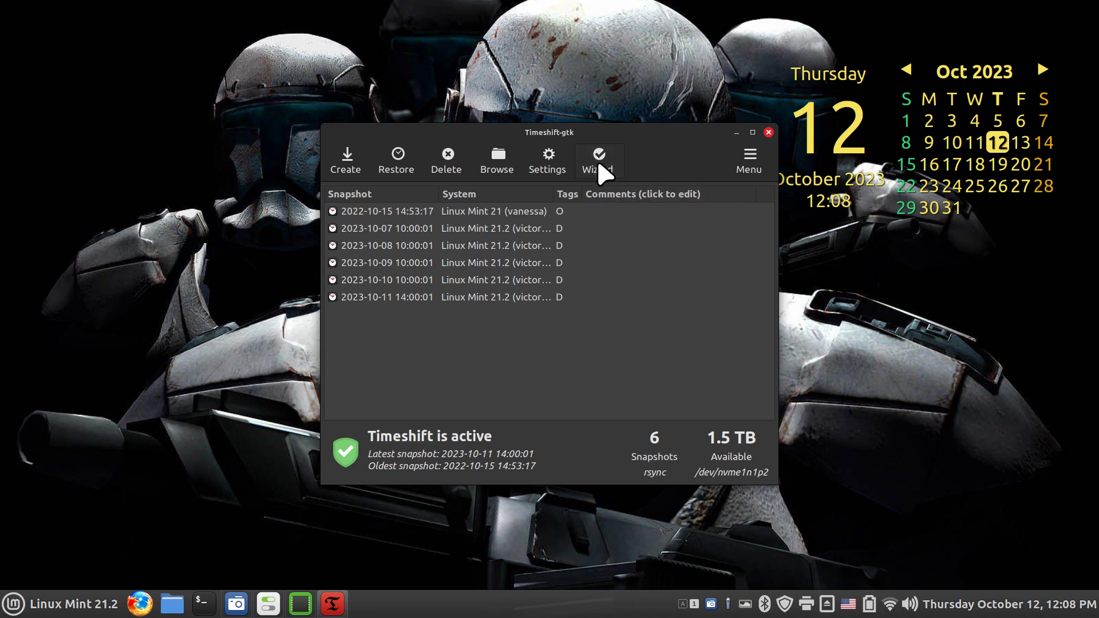
left_click(597, 155)
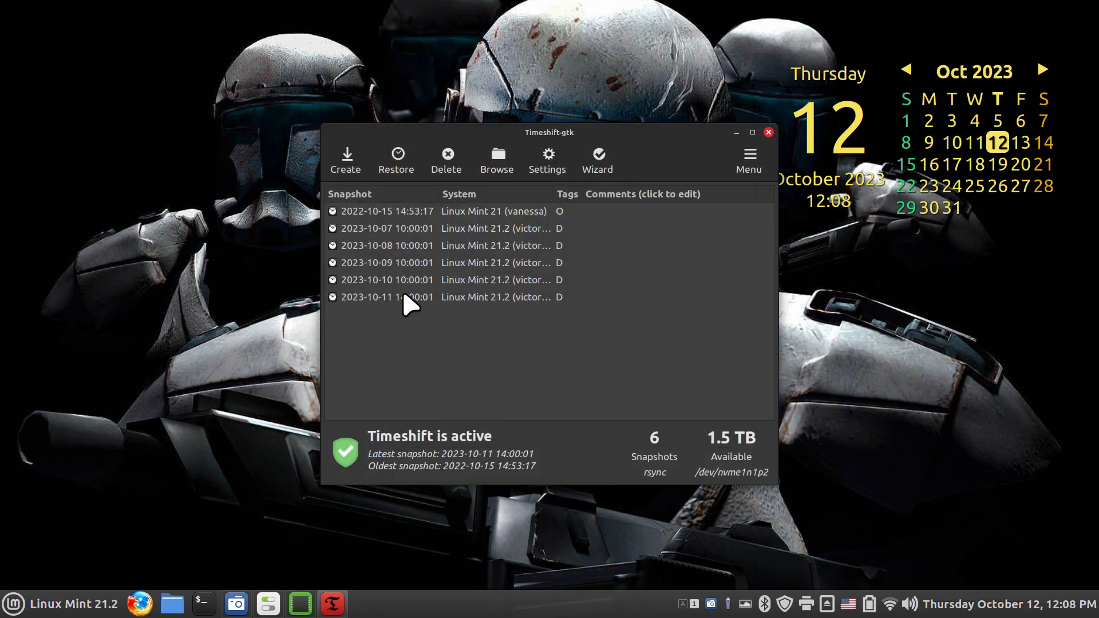
left_click(388, 297)
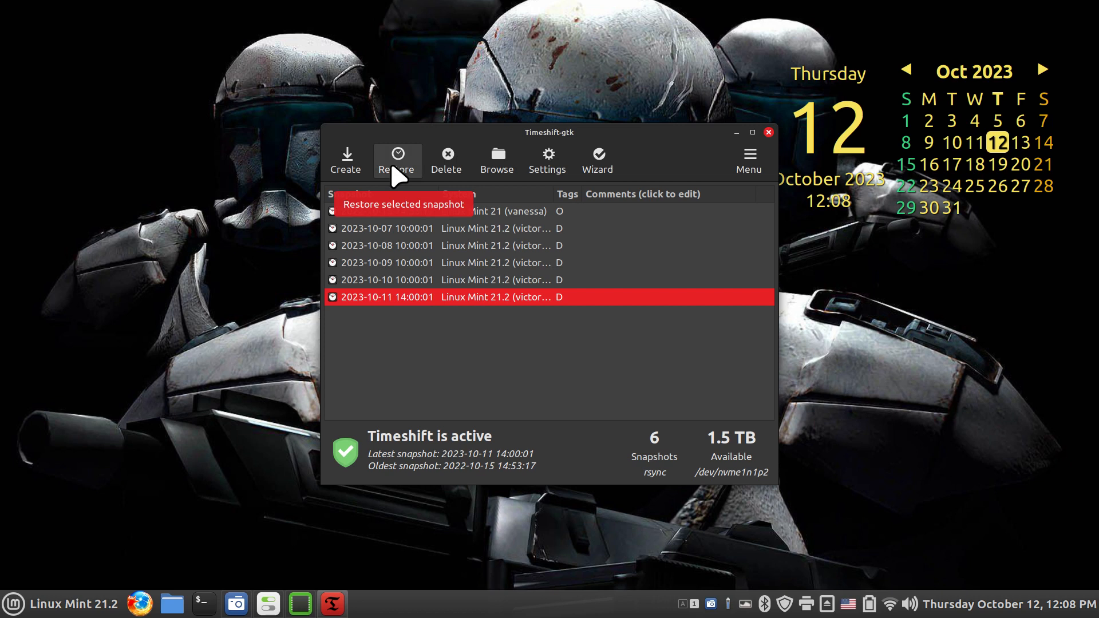
mouse_move(496, 363)
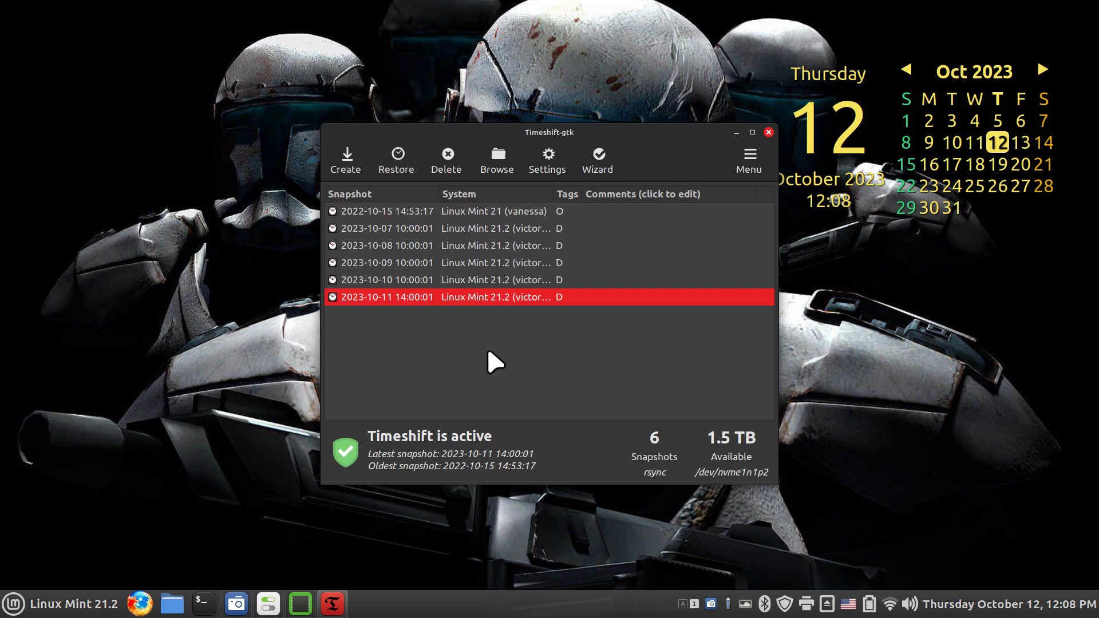
mouse_move(465, 350)
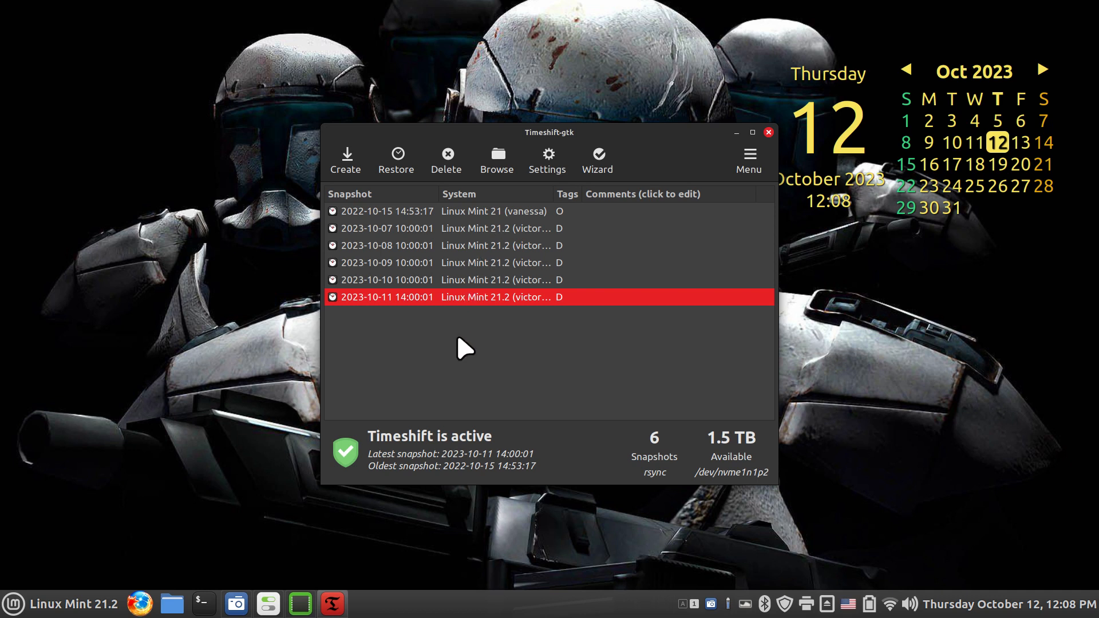
mouse_move(270, 254)
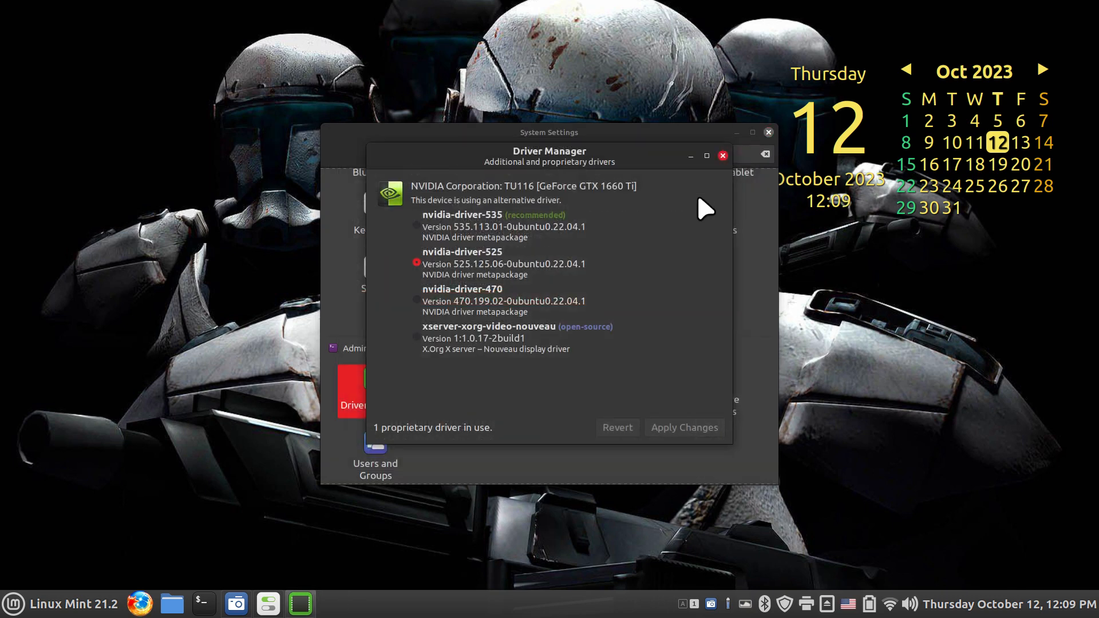
mouse_move(553, 394)
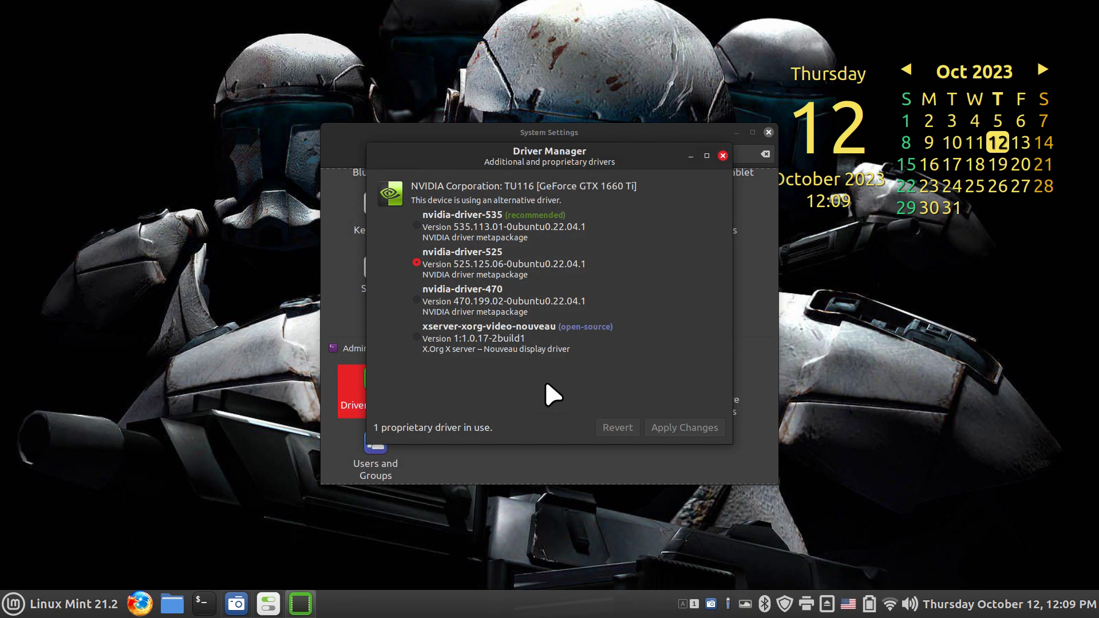
mouse_move(435, 198)
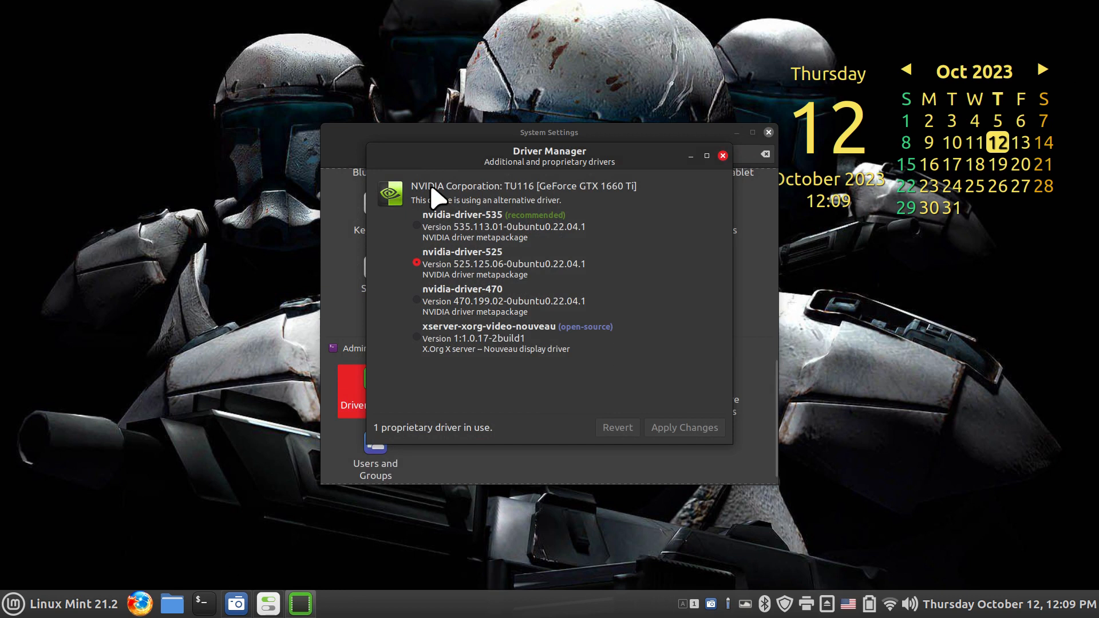
mouse_move(515, 402)
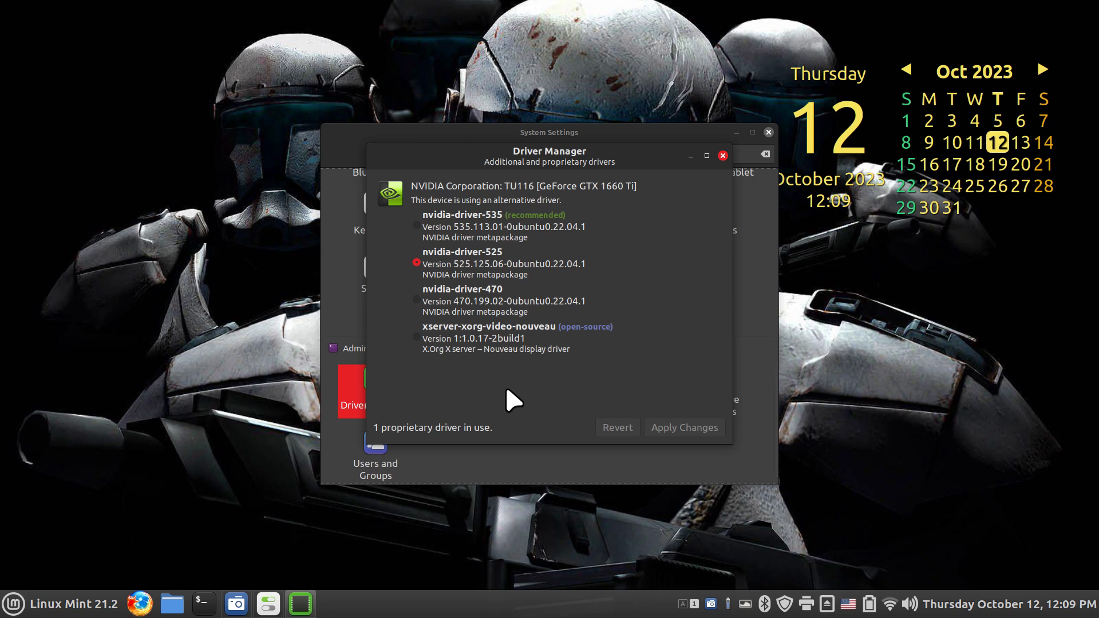
mouse_move(587, 351)
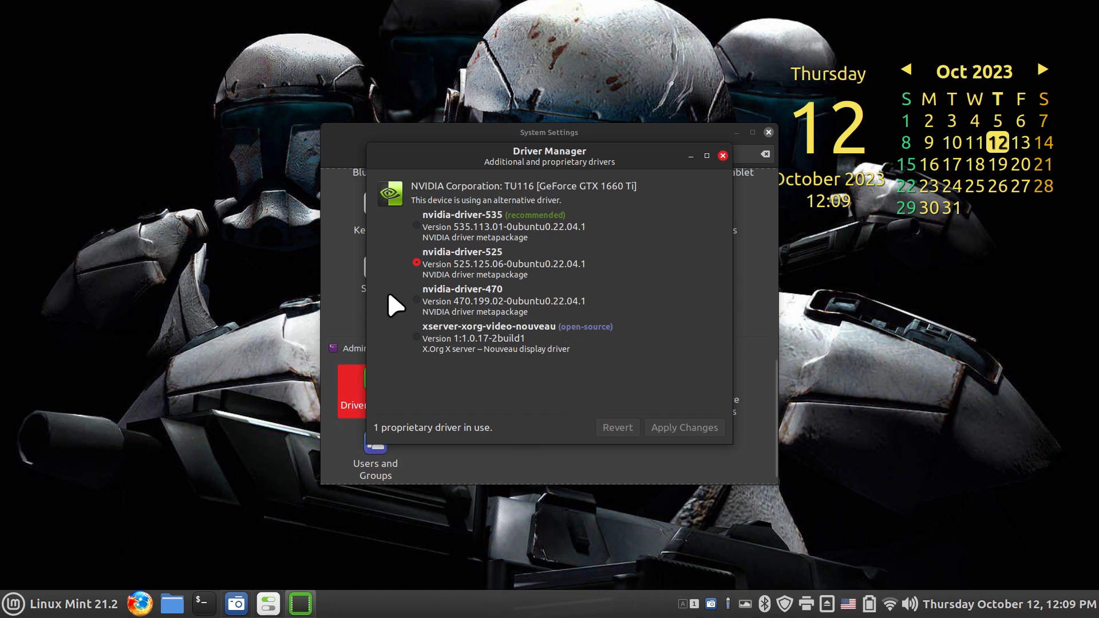
mouse_move(409, 443)
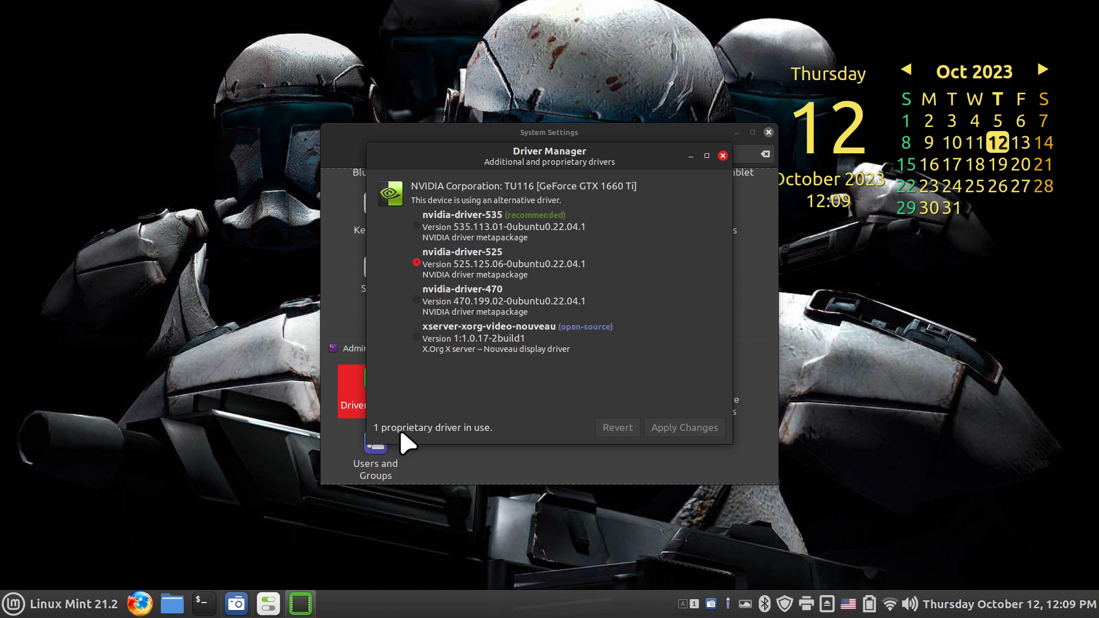
mouse_move(456, 445)
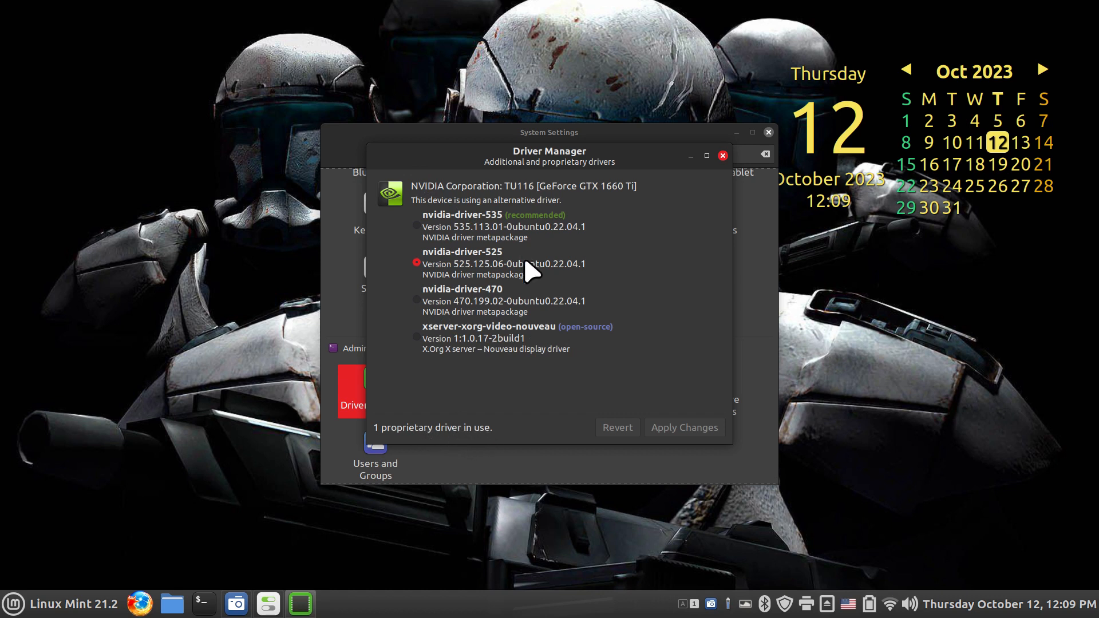
mouse_move(536, 343)
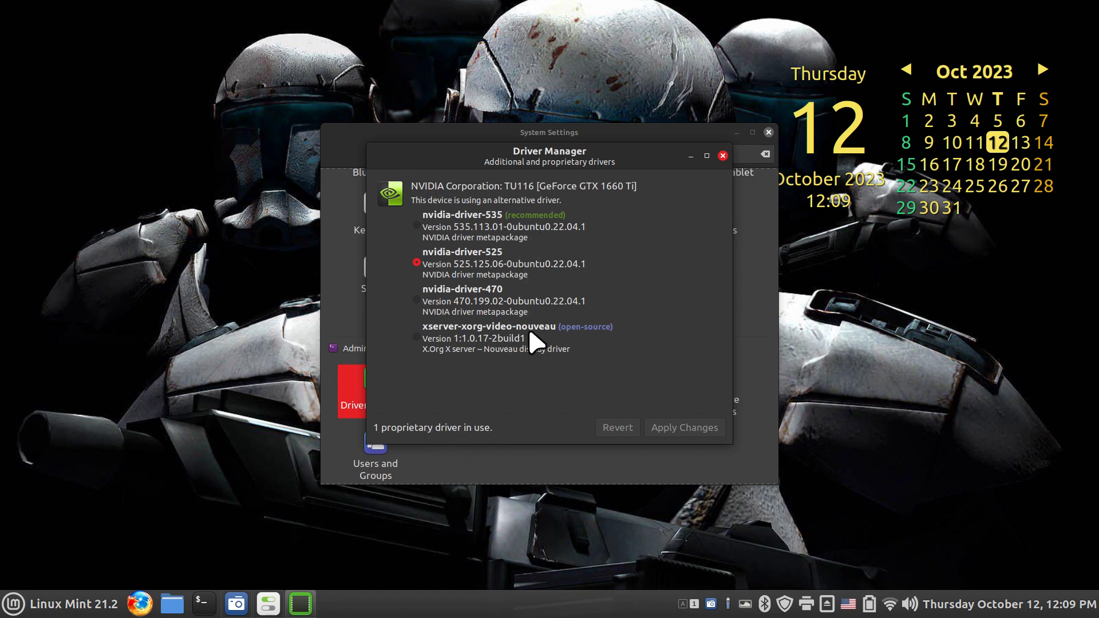
mouse_move(534, 422)
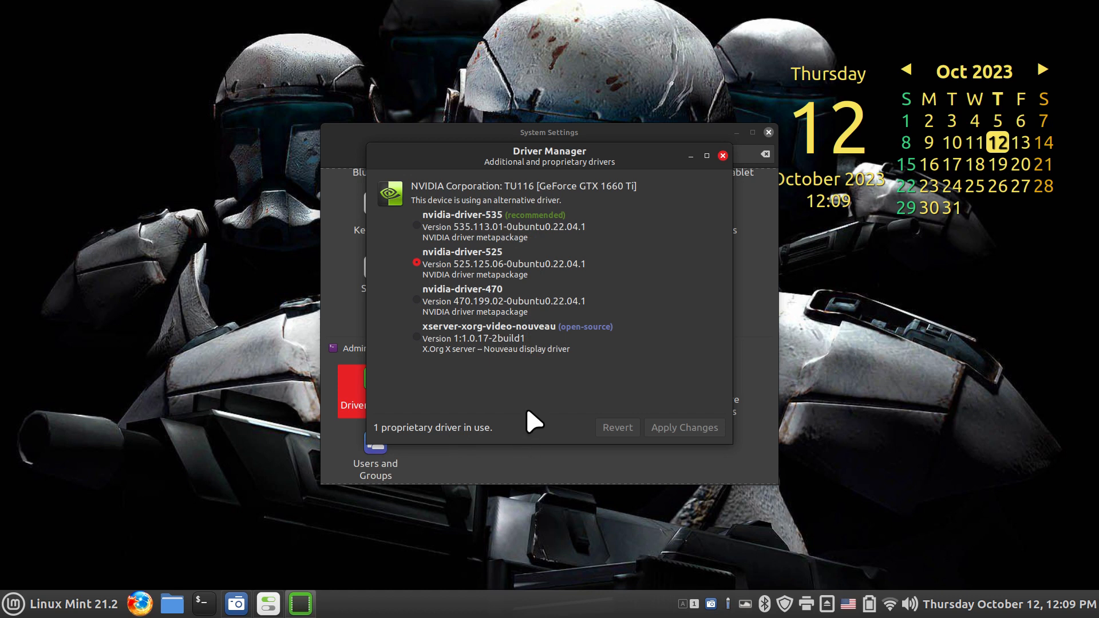
mouse_move(621, 205)
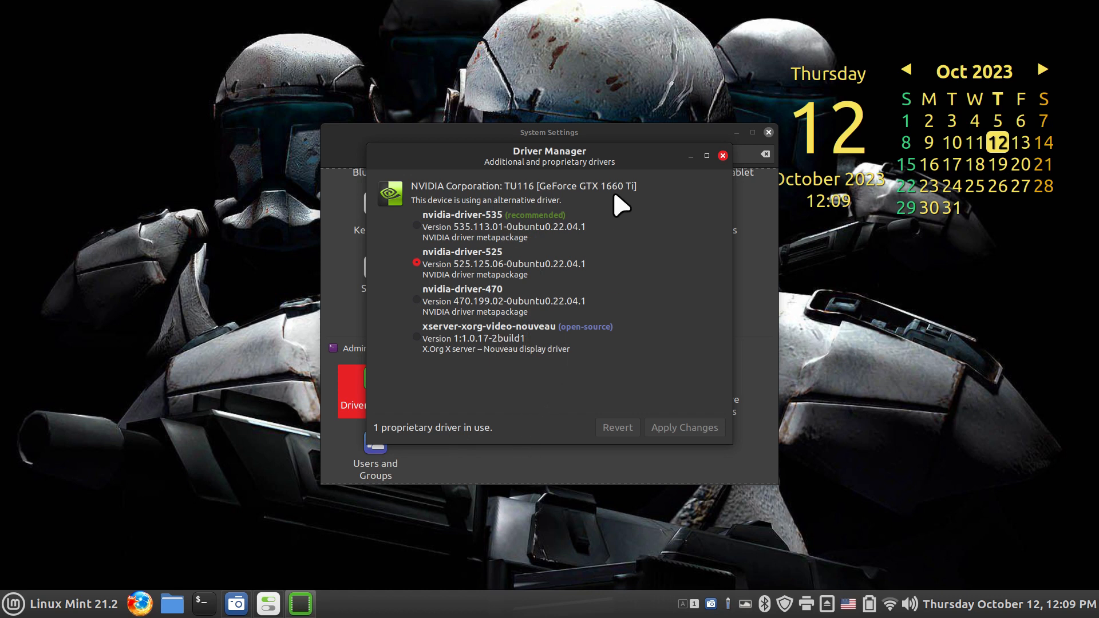
mouse_move(477, 232)
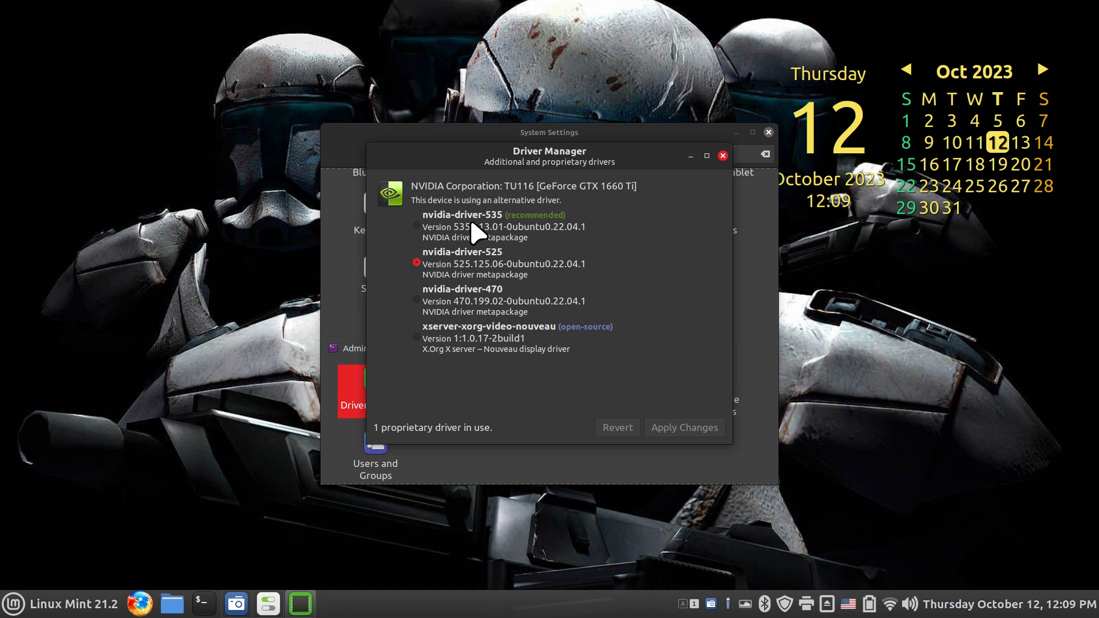
mouse_move(482, 282)
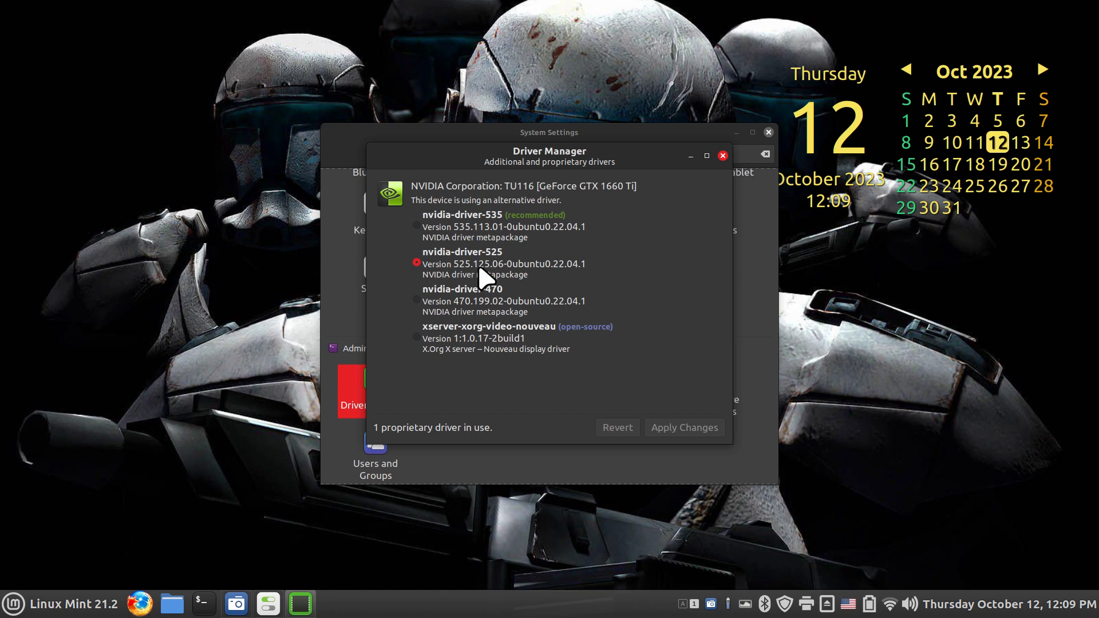
mouse_move(536, 260)
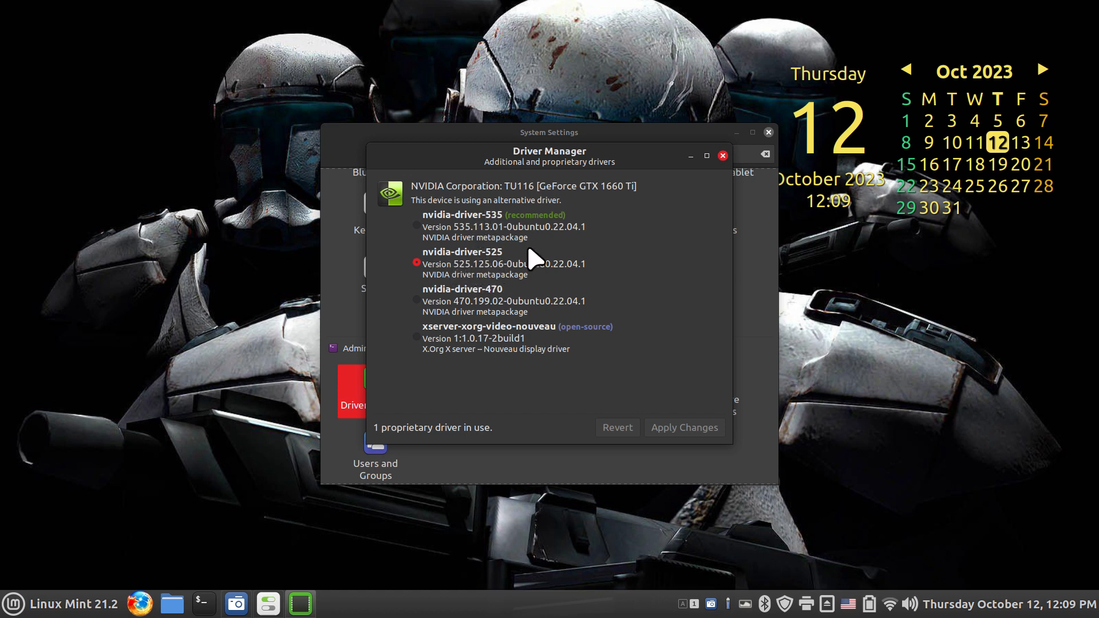
mouse_move(386, 258)
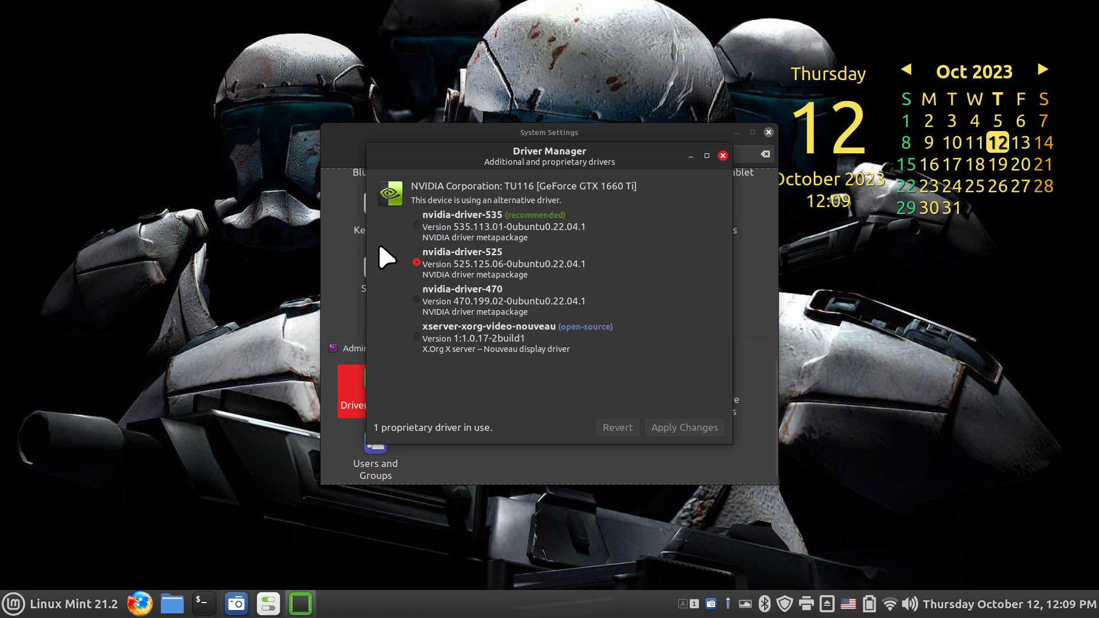
mouse_move(709, 309)
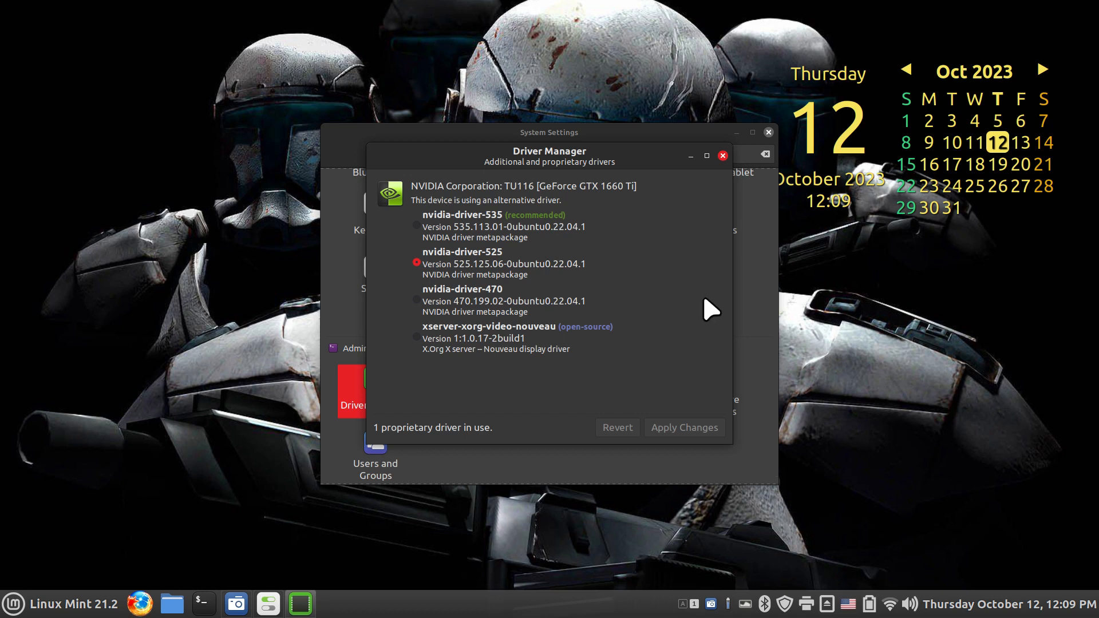
mouse_move(473, 264)
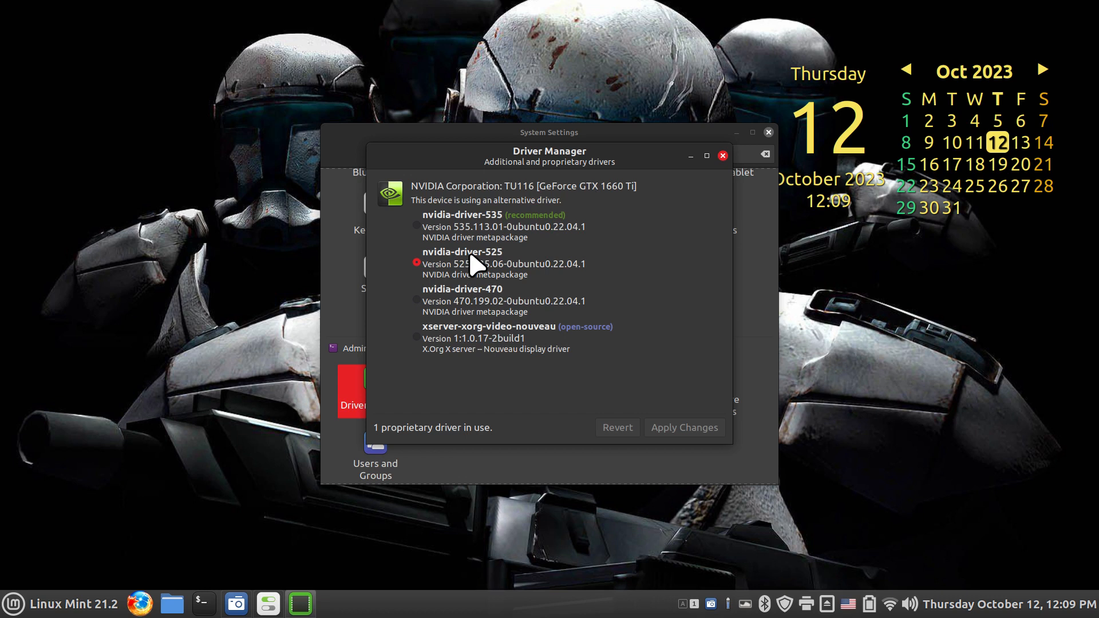
mouse_move(505, 234)
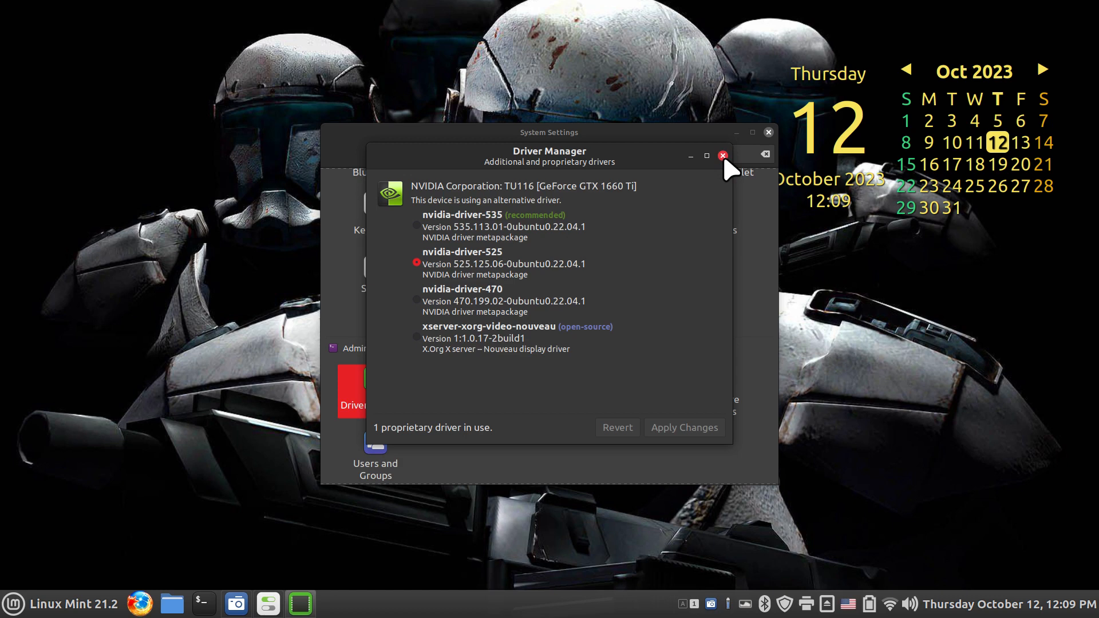
Close Driver Manager and review the X Server Display Configuration, keeping 1920x1080 at 60 Hz.
left_click(722, 156)
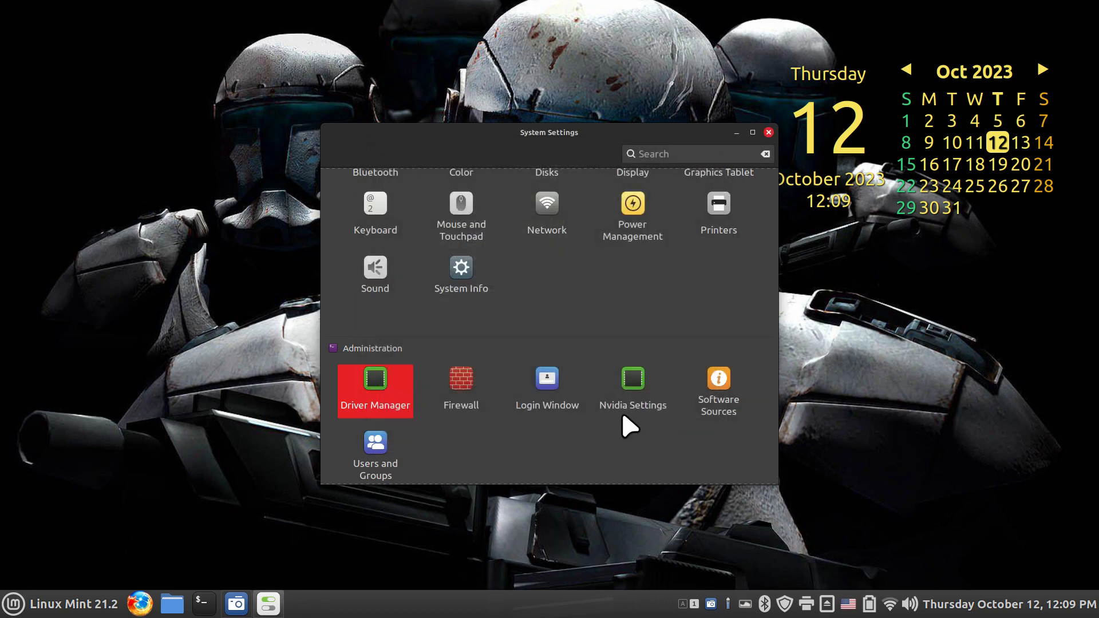
mouse_move(687, 318)
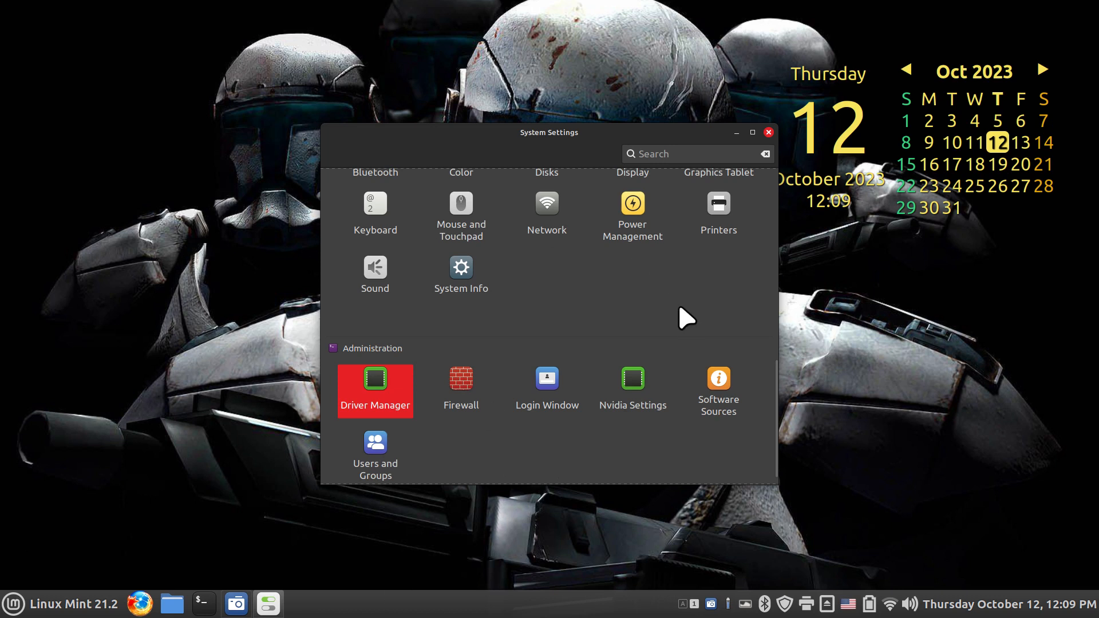
mouse_move(657, 412)
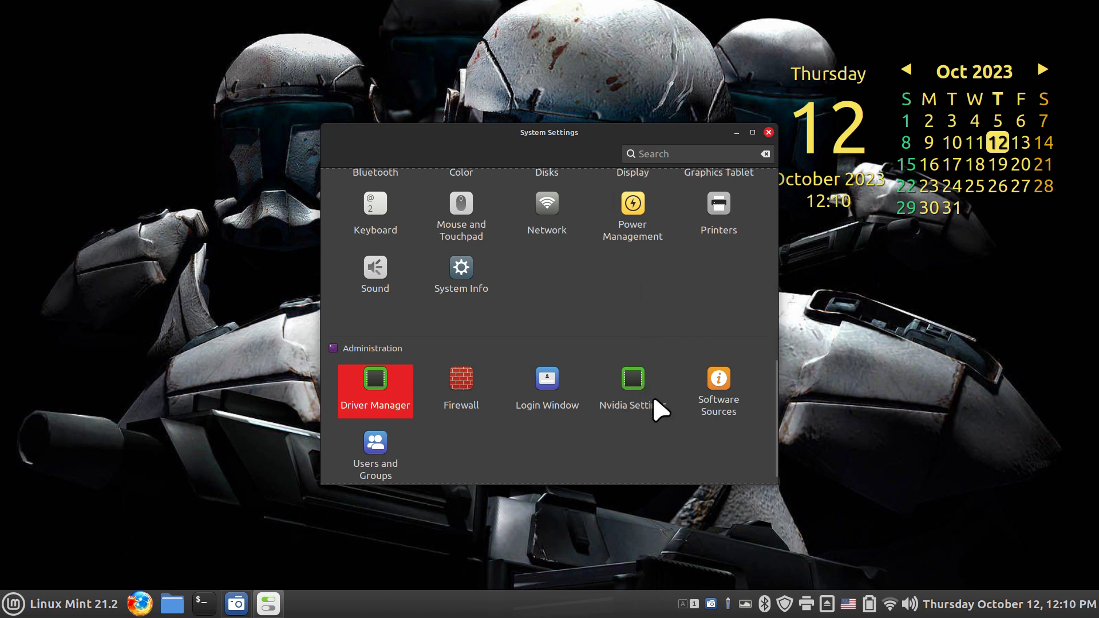
mouse_move(632, 385)
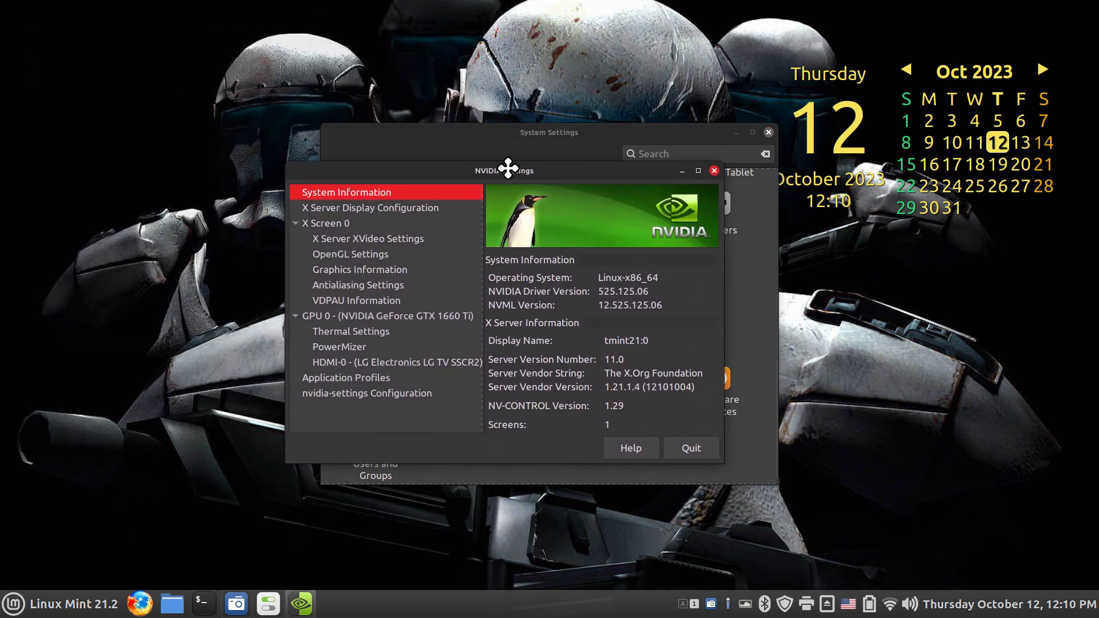
left_click(371, 211)
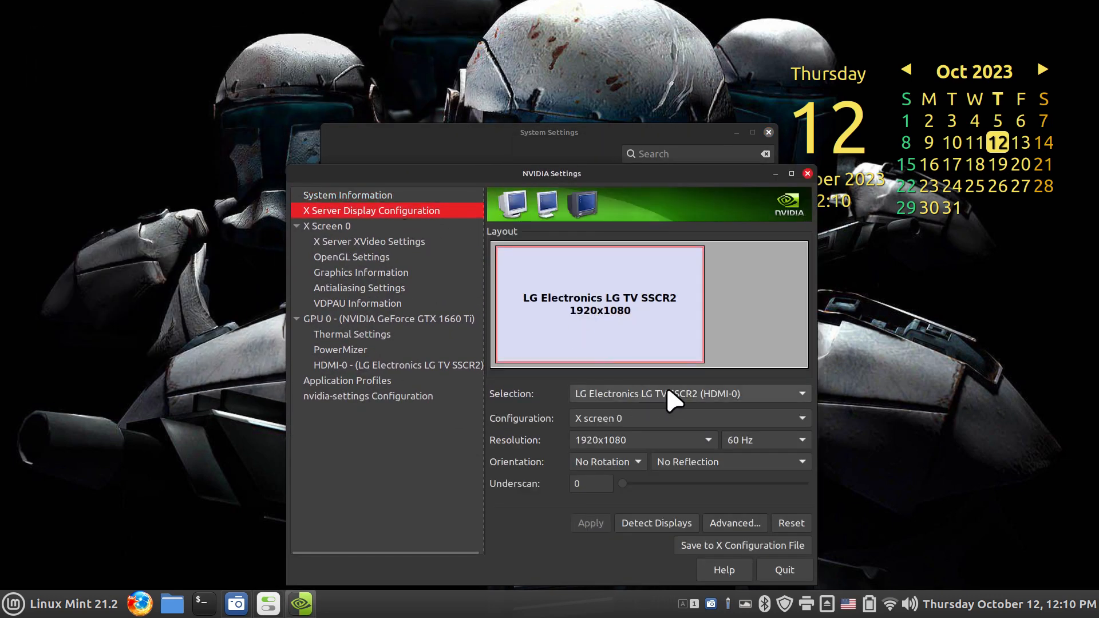
mouse_move(561, 517)
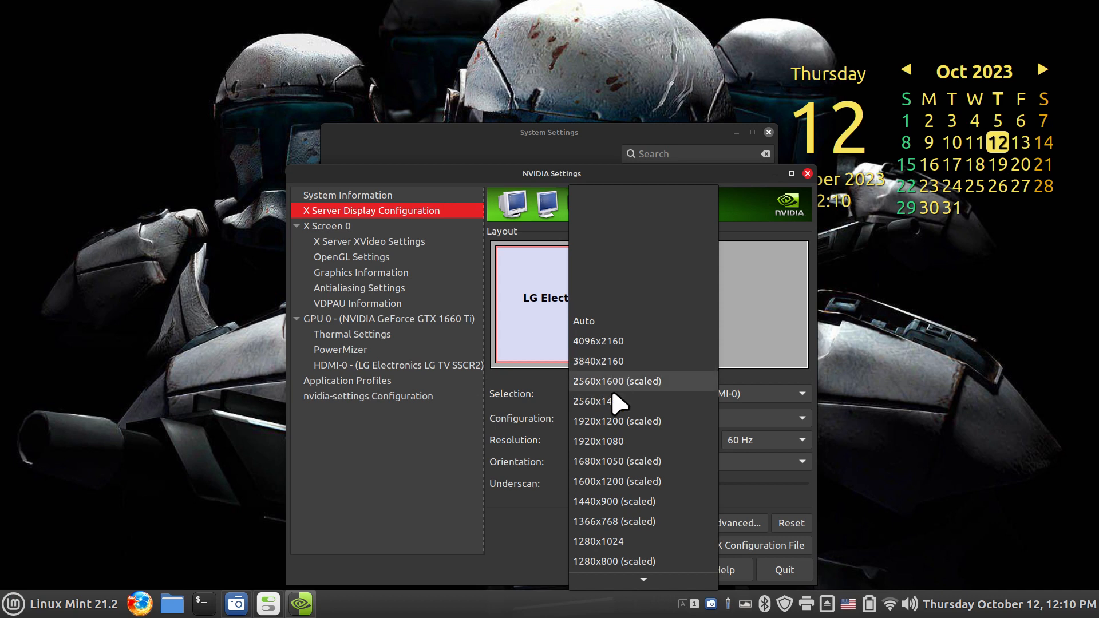
left_click(597, 440)
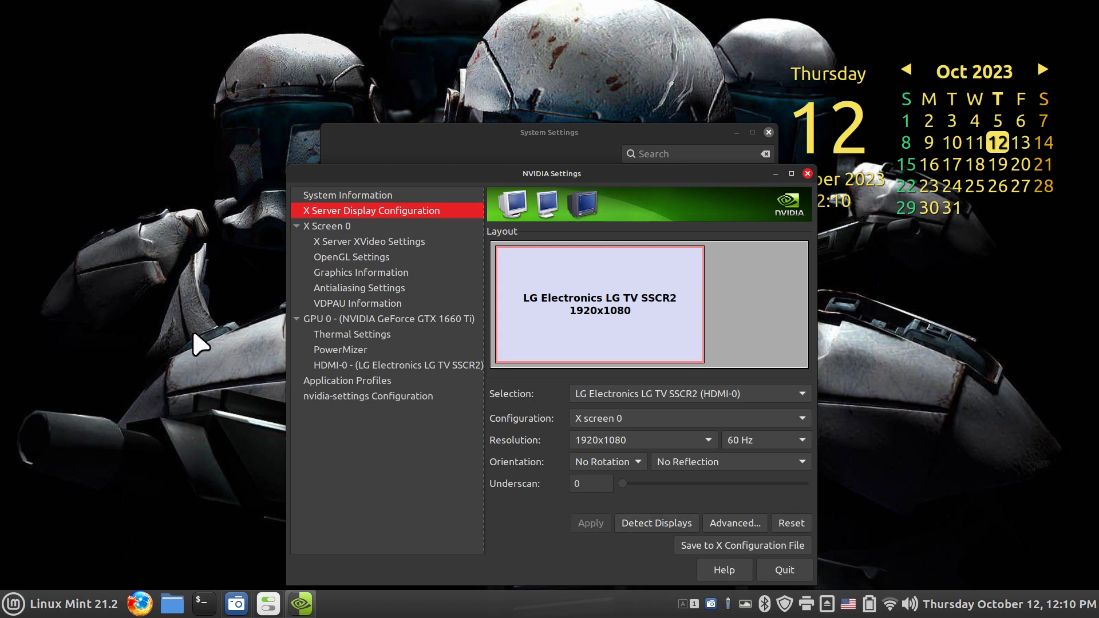
mouse_move(564, 514)
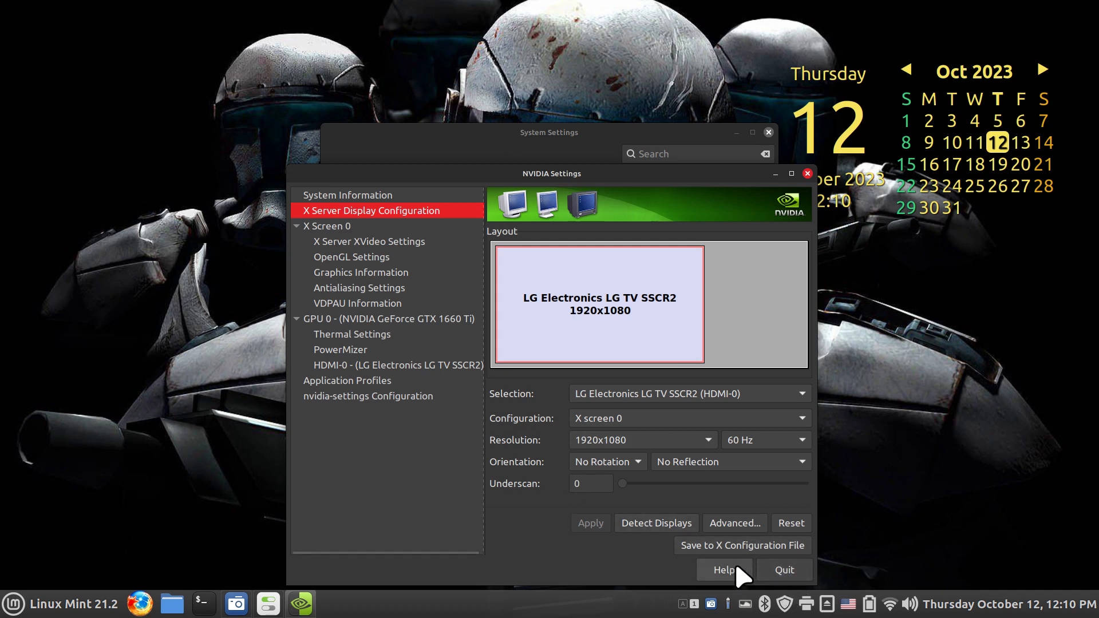
mouse_move(849, 231)
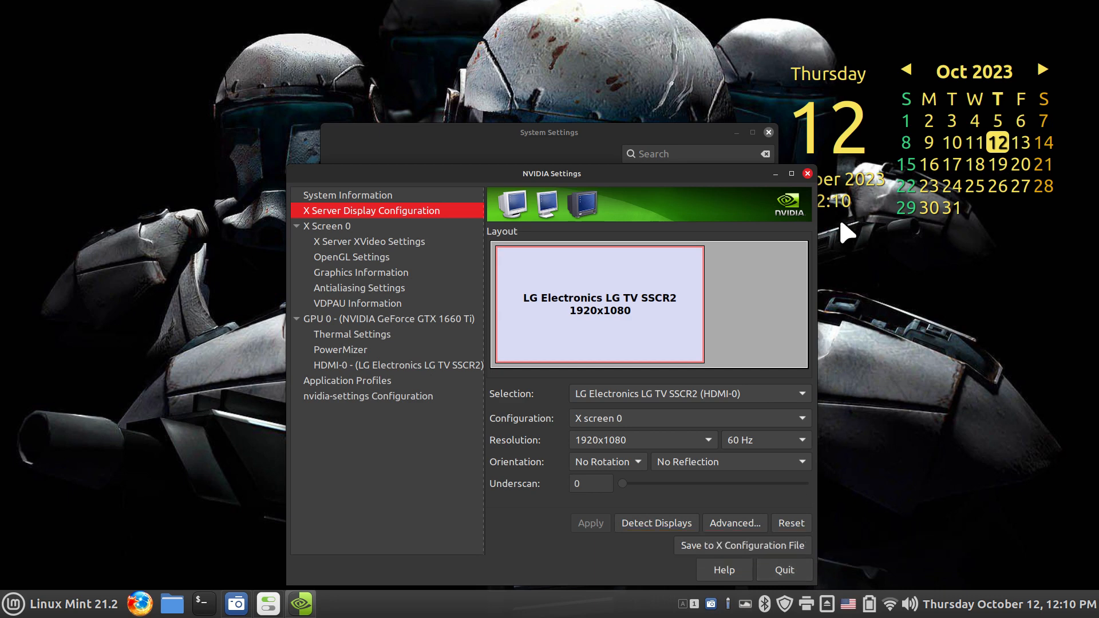
Quit NVIDIA Settings and confirm the quit.
left_click(783, 569)
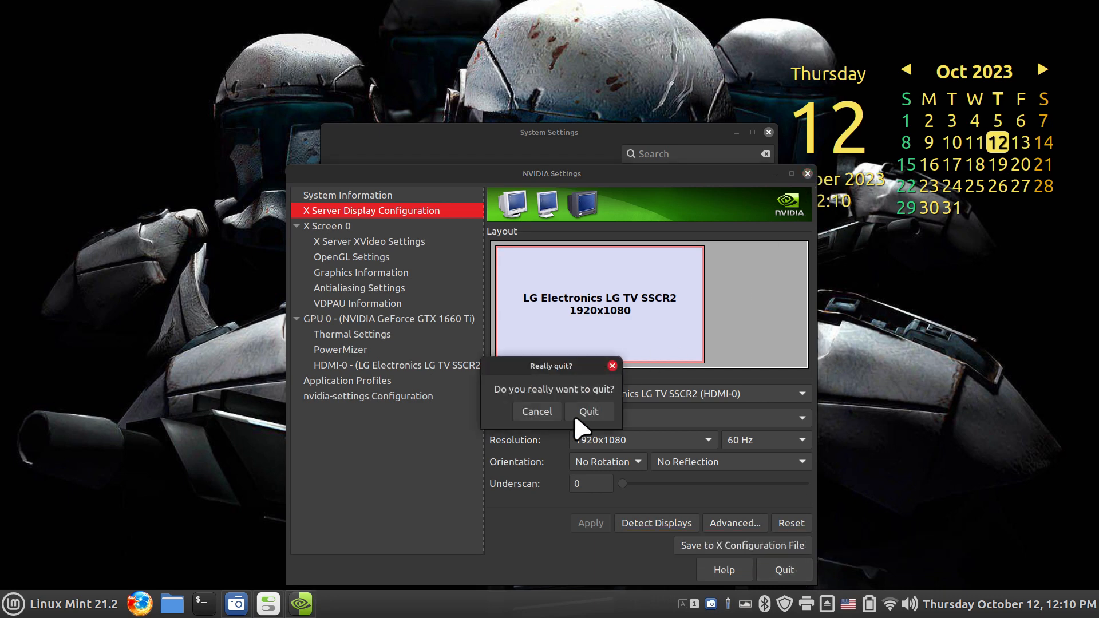
left_click(588, 411)
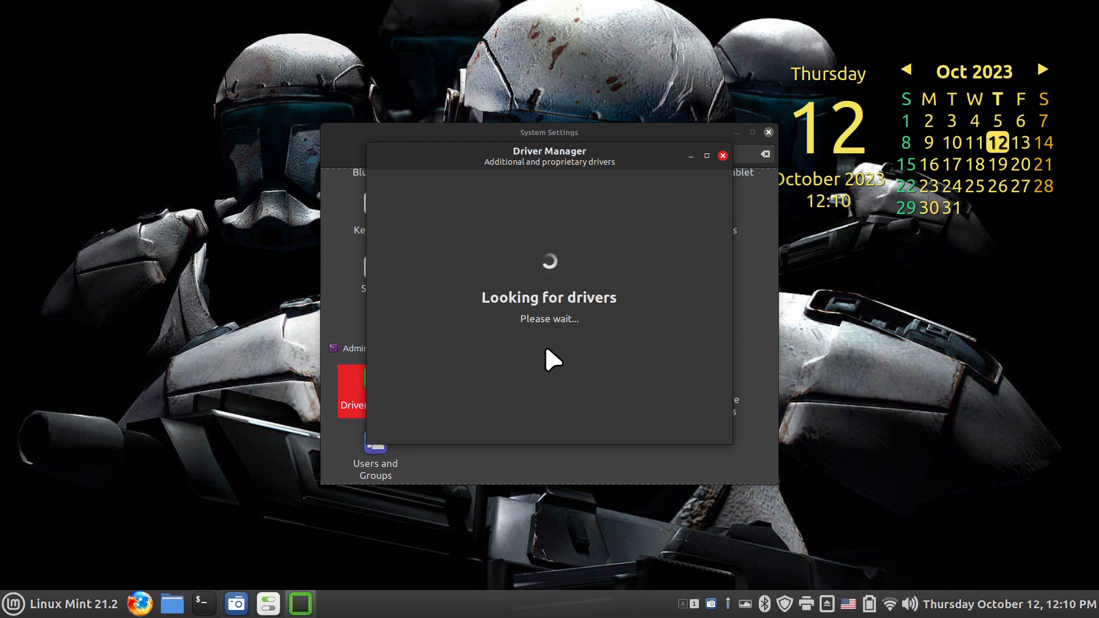
mouse_move(637, 300)
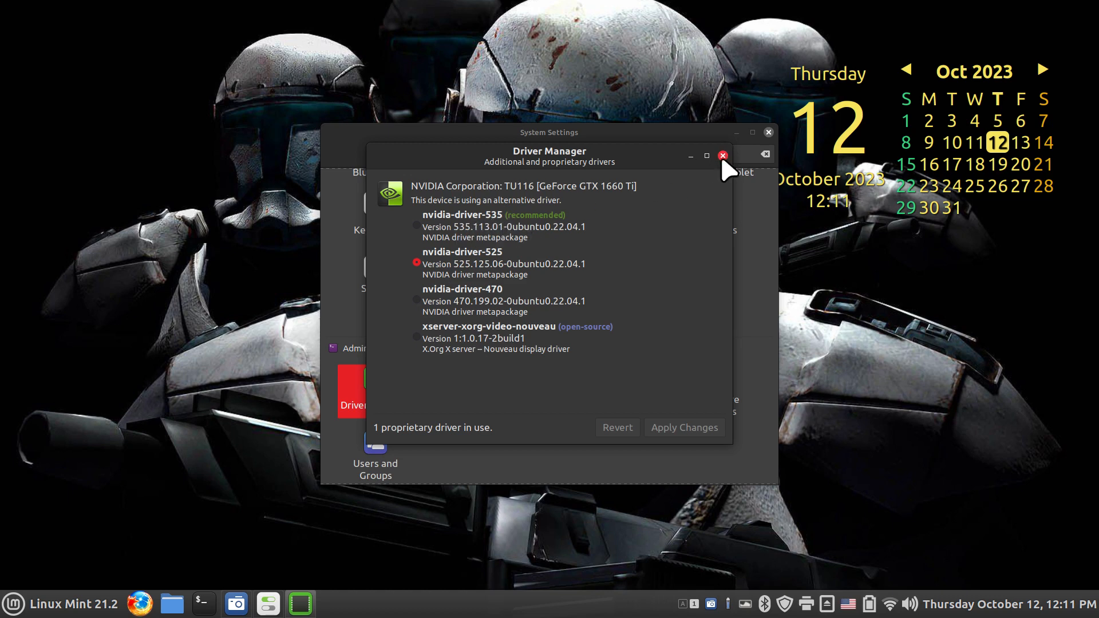
Close Driver Manager after confirming nvidia-driver-525 is in use for the GTX 1660 Ti.
left_click(723, 155)
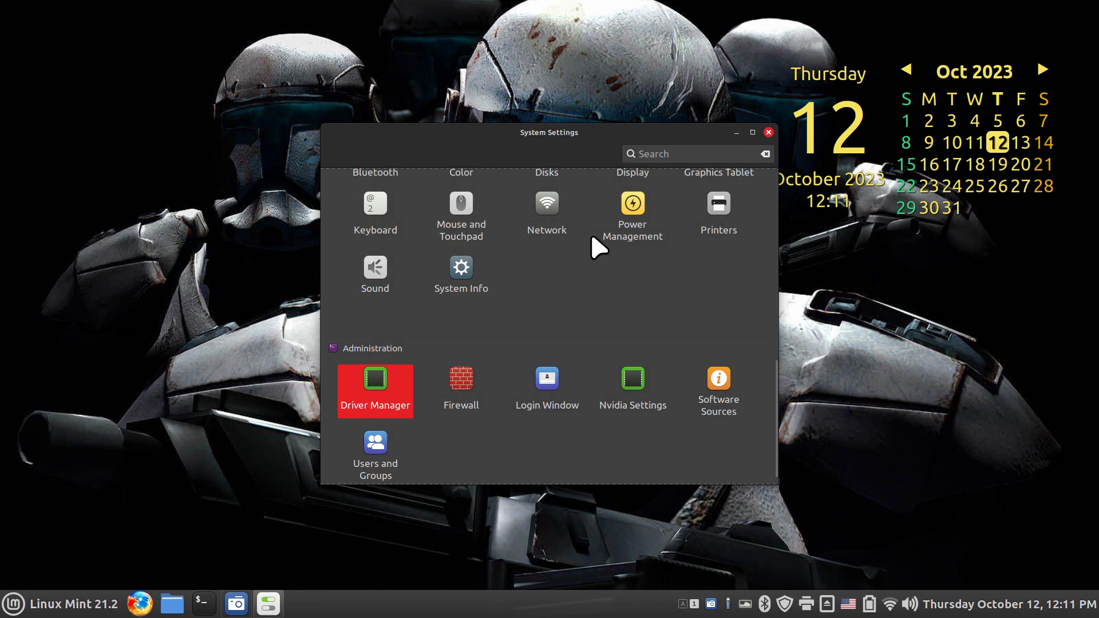
Move System Settings aside and close the up-to-date Update Manager window.
left_click_drag(548, 132, 491, 96)
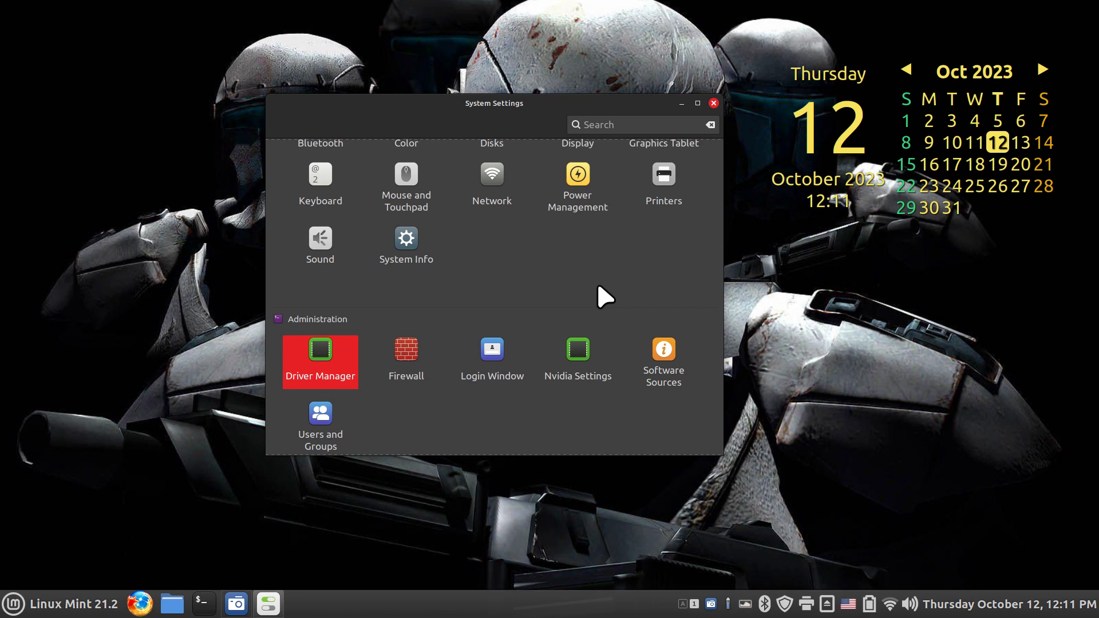
mouse_move(235, 392)
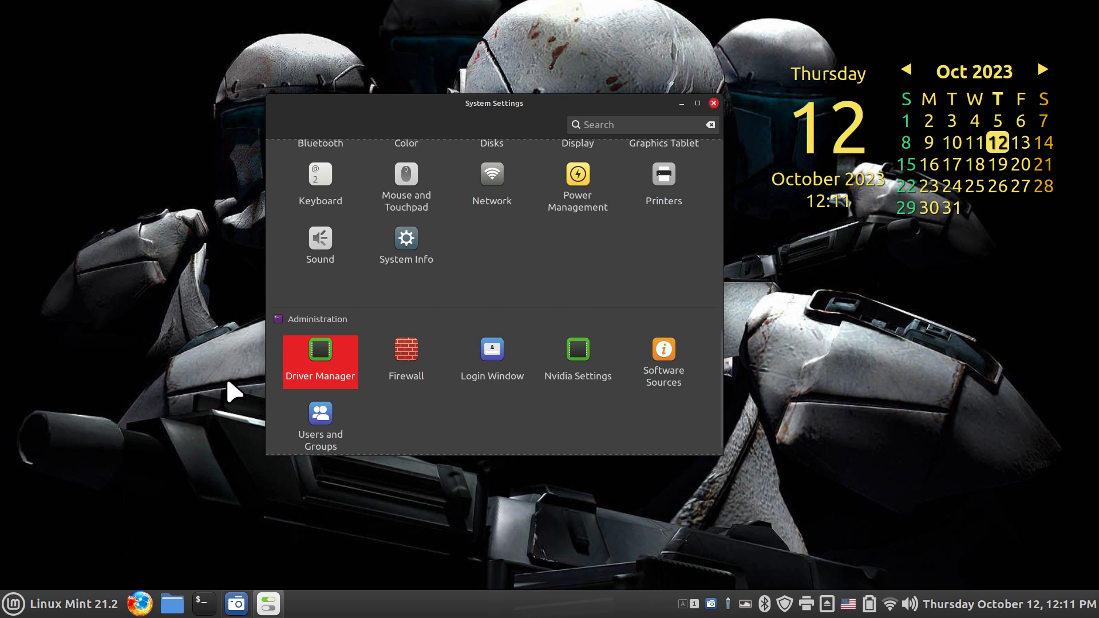
mouse_move(447, 430)
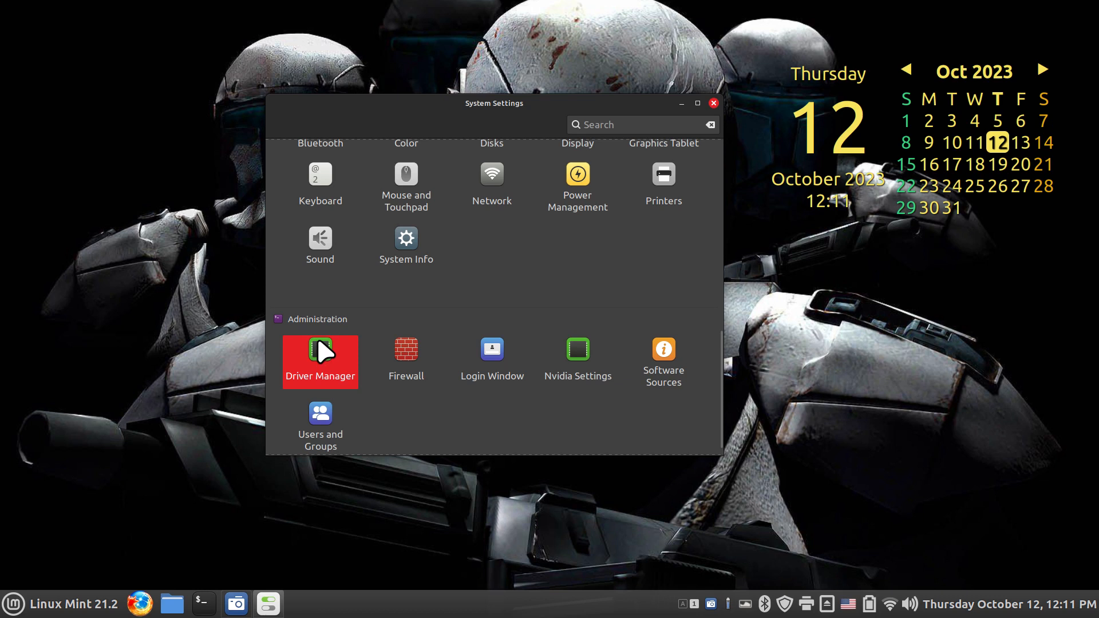
mouse_move(785, 603)
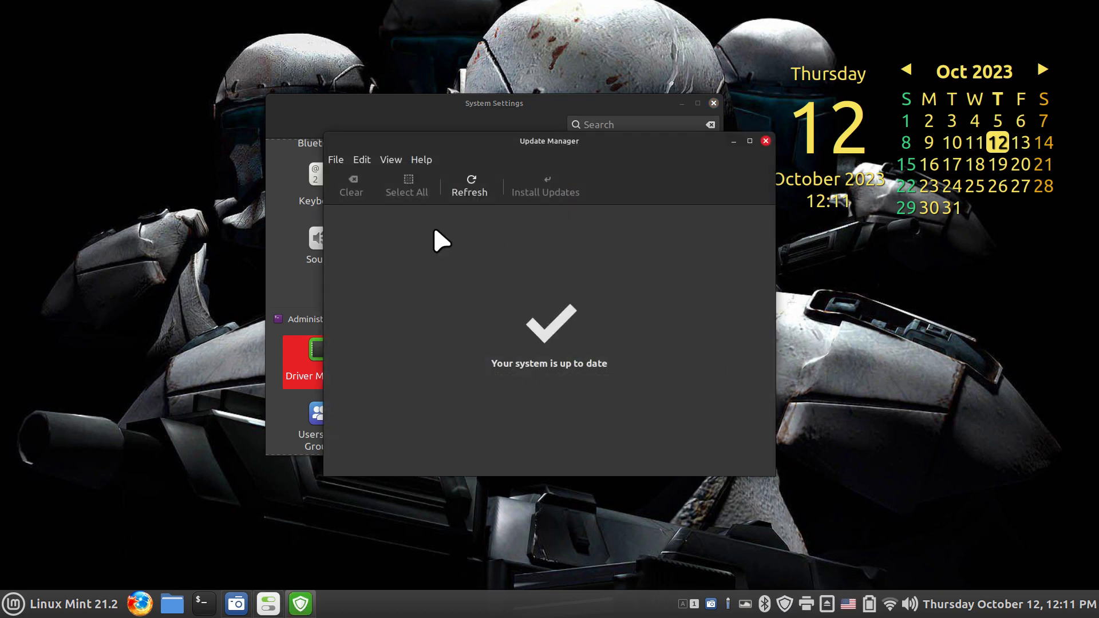
left_click(766, 140)
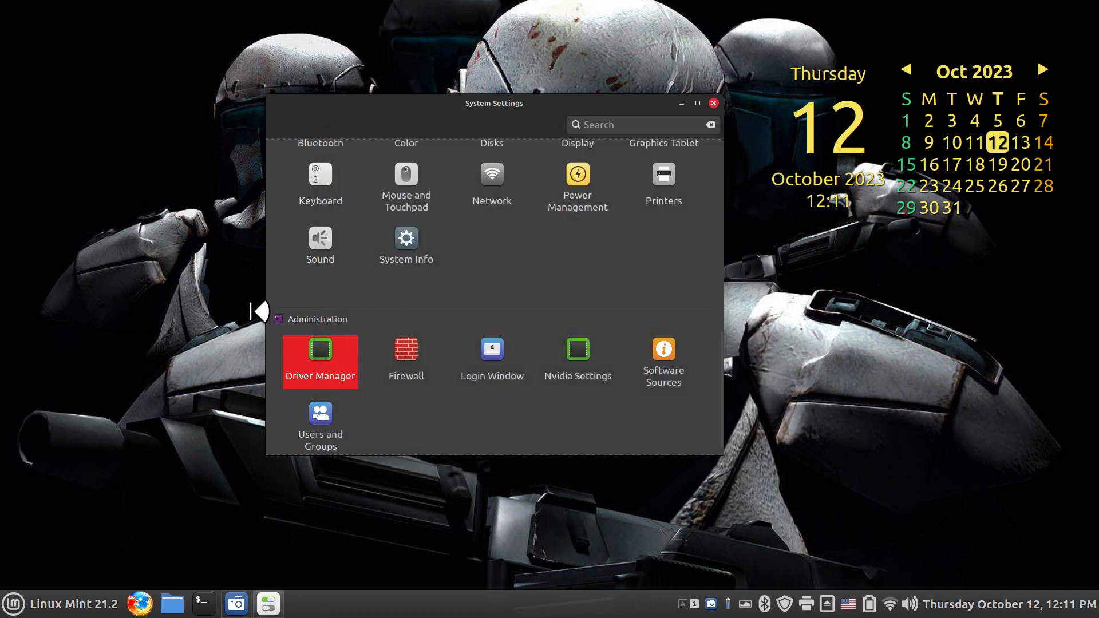
mouse_move(813, 327)
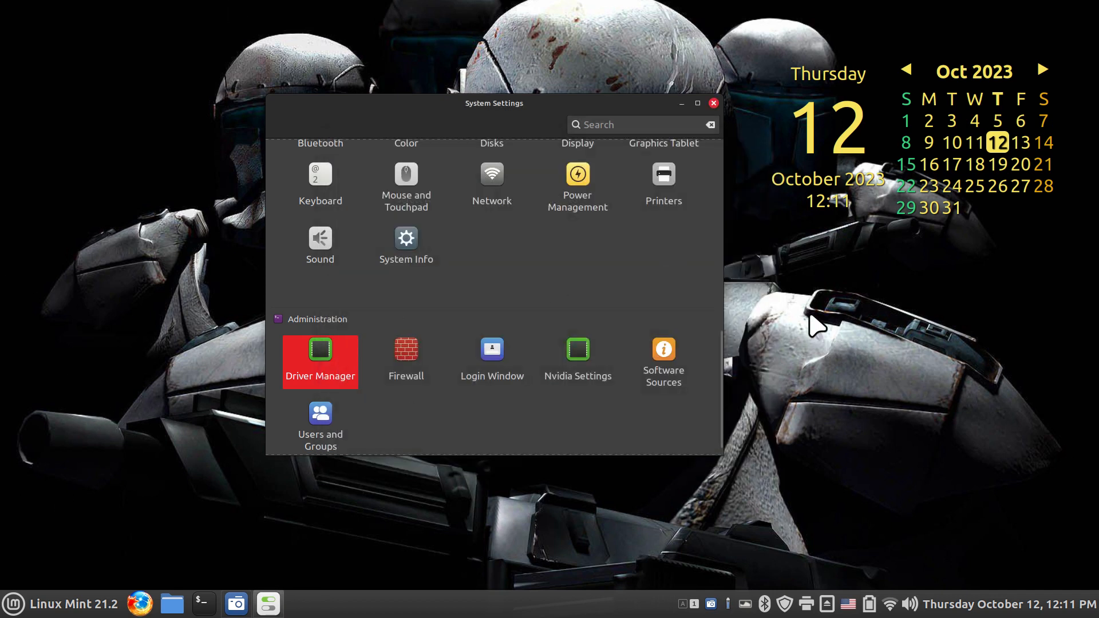
mouse_move(122, 116)
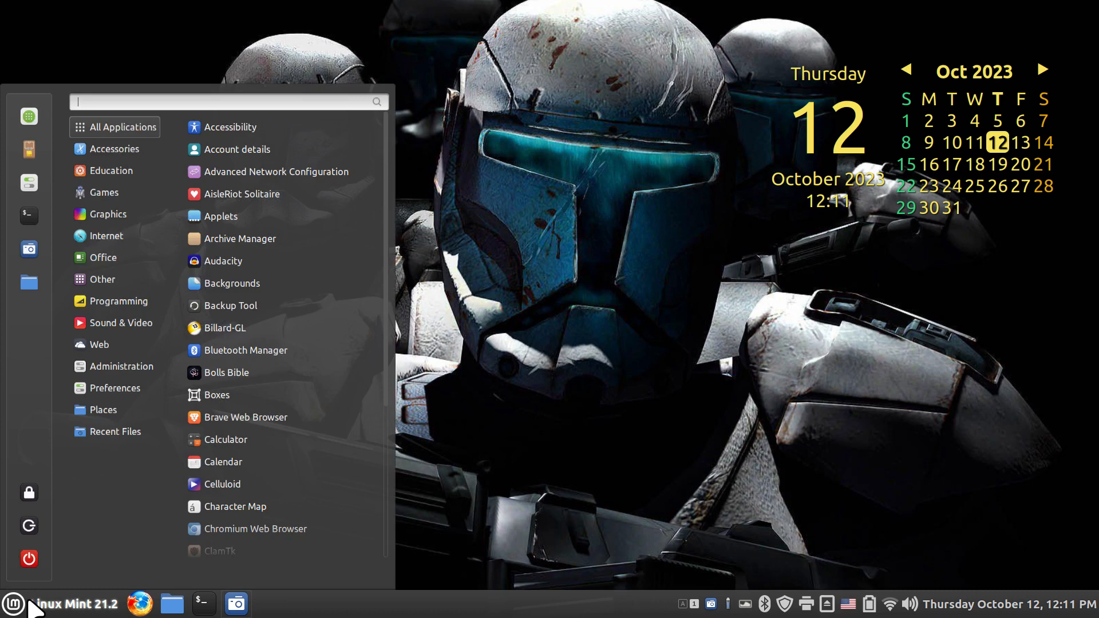
Launch Software Manager, search 'xon' and view the installed Xonotic page.
left_click(12, 604)
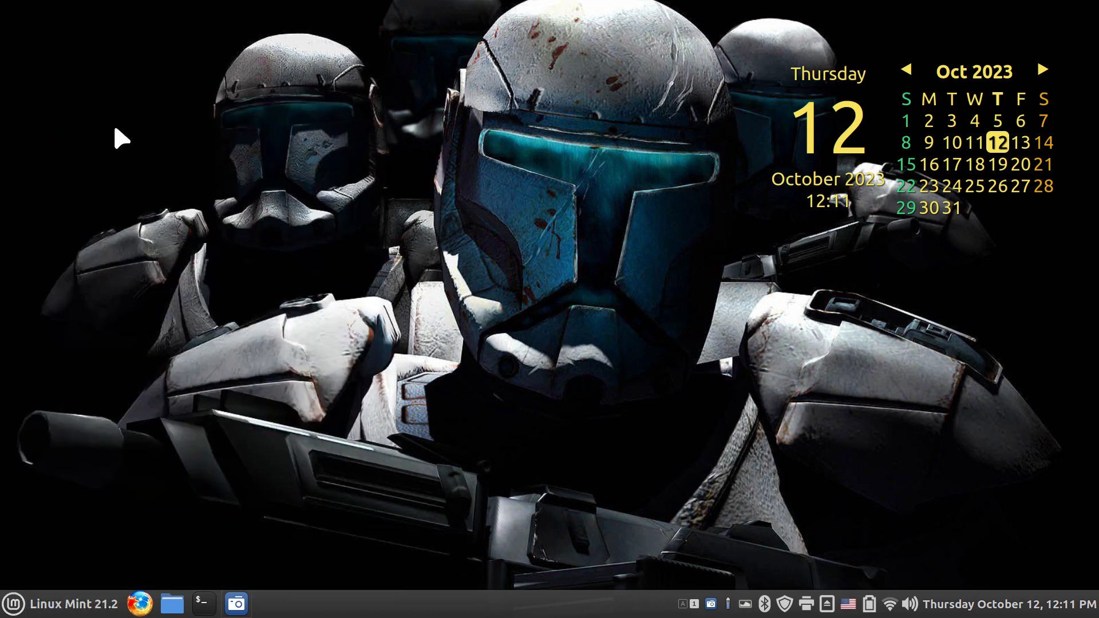
mouse_move(596, 395)
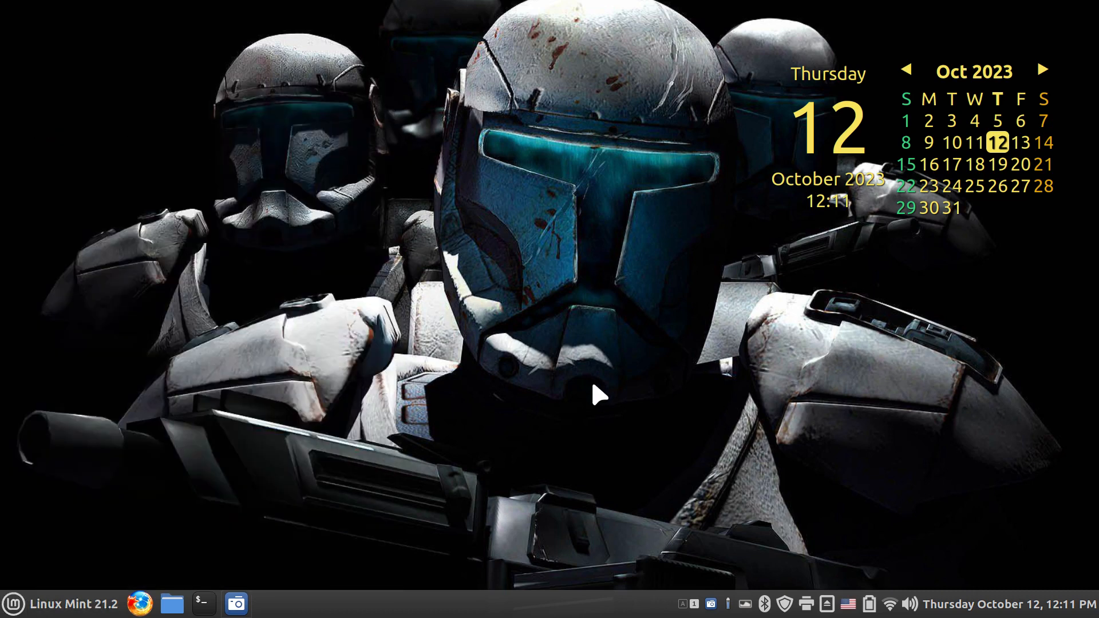
left_click(267, 603)
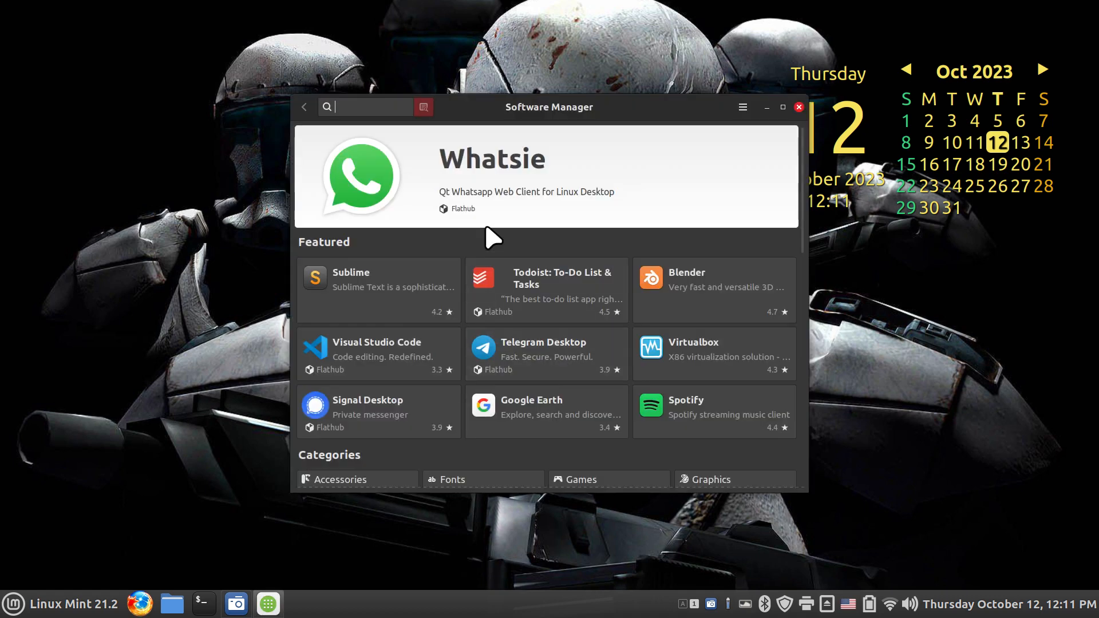
mouse_move(435, 204)
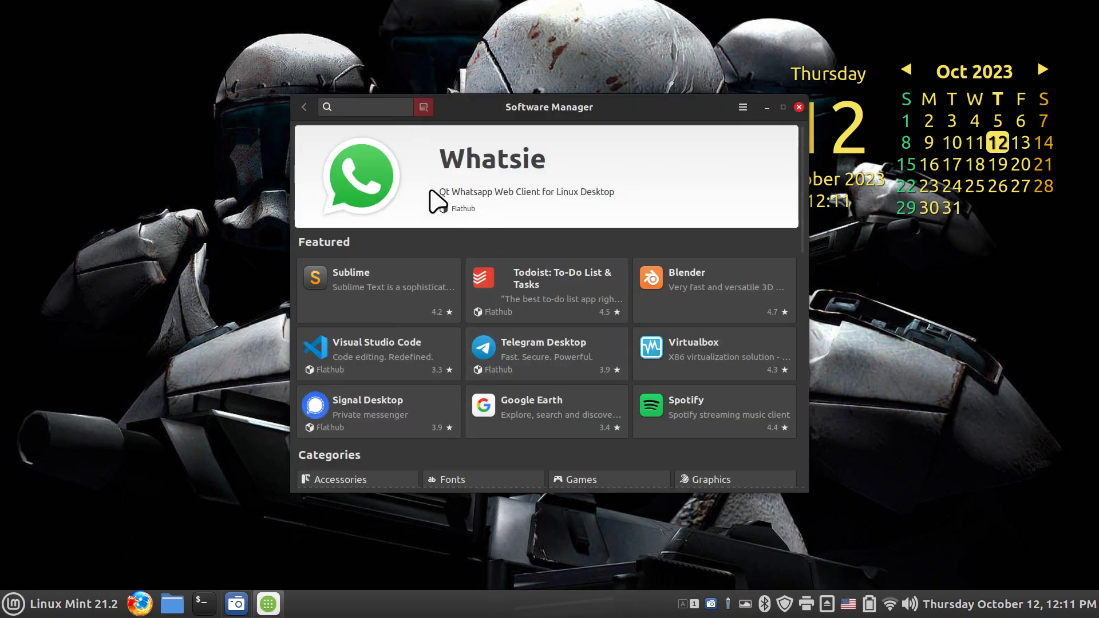
type("xon")
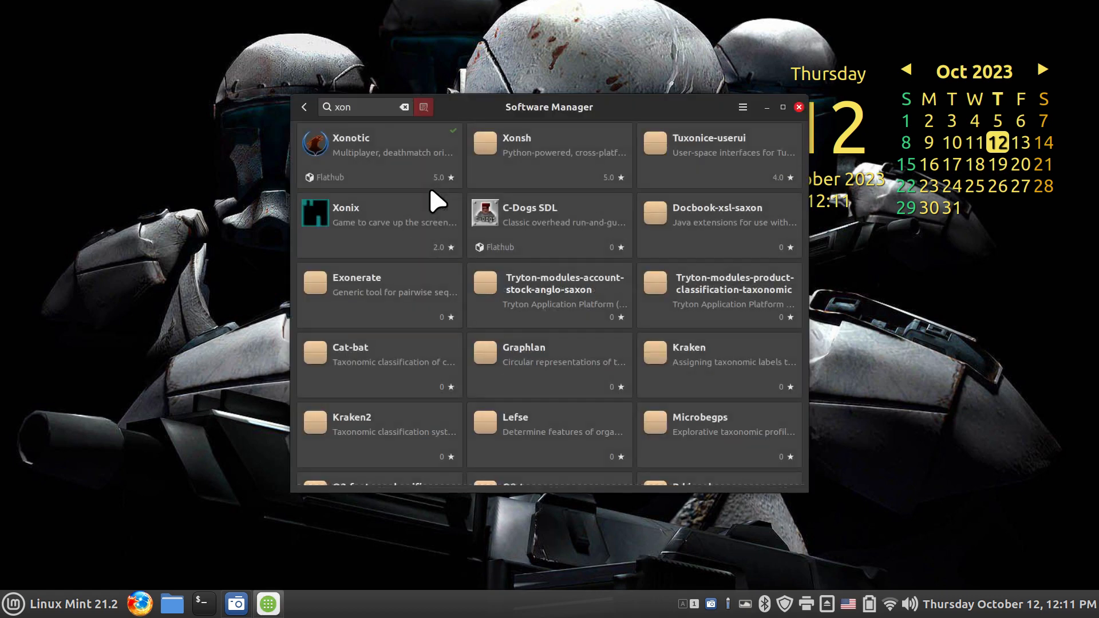
left_click(379, 146)
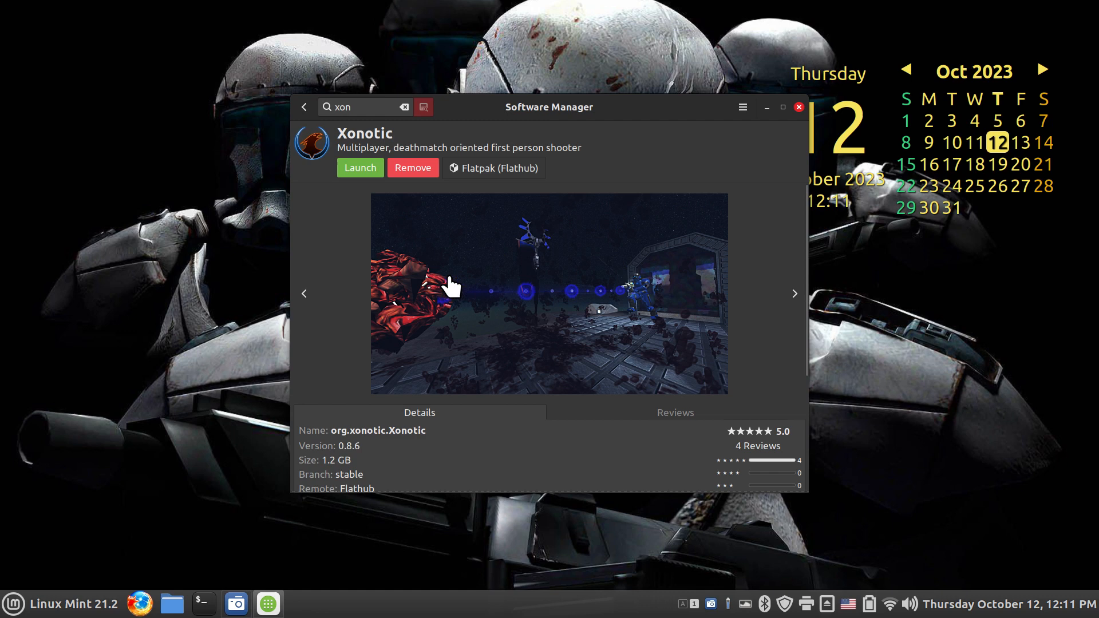
mouse_move(543, 263)
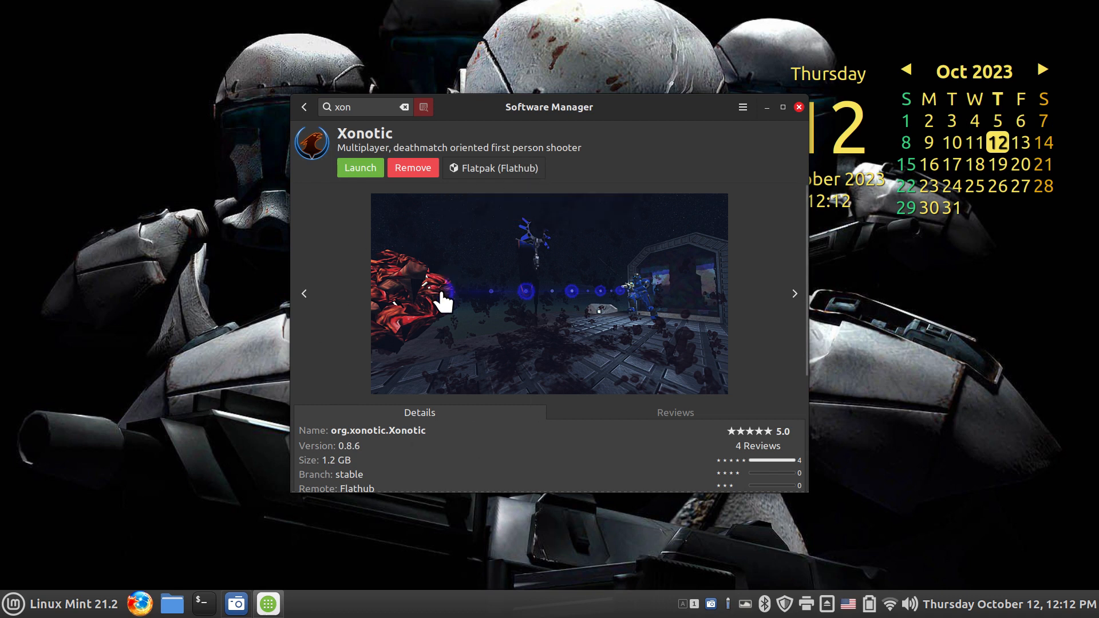
mouse_move(653, 379)
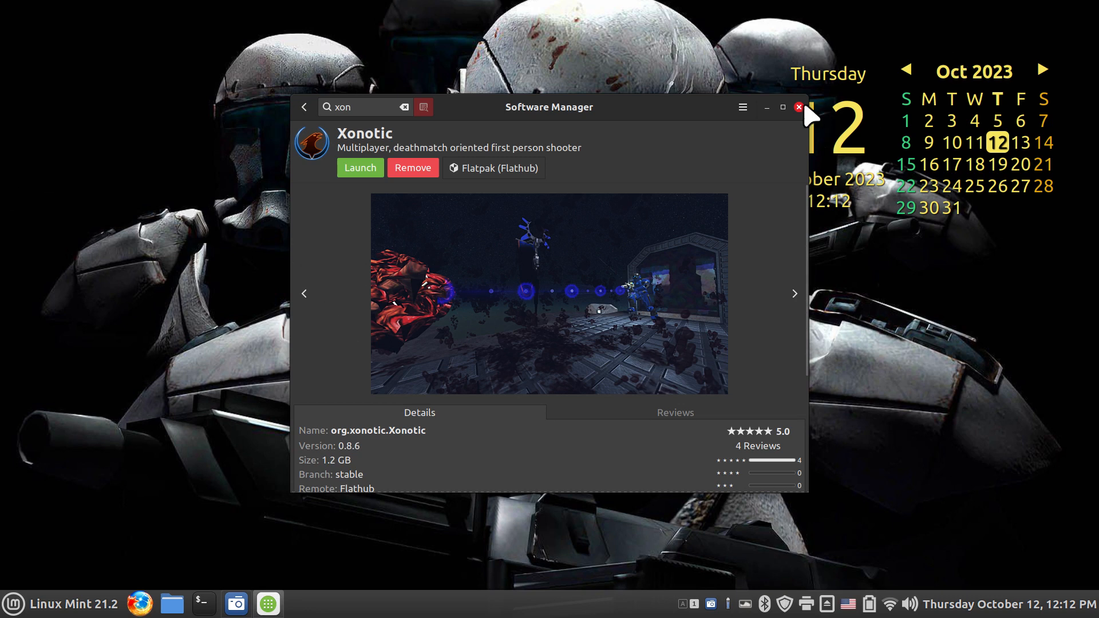
Close Software Manager, leaving the desktop clear.
left_click(798, 106)
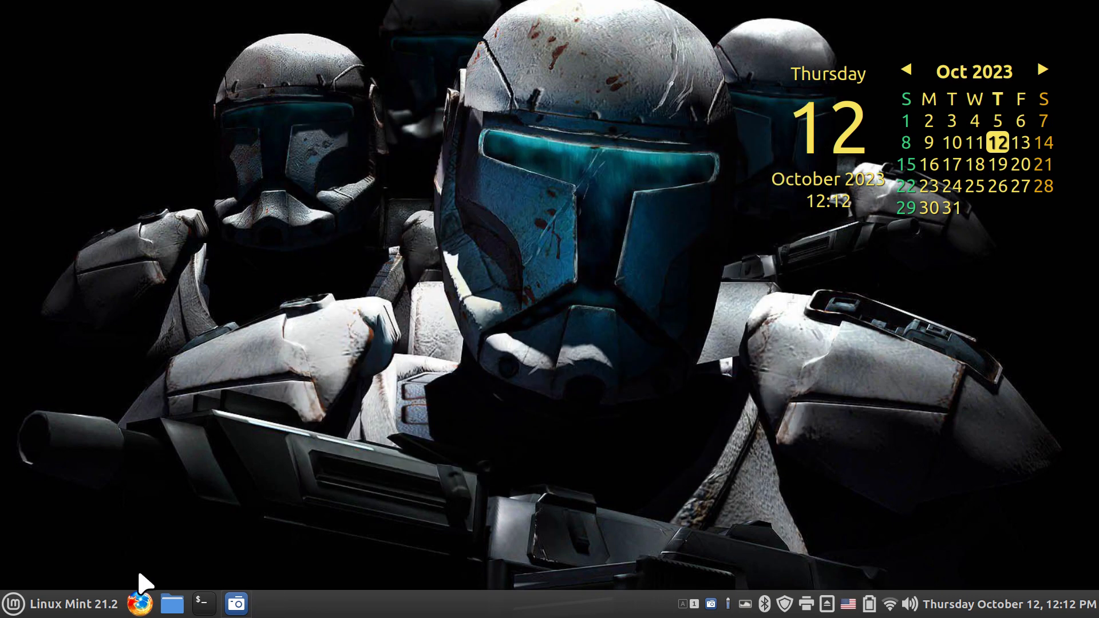
Launch Xonotic from the applications menu under Games.
left_click(11, 603)
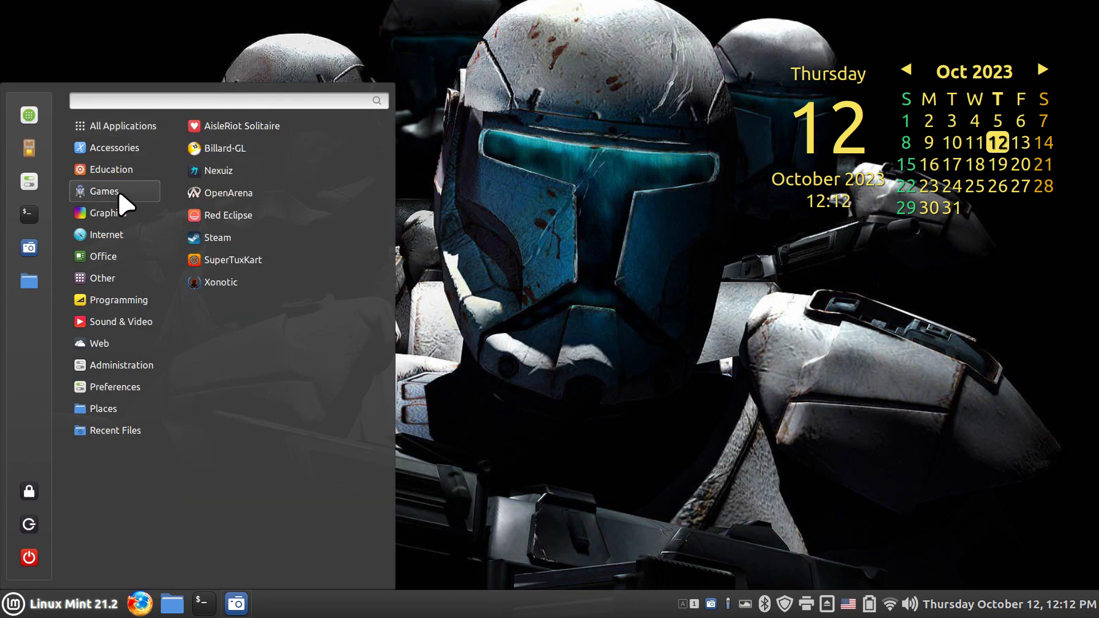
left_click(220, 281)
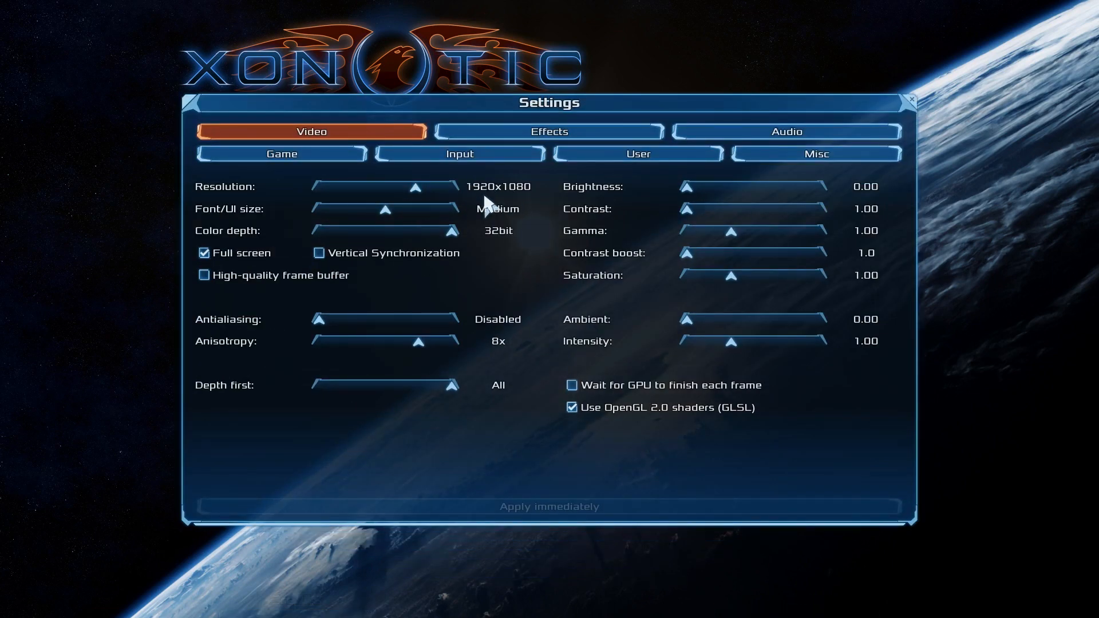
mouse_move(416, 193)
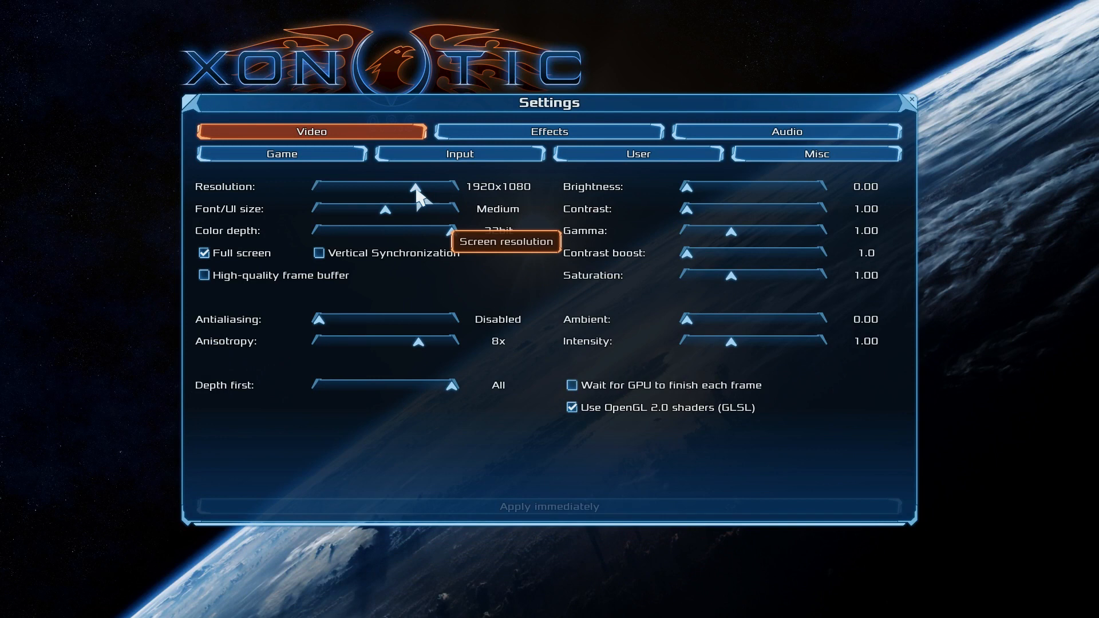
Set Xonotic's video resolution slider to 3840x2160.
left_click_drag(414, 190, 452, 190)
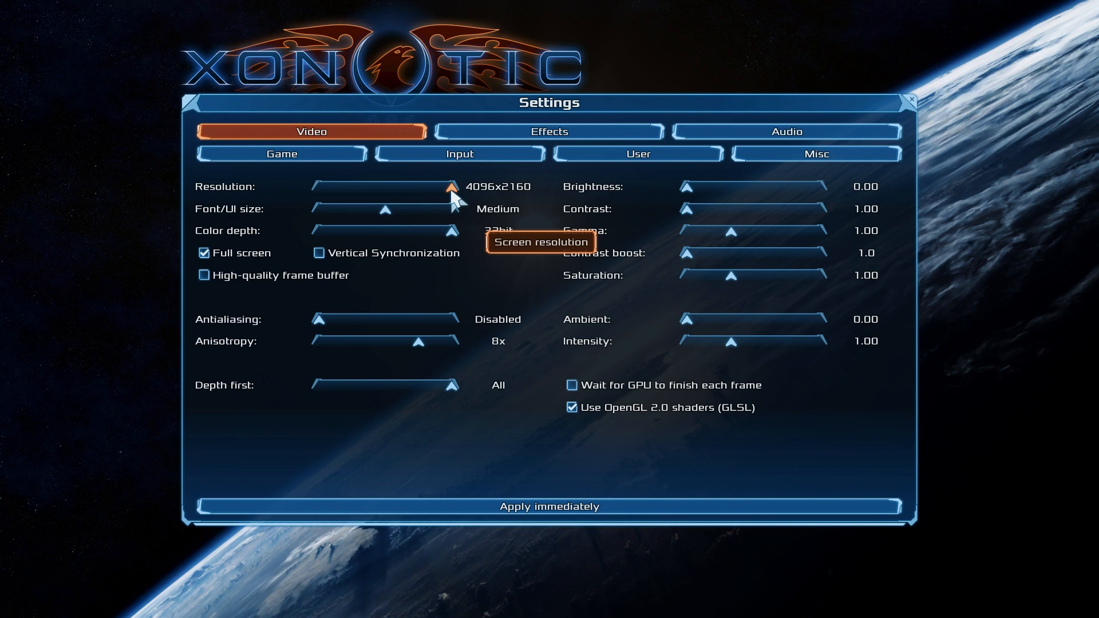
left_click_drag(452, 187, 435, 187)
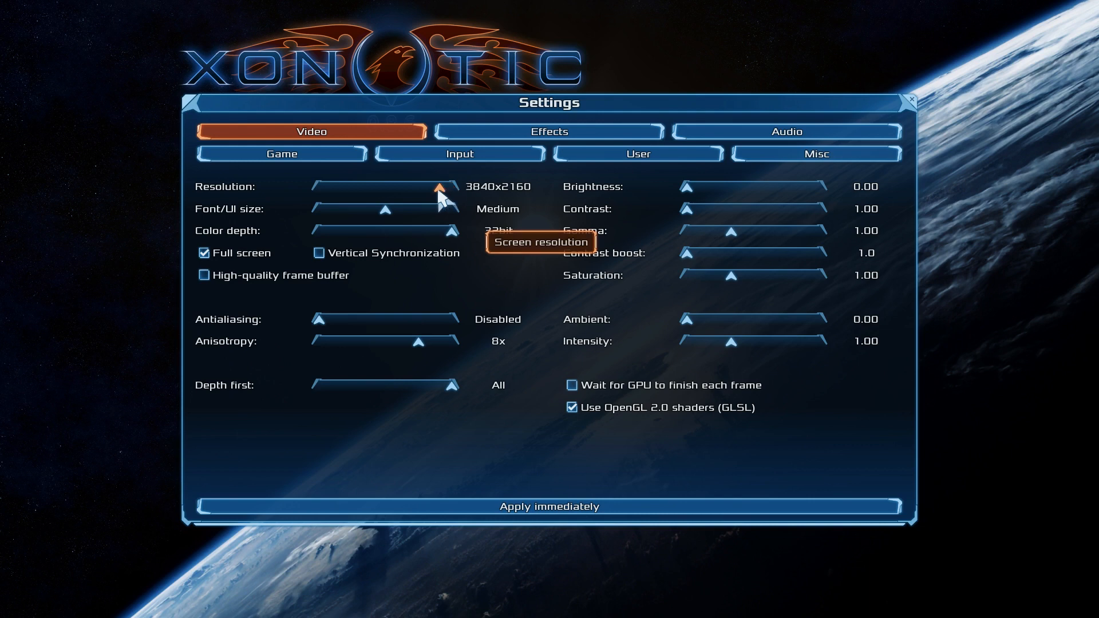
left_click_drag(439, 186, 403, 189)
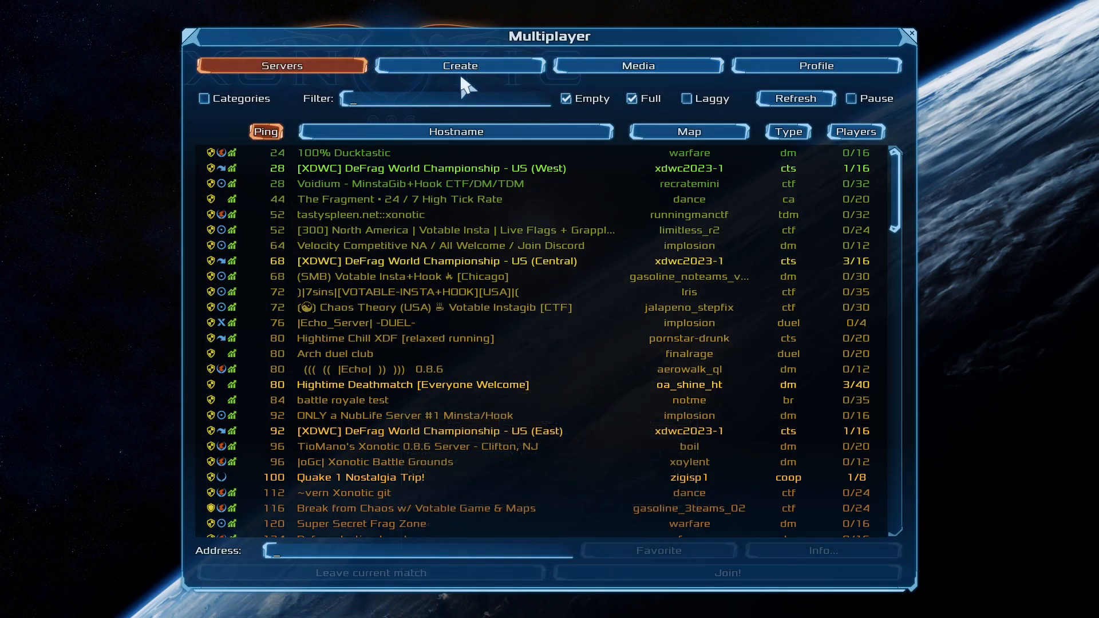
From the Create page, start a Deathmatch multiplayer game on the Afterslime map.
left_click(459, 65)
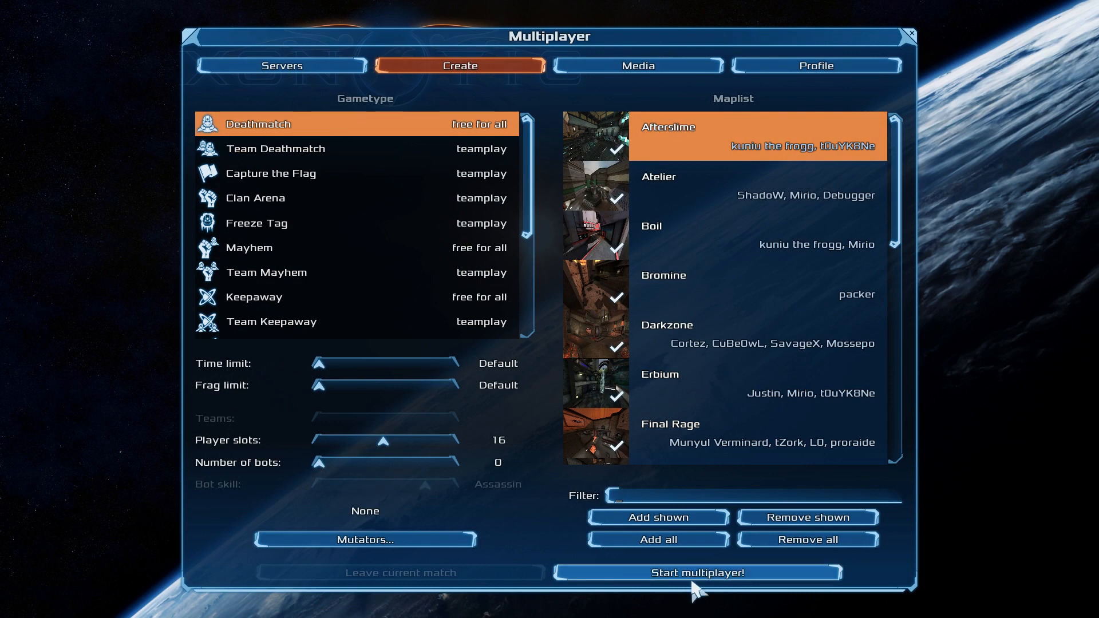
left_click(695, 572)
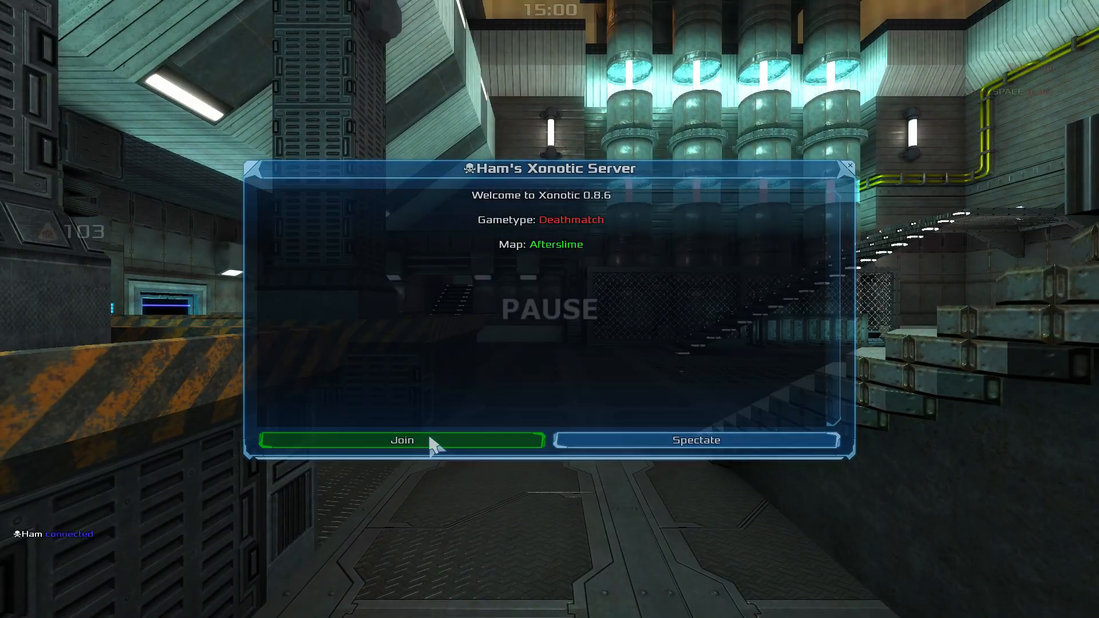
Join the Afterslime Deathmatch as a player, then quit Xonotic to the desktop.
left_click(402, 440)
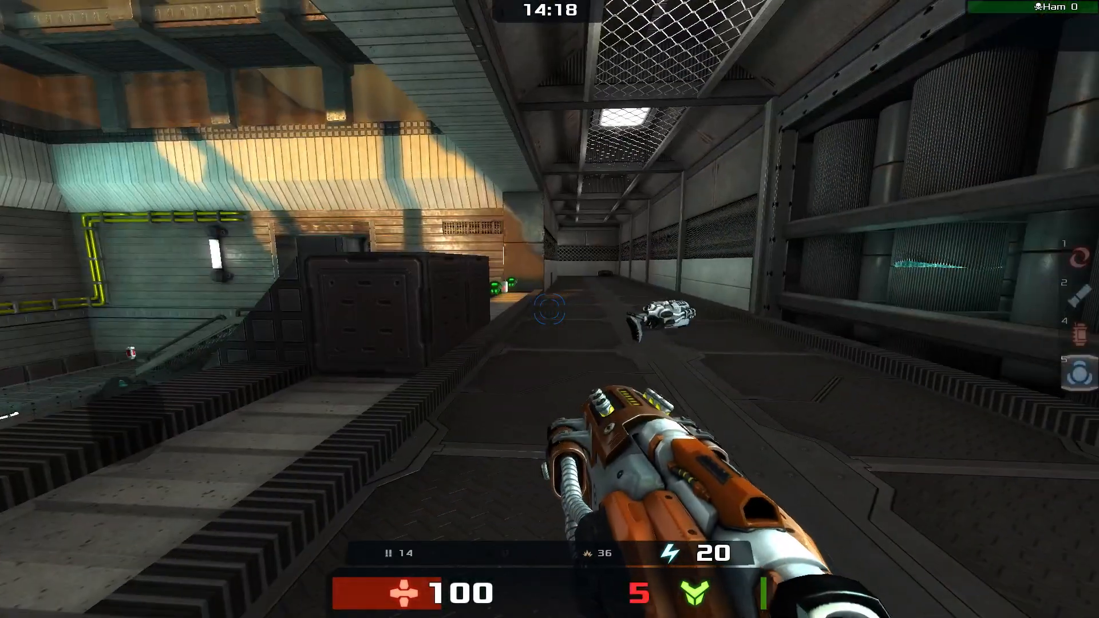
key("Escape")
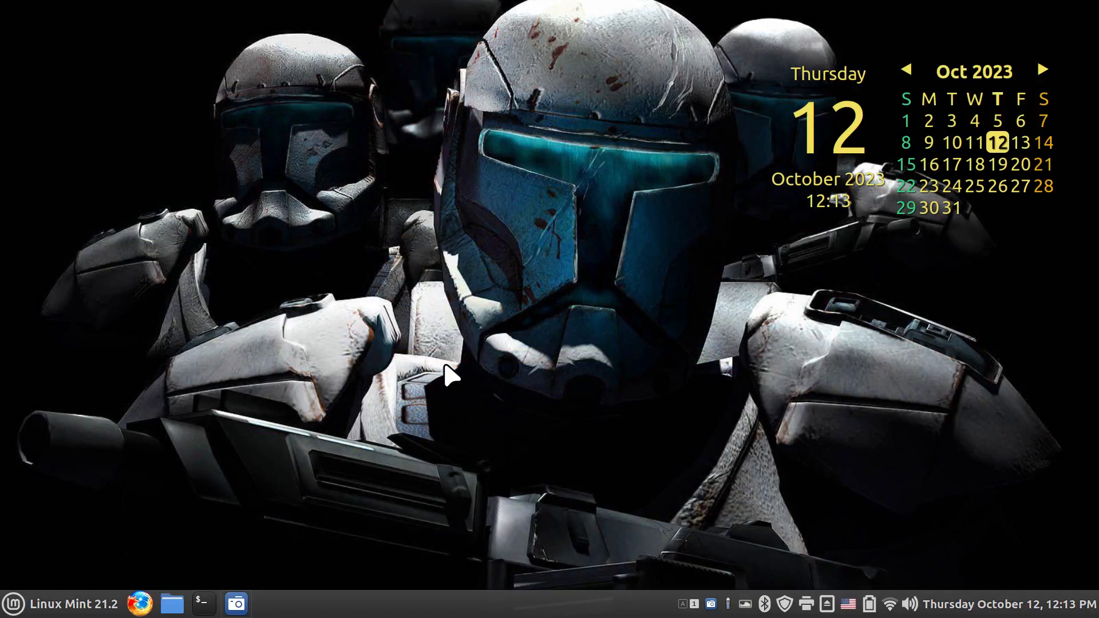
mouse_move(154, 386)
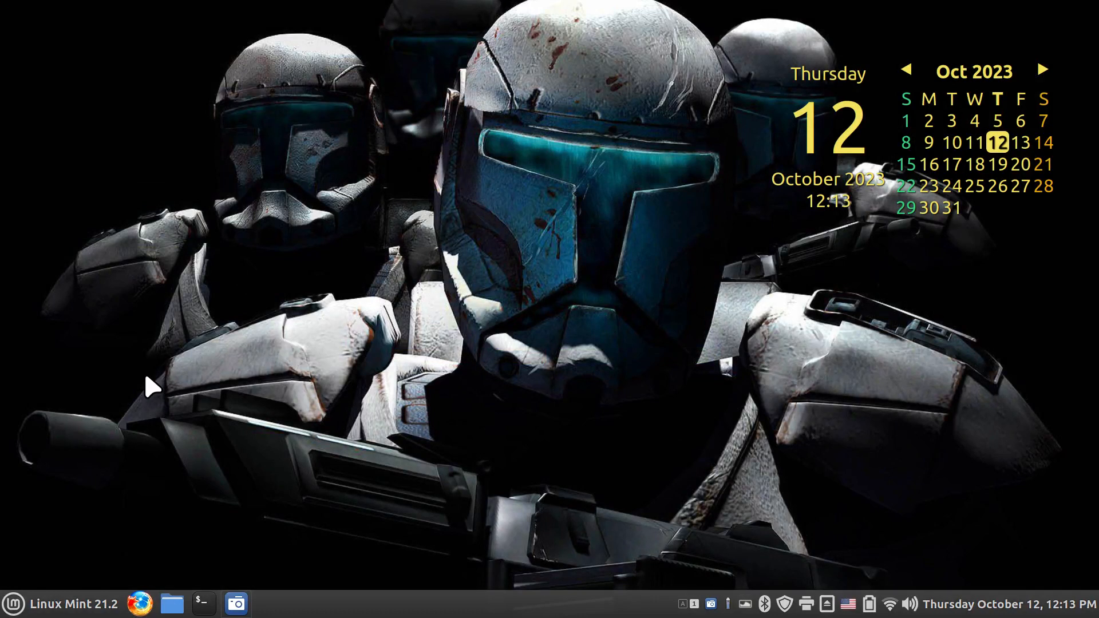
mouse_move(128, 364)
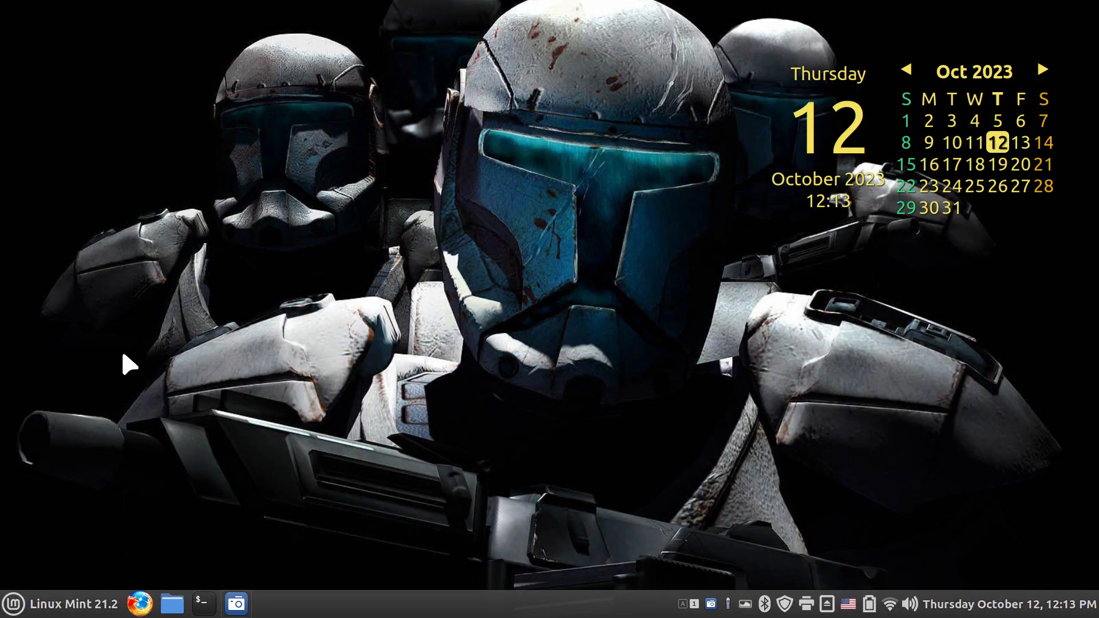
mouse_move(522, 459)
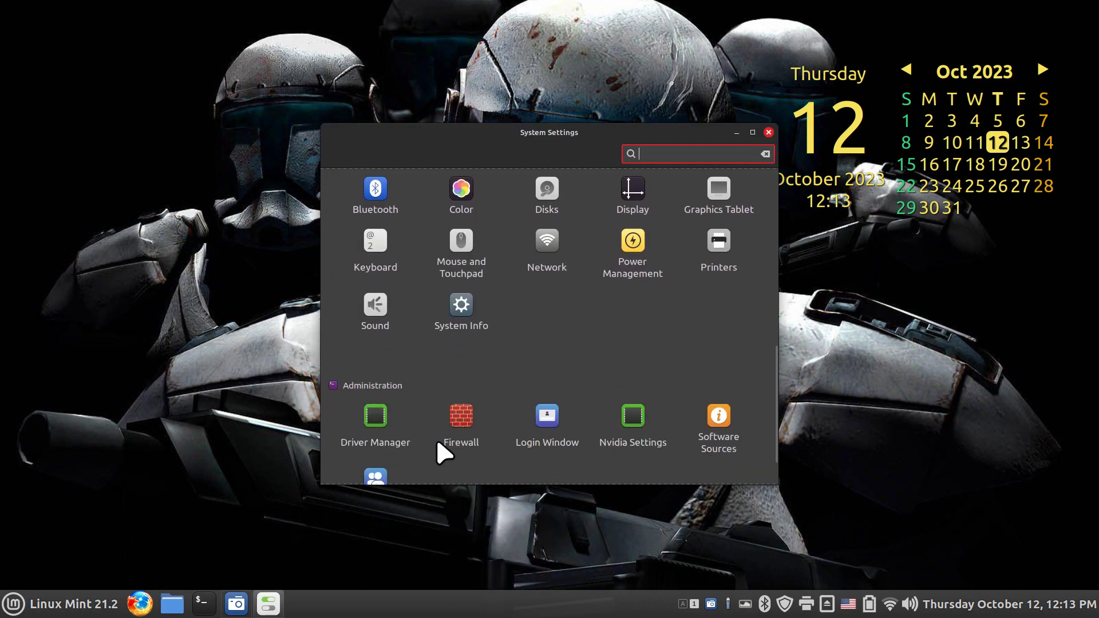
Show System Info with the Ryzen 9 5900X processor and GTX 1660 Ti graphics.
left_click(460, 310)
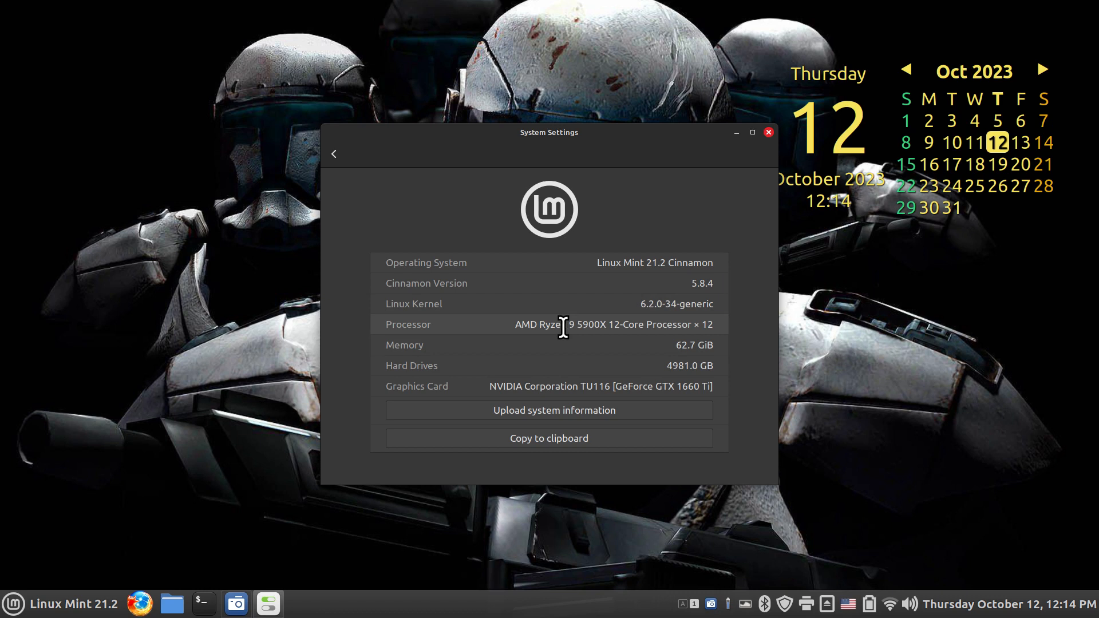
mouse_move(565, 349)
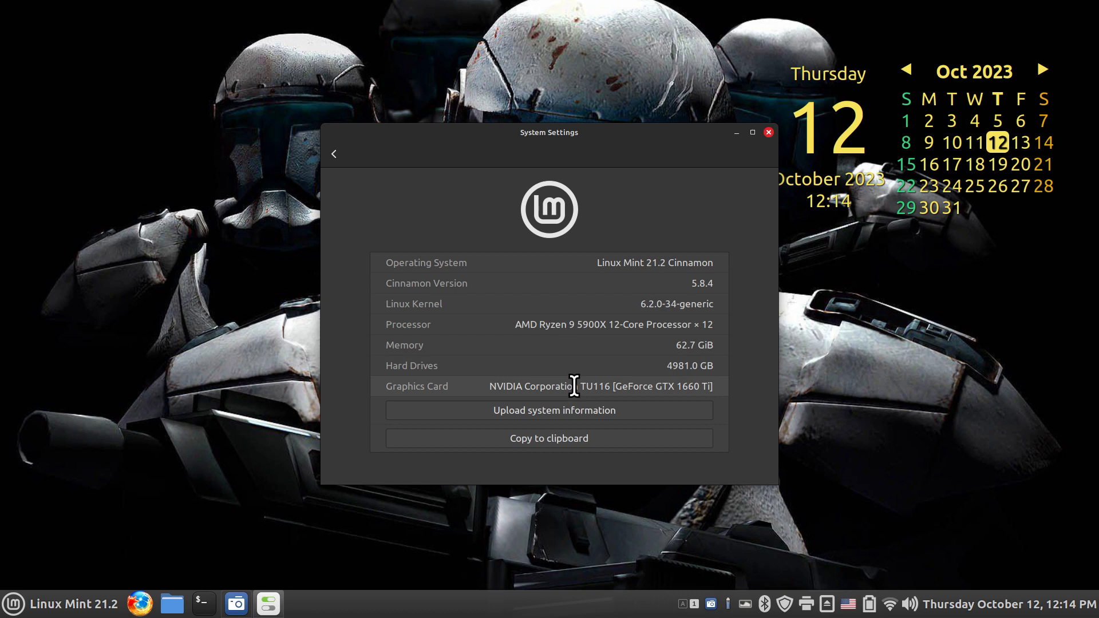
mouse_move(604, 373)
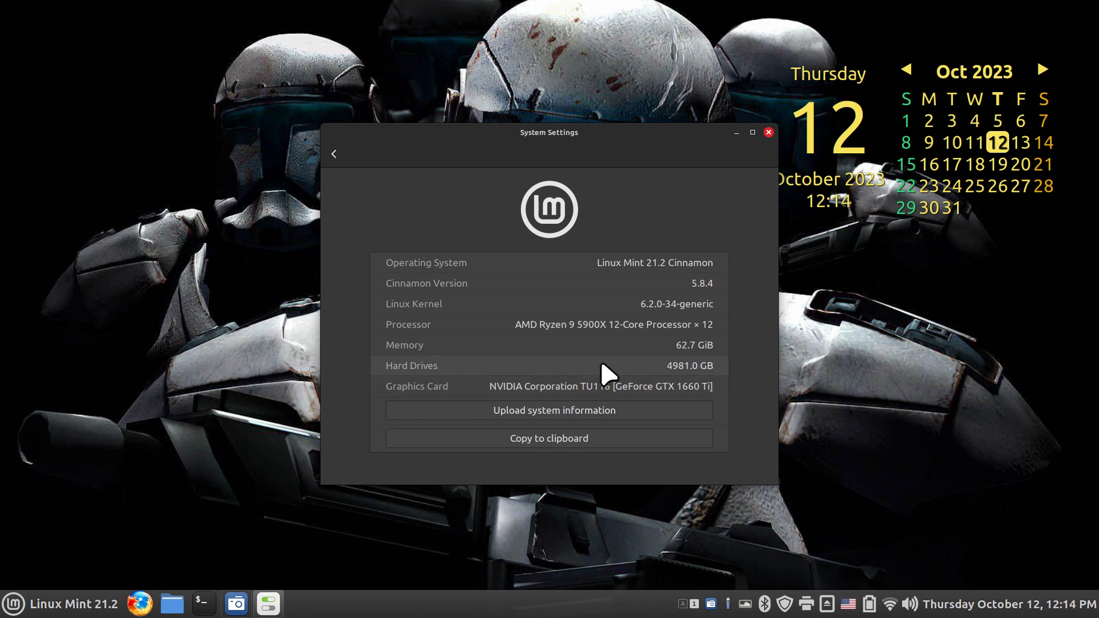
mouse_move(612, 358)
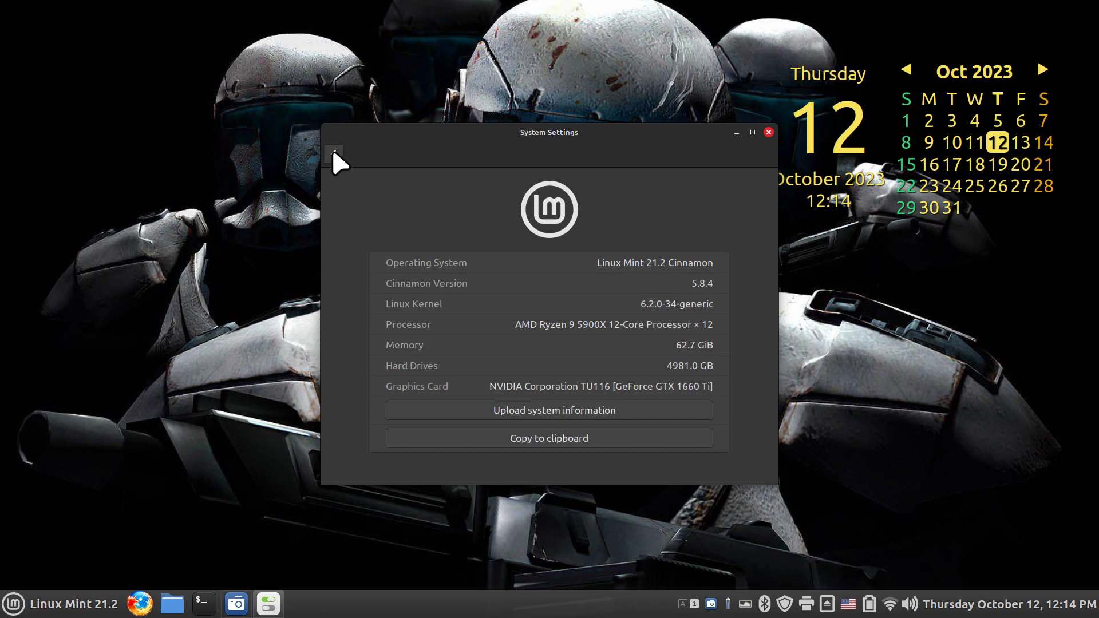
Leave System Info and close Piper after viewing its 1700 DPI active resolution.
left_click(768, 133)
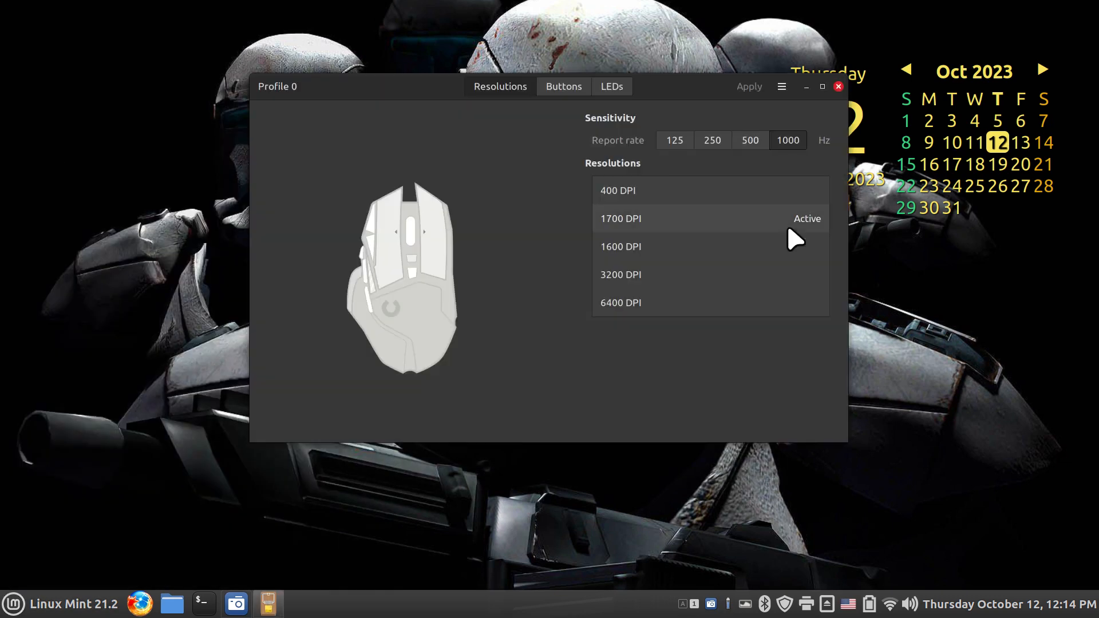
mouse_move(548, 294)
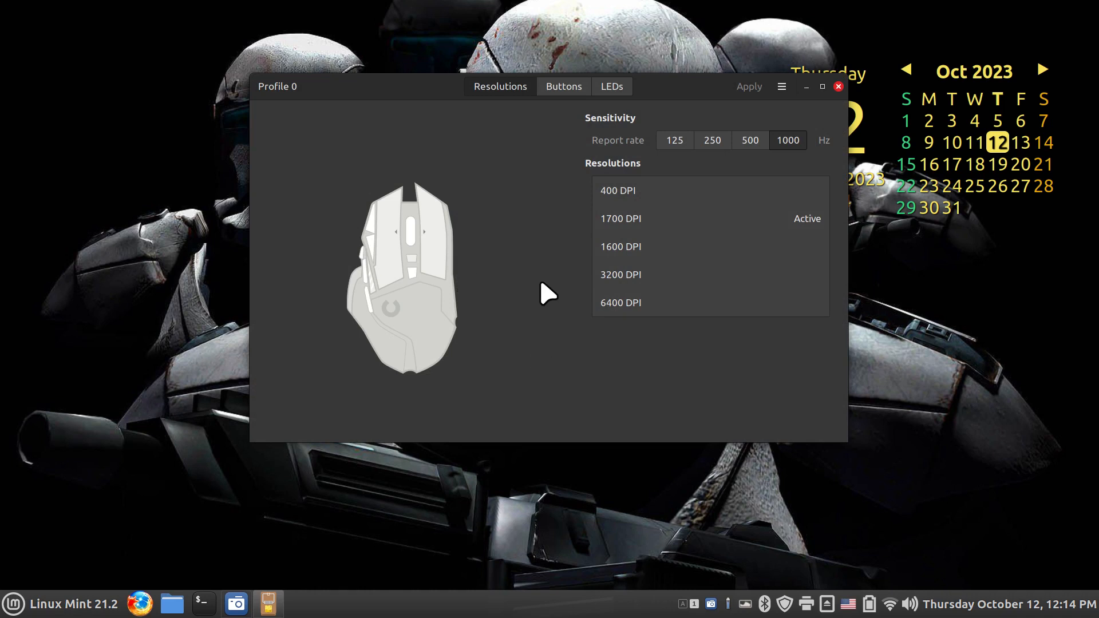
mouse_move(653, 330)
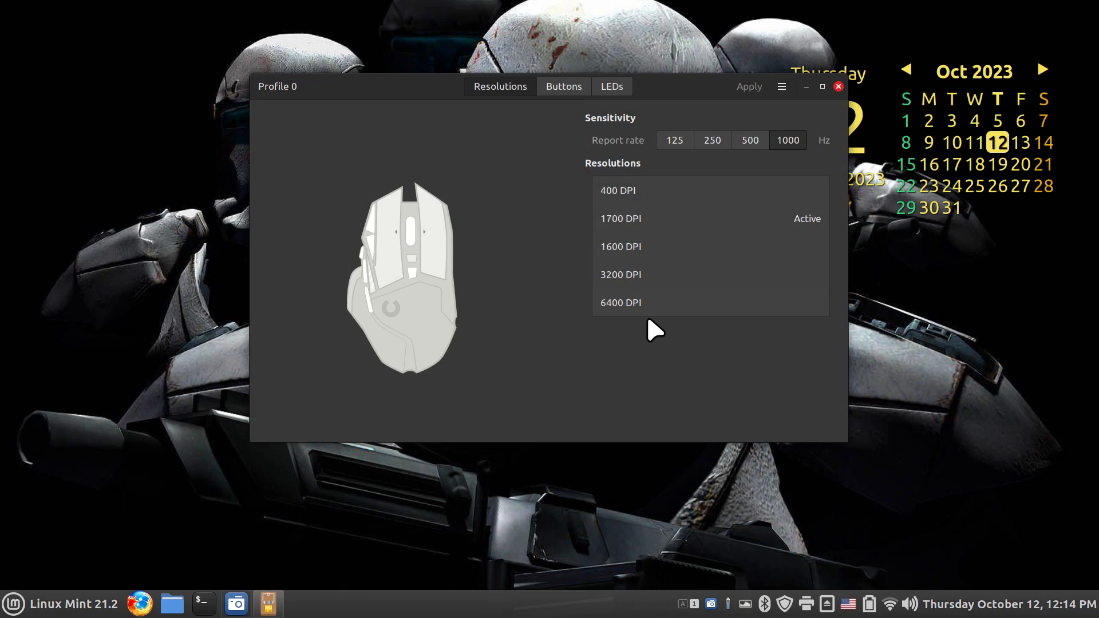
left_click(838, 86)
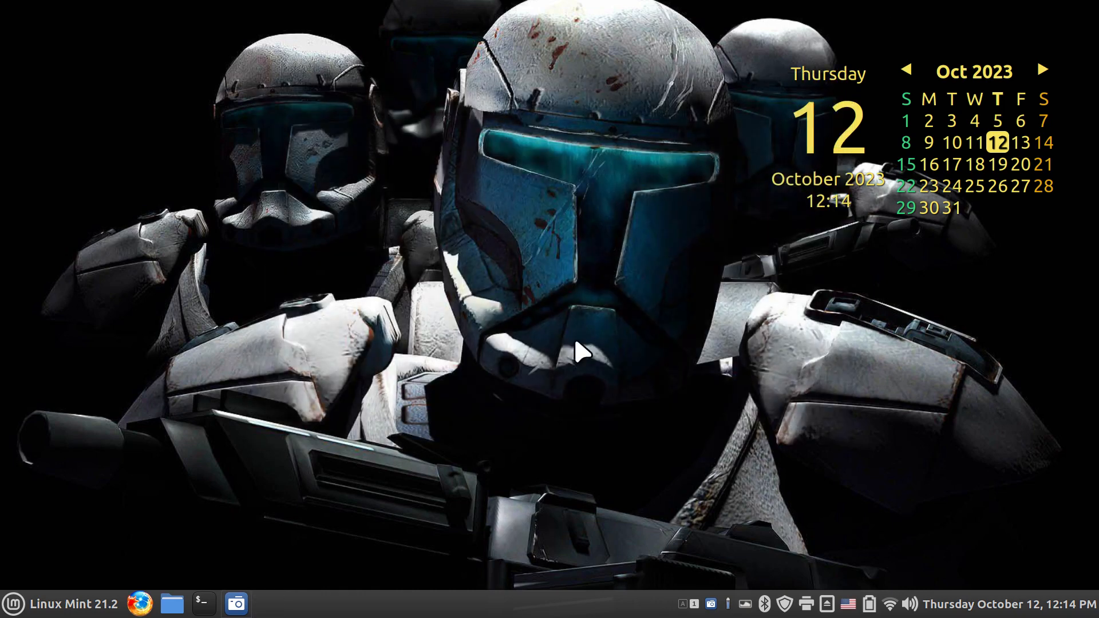
mouse_move(501, 420)
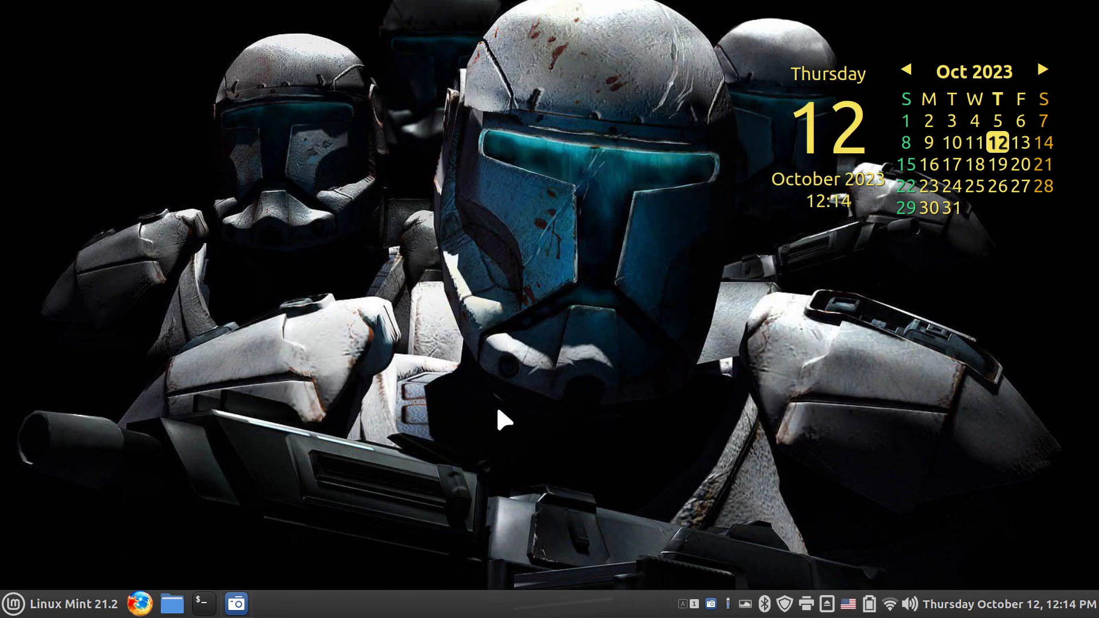
mouse_move(552, 261)
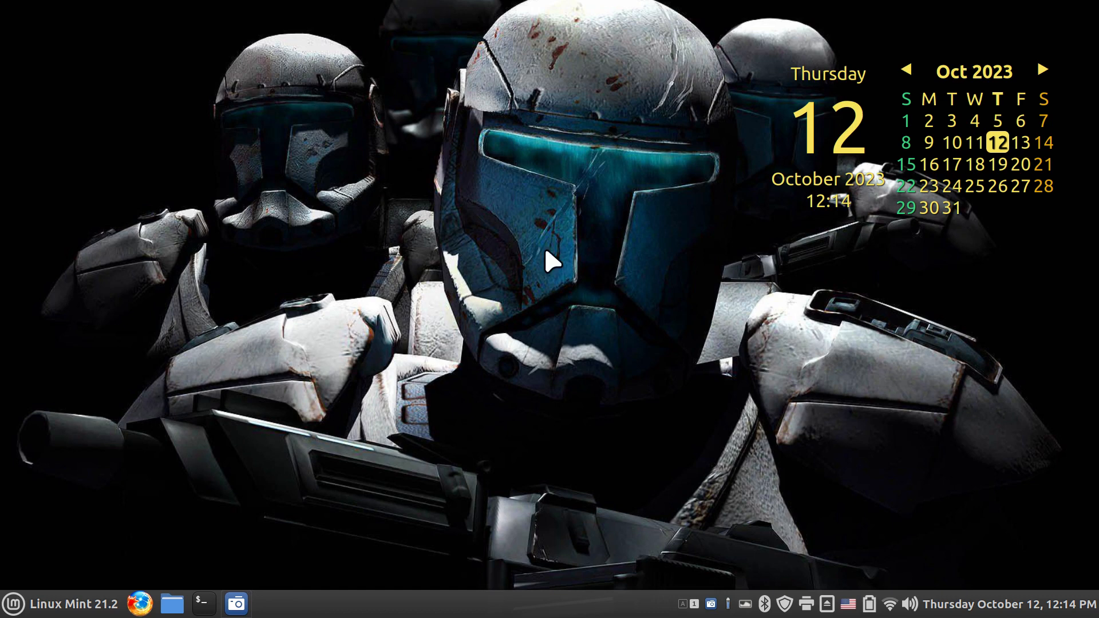